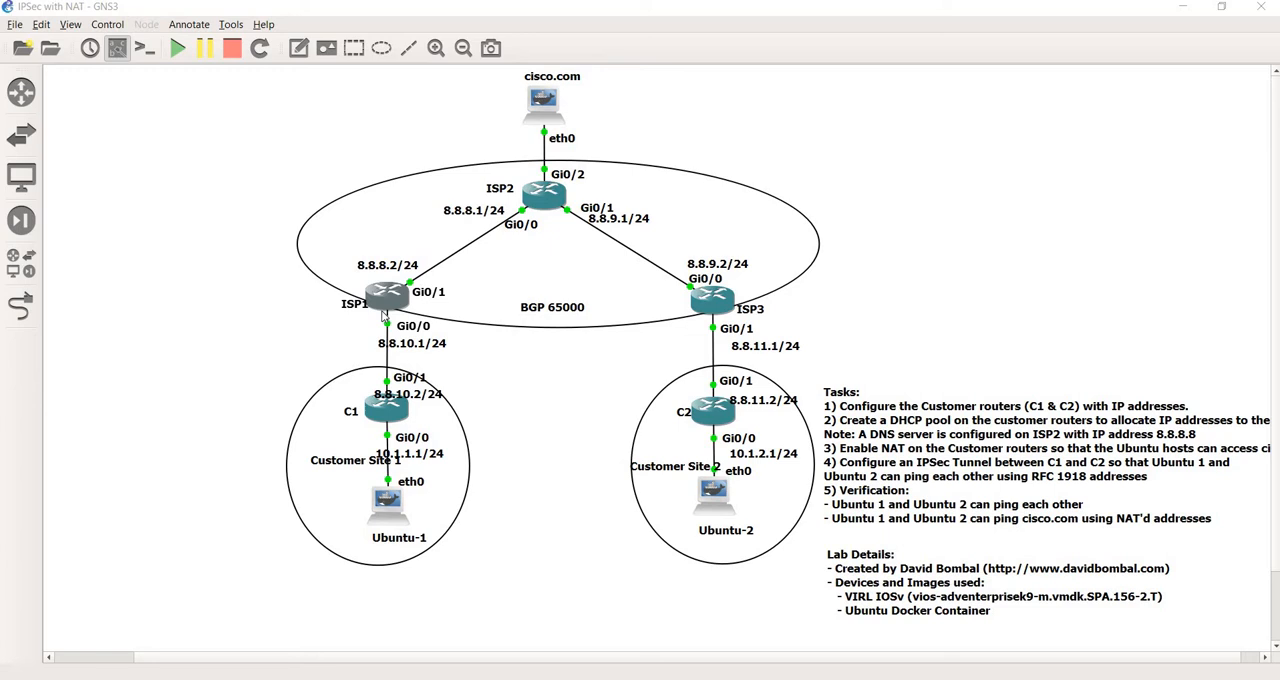
pyautogui.moveTo(506, 414)
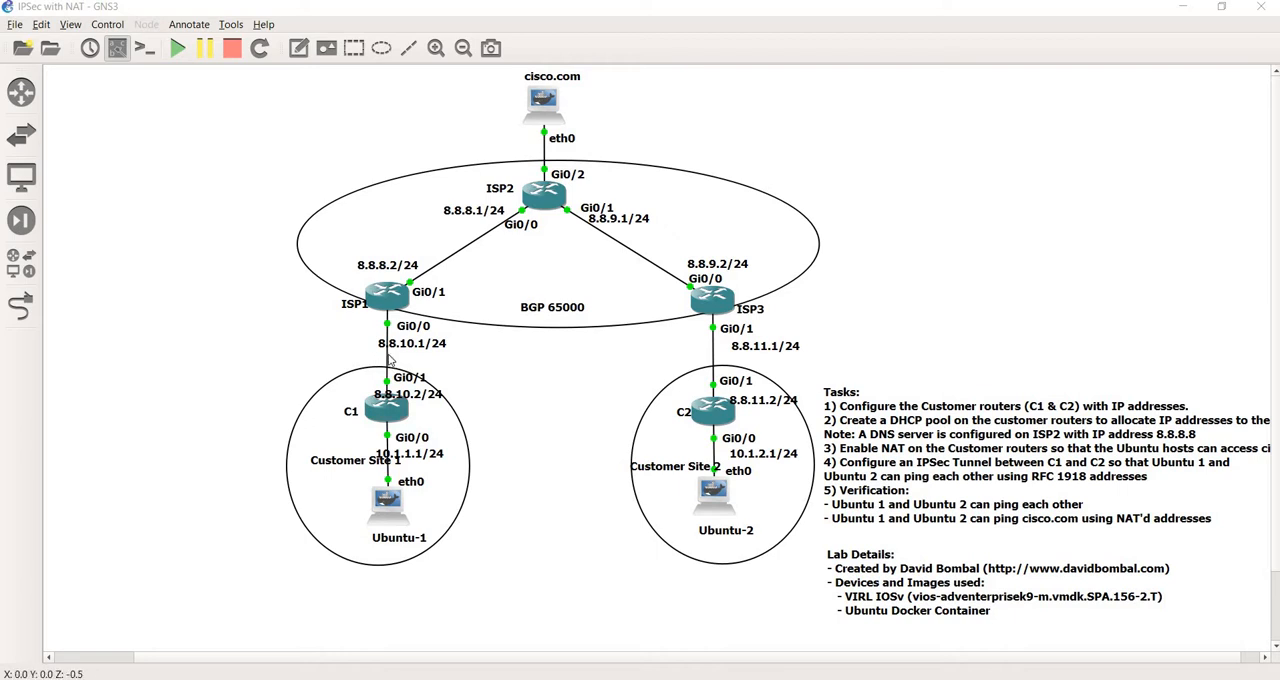
# Start a Wireshark packet capture on the C1–ISP1 link
pyautogui.rightClick(388, 357)
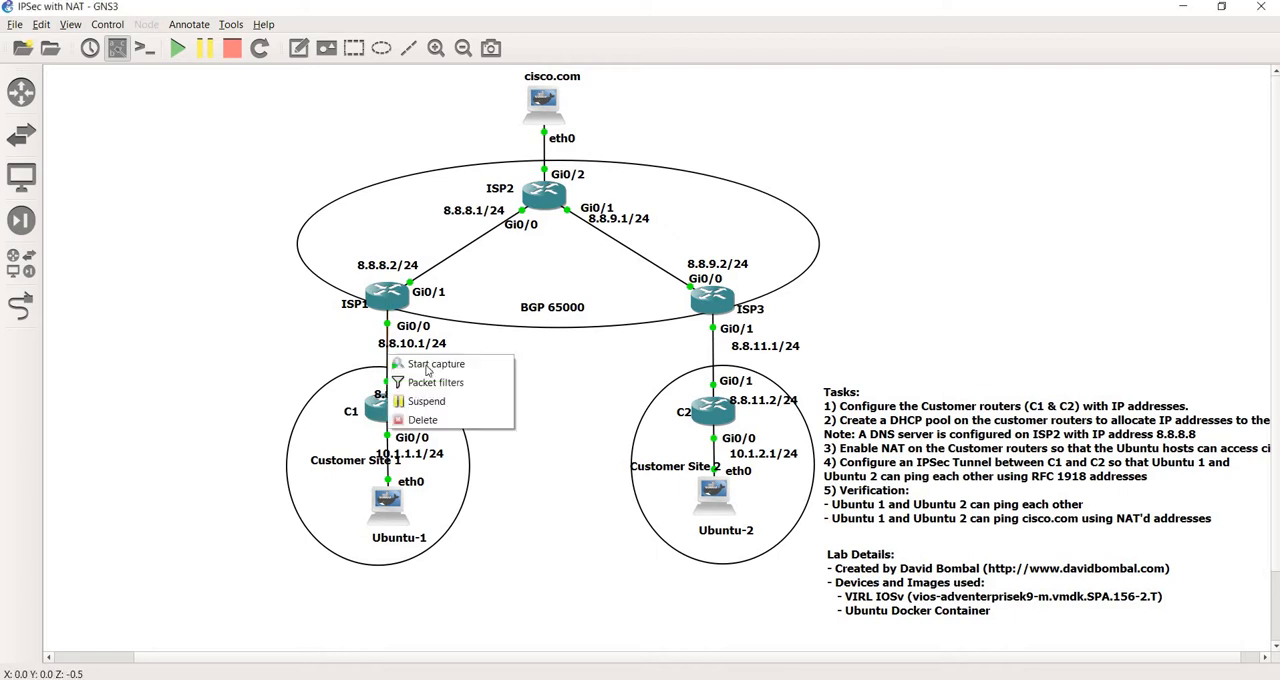
pyautogui.click(435, 364)
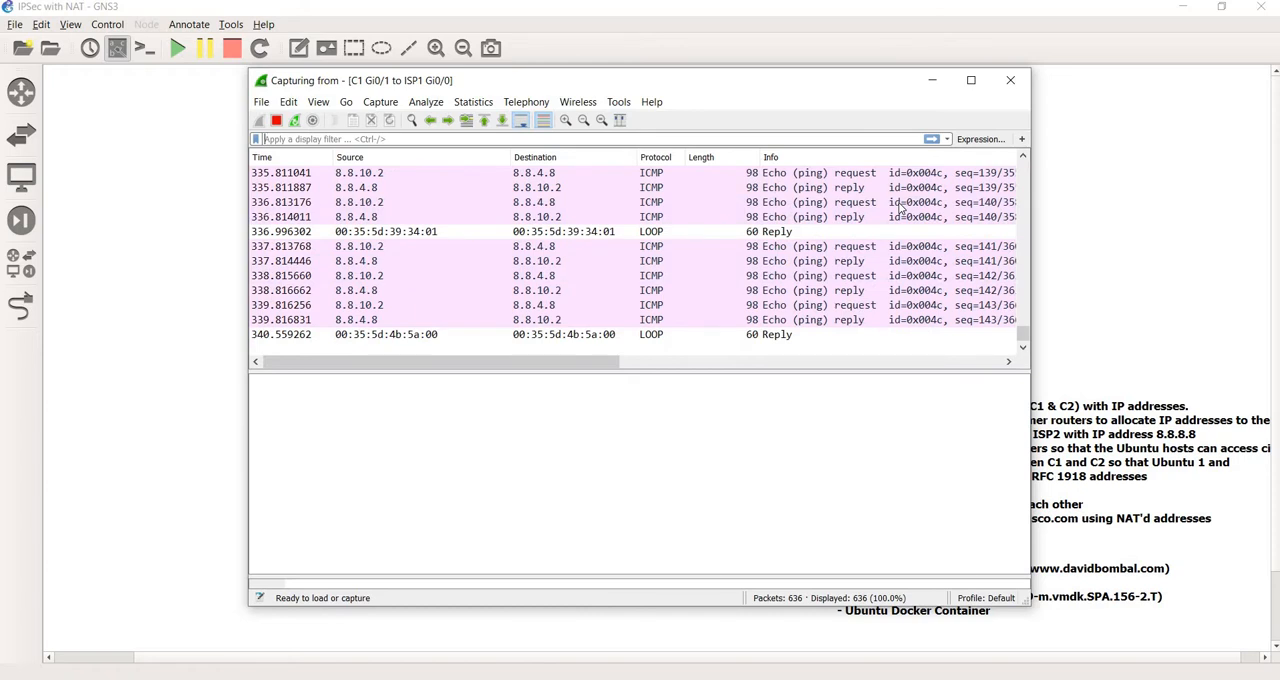
# Check the Ubuntu-1 and Ubuntu-2 addresses with ifconfig, then ping 10.1.2.13 from Ubuntu-1
pyautogui.click(590, 217)
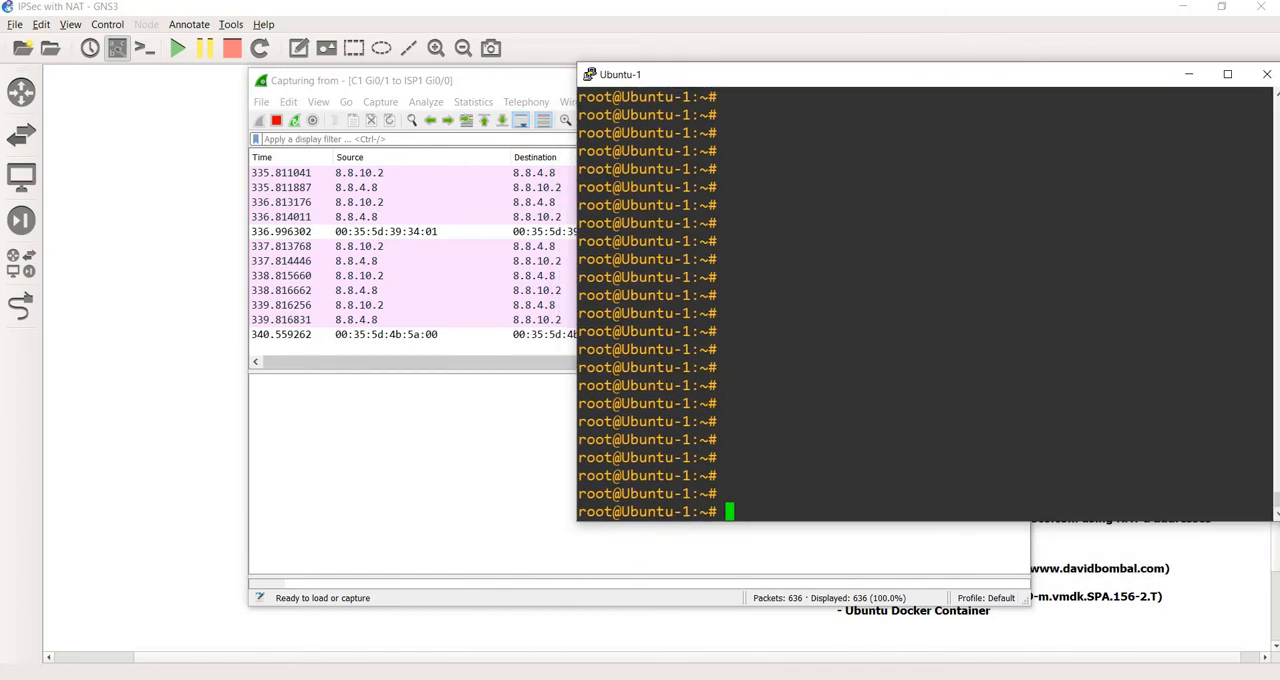
pyautogui.write('ifconfig')
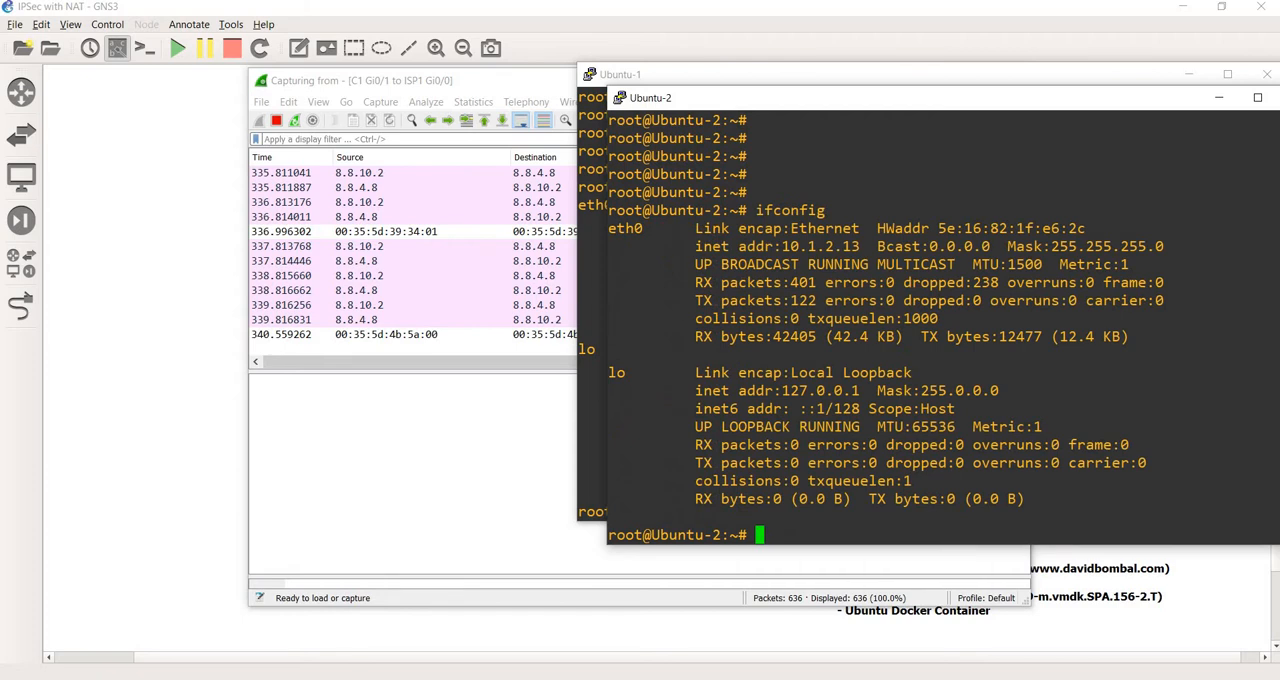
pyautogui.doubleClick(810, 246)
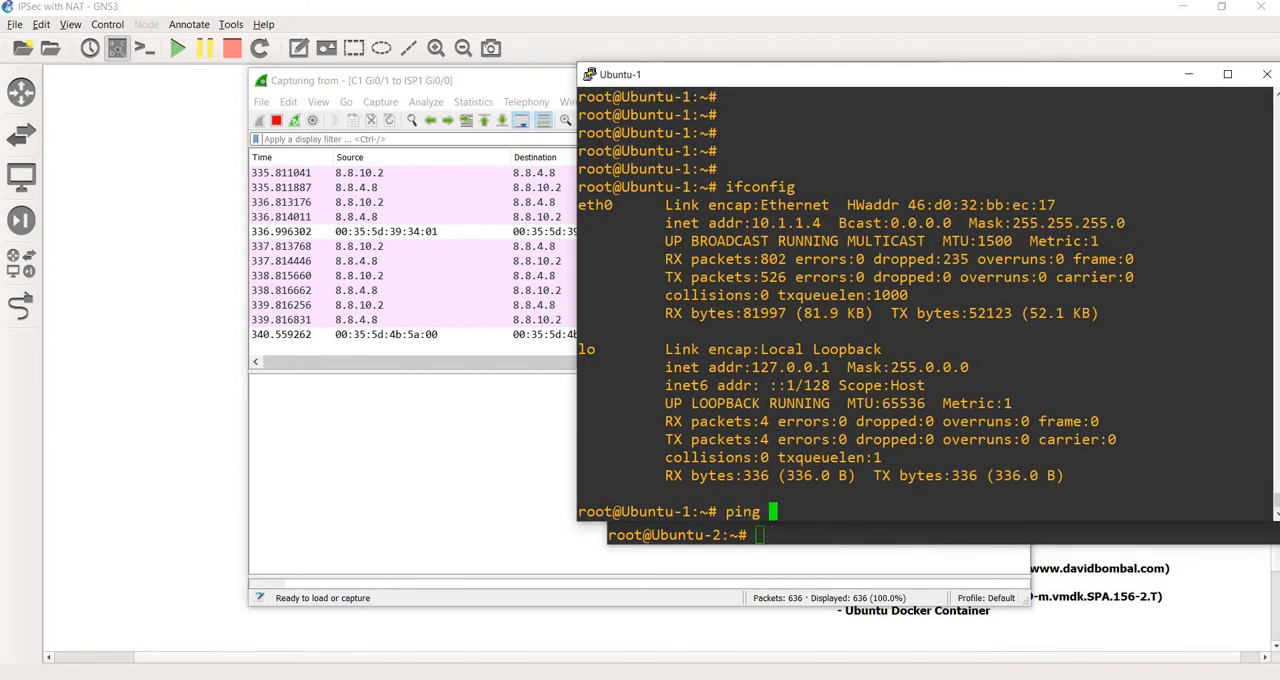
pyautogui.write('10.1.2.13')
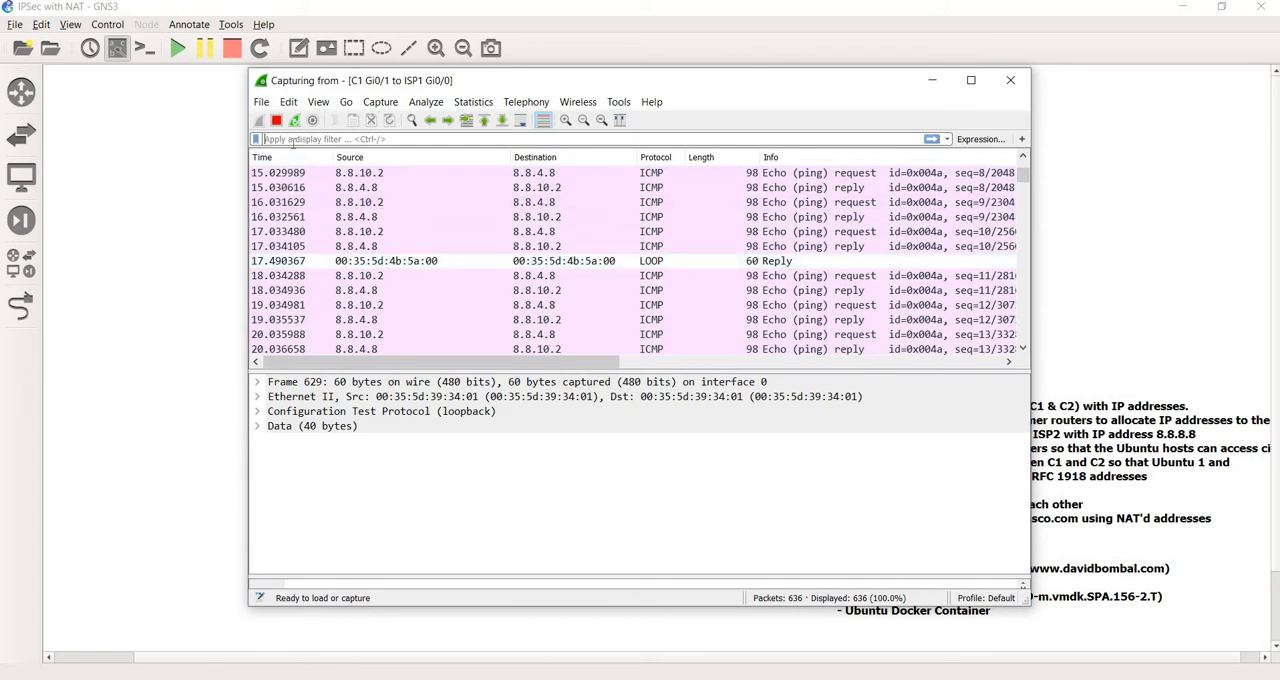
# Filter the capture to ICMP packets and enlarge the Wireshark window
pyautogui.write('imcp')
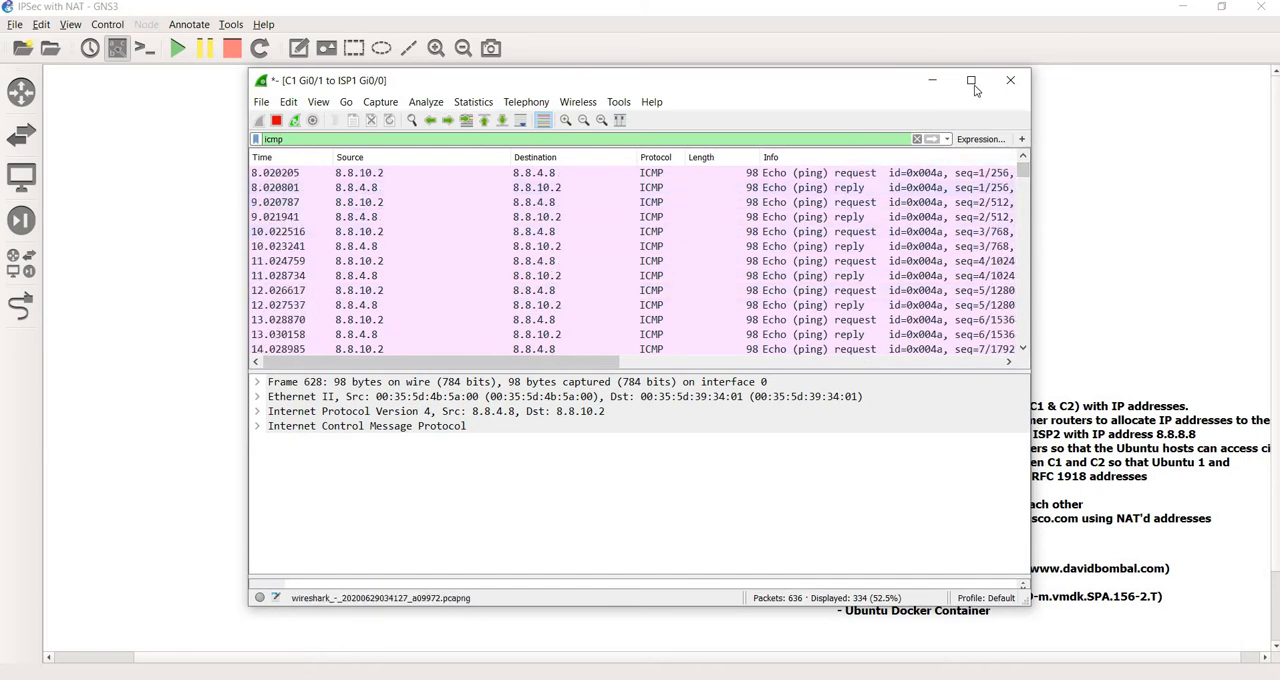
pyautogui.click(973, 80)
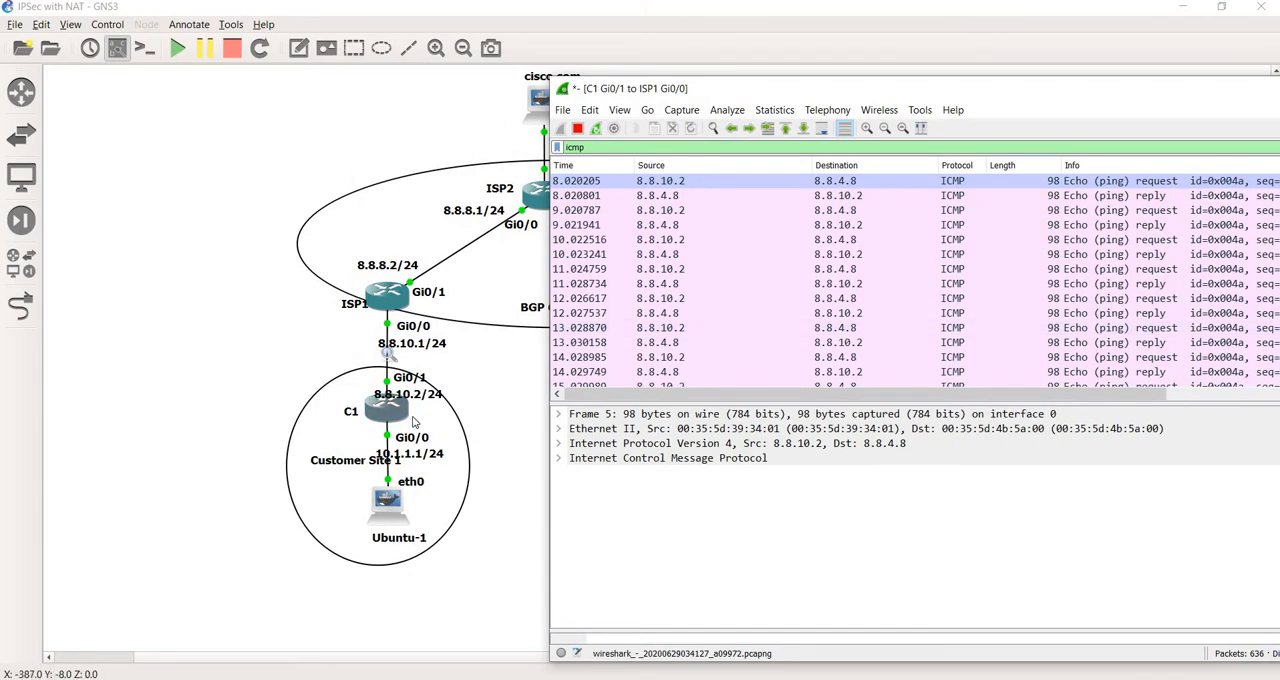
pyautogui.moveTo(410, 425)
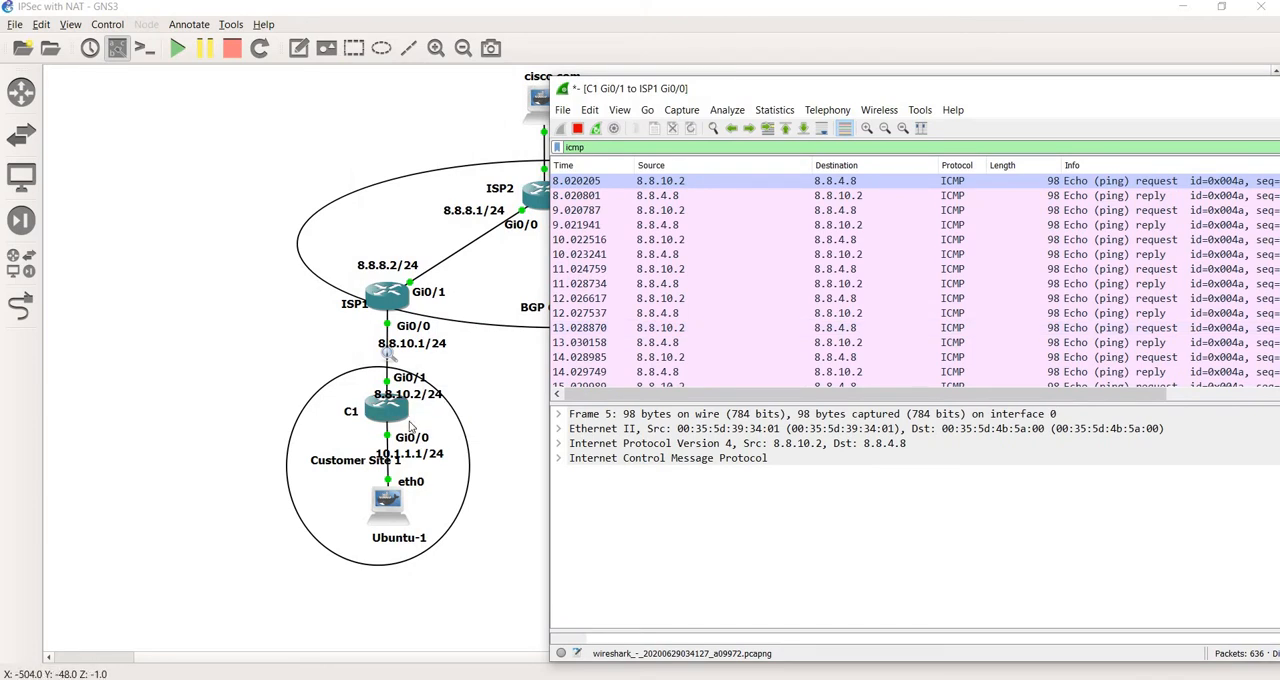
pyautogui.moveTo(800, 95)
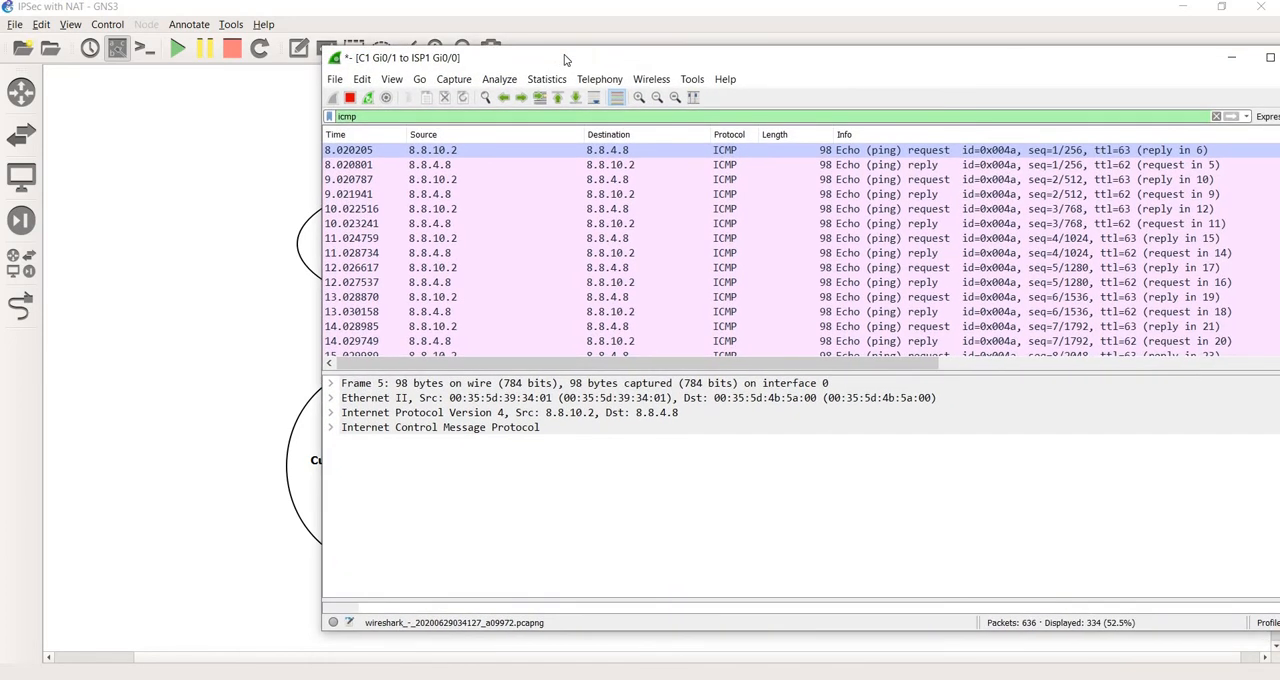
pyautogui.moveTo(580, 60)
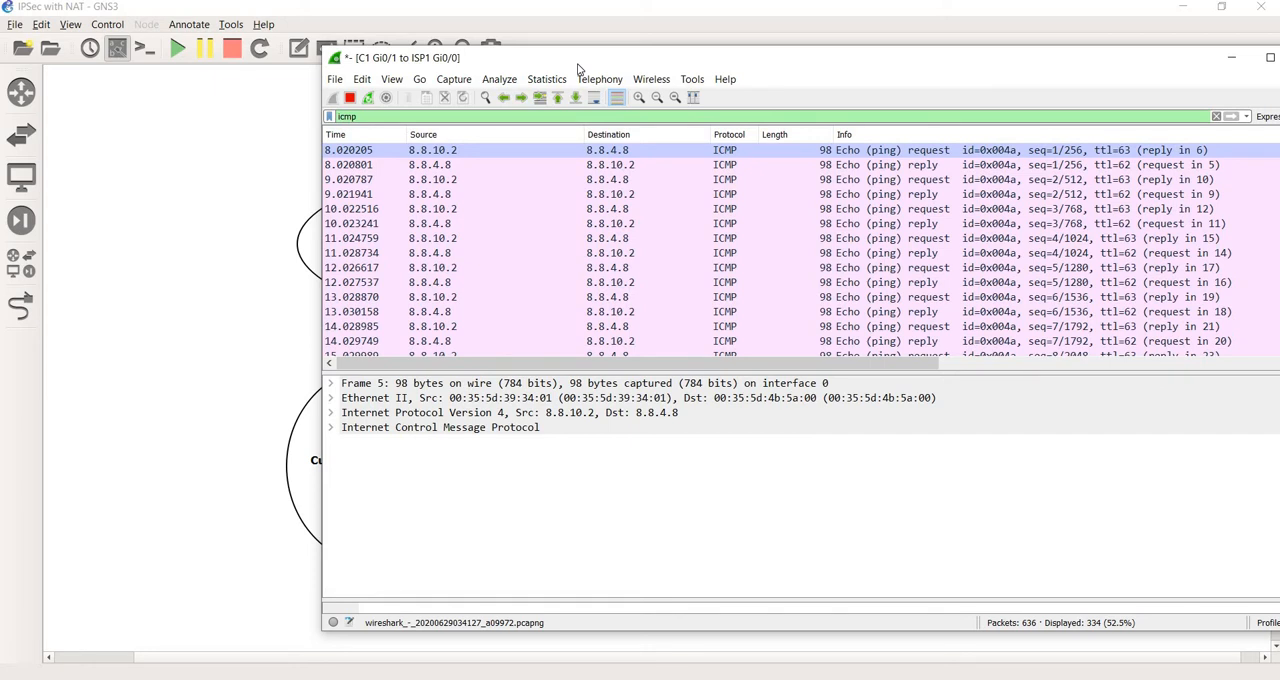
pyautogui.moveTo(750, 62)
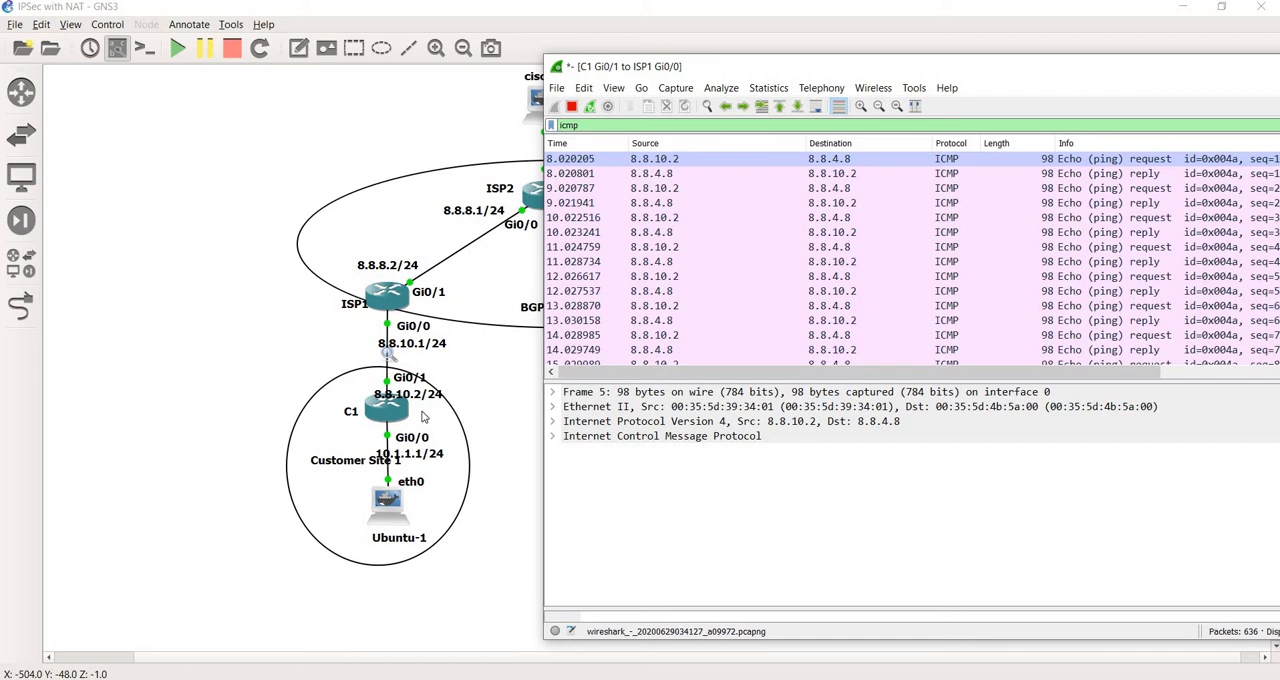
pyautogui.moveTo(388, 423)
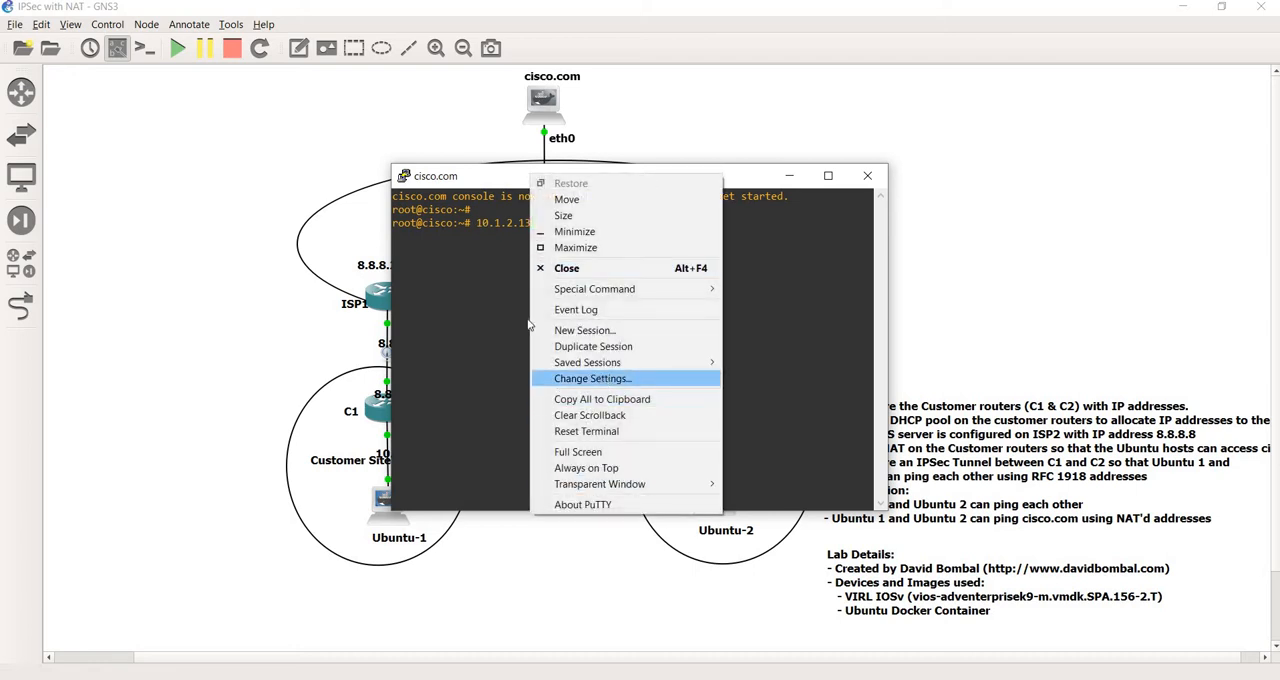
# Enlarge the cisco.com console font to 14-point Consolas
pyautogui.click(591, 378)
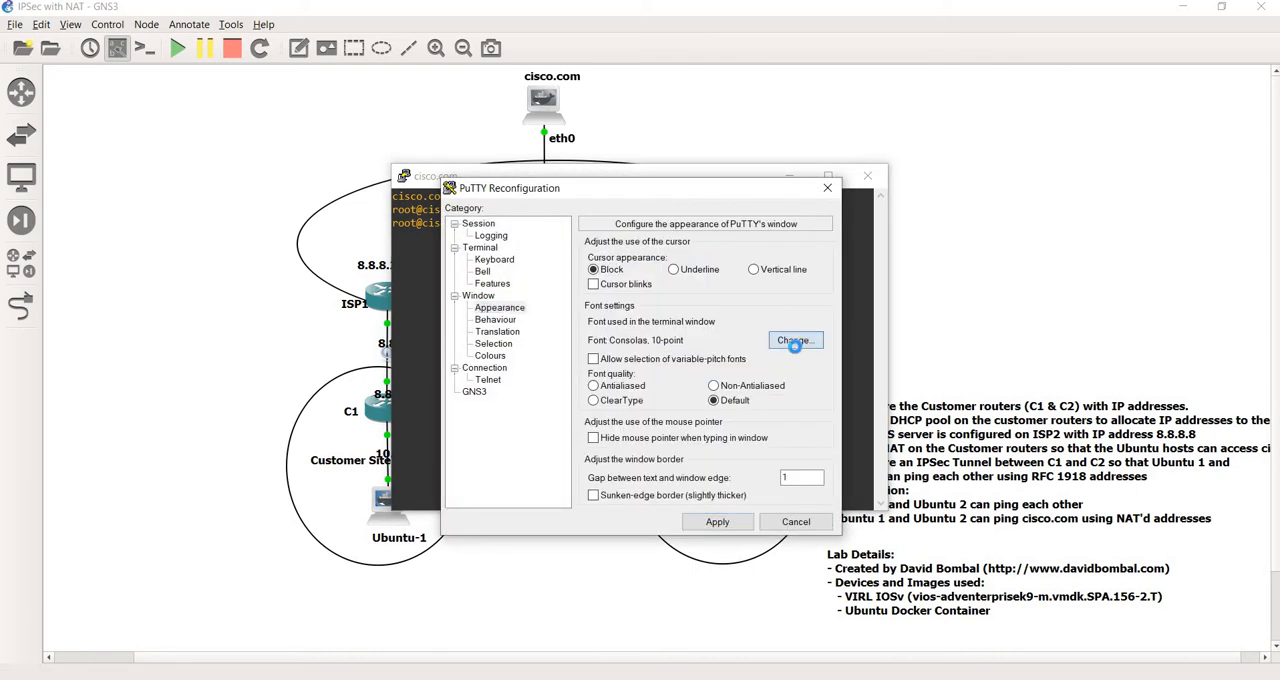
pyautogui.moveTo(793, 343)
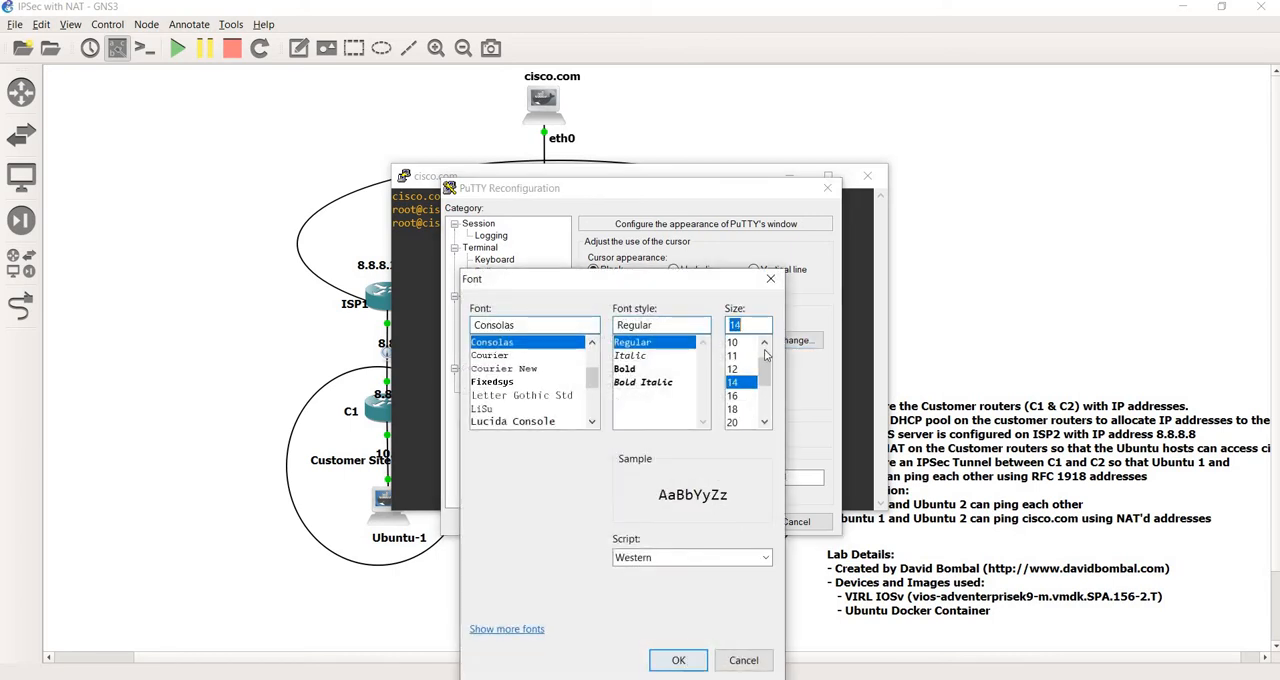
pyautogui.click(678, 659)
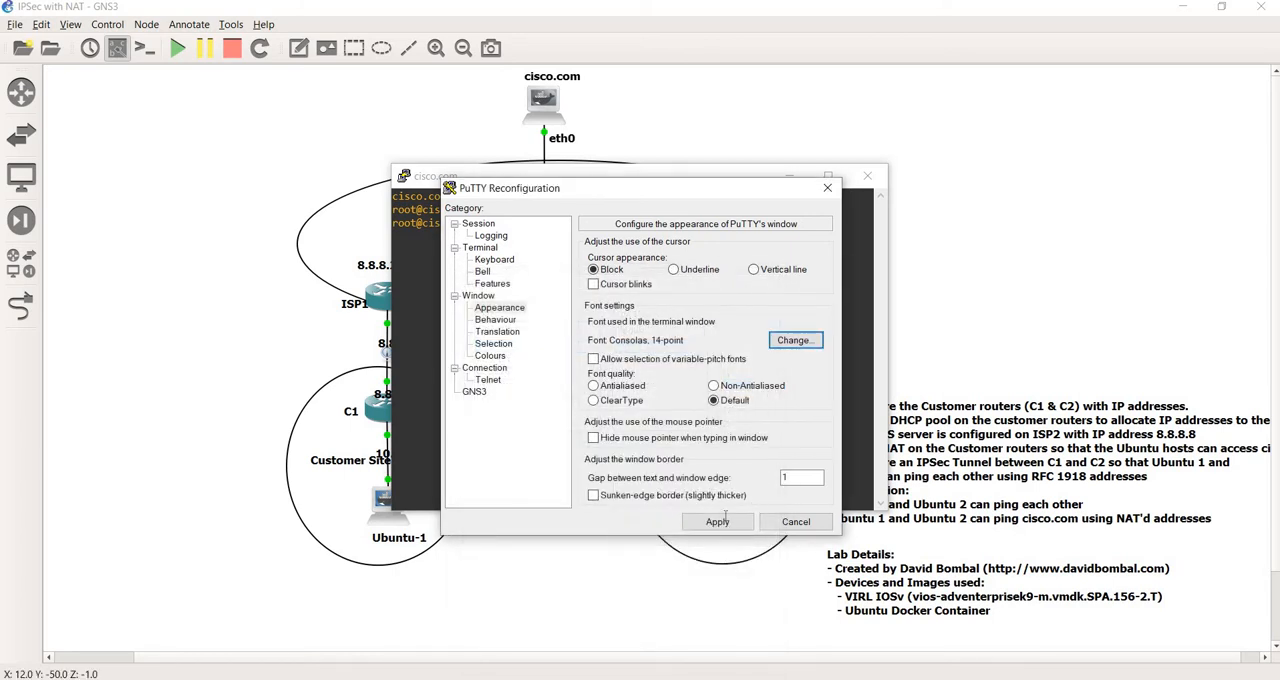
pyautogui.click(796, 521)
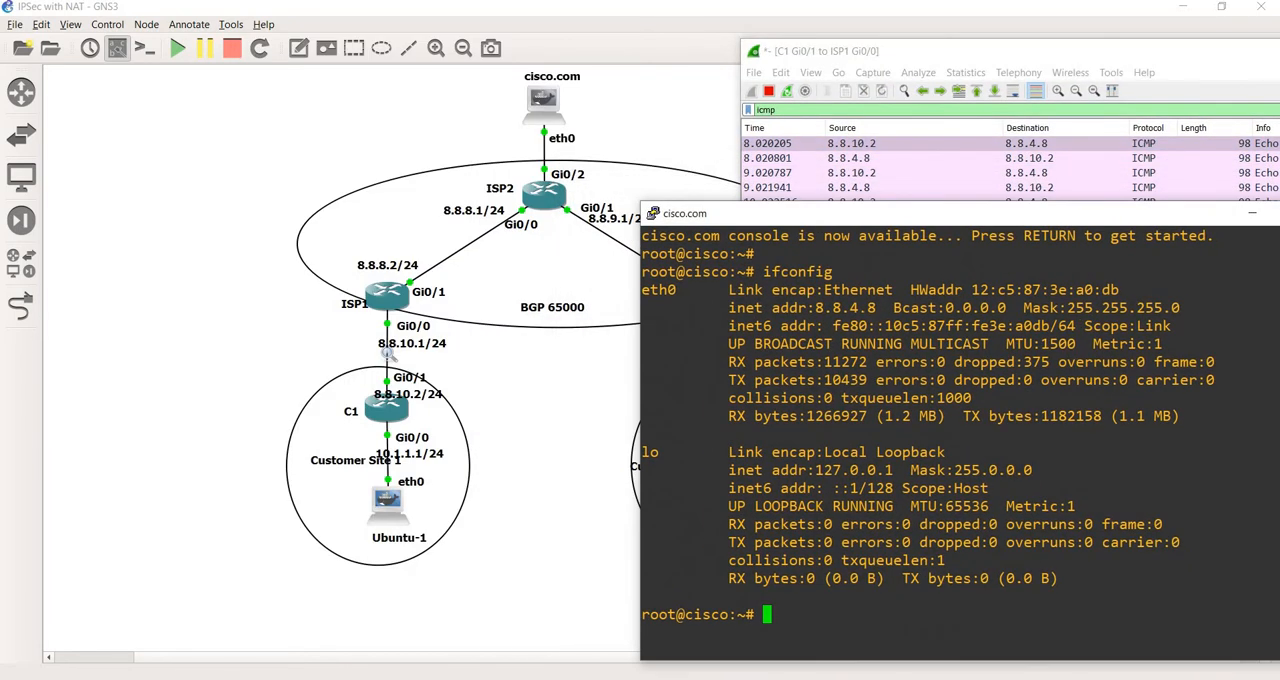
# List C1's interfaces with show ip int br (Gi0/0 10.1.1.1, Gi0/1 8.8.10.2), then close the console
pyautogui.doubleClick(839, 307)
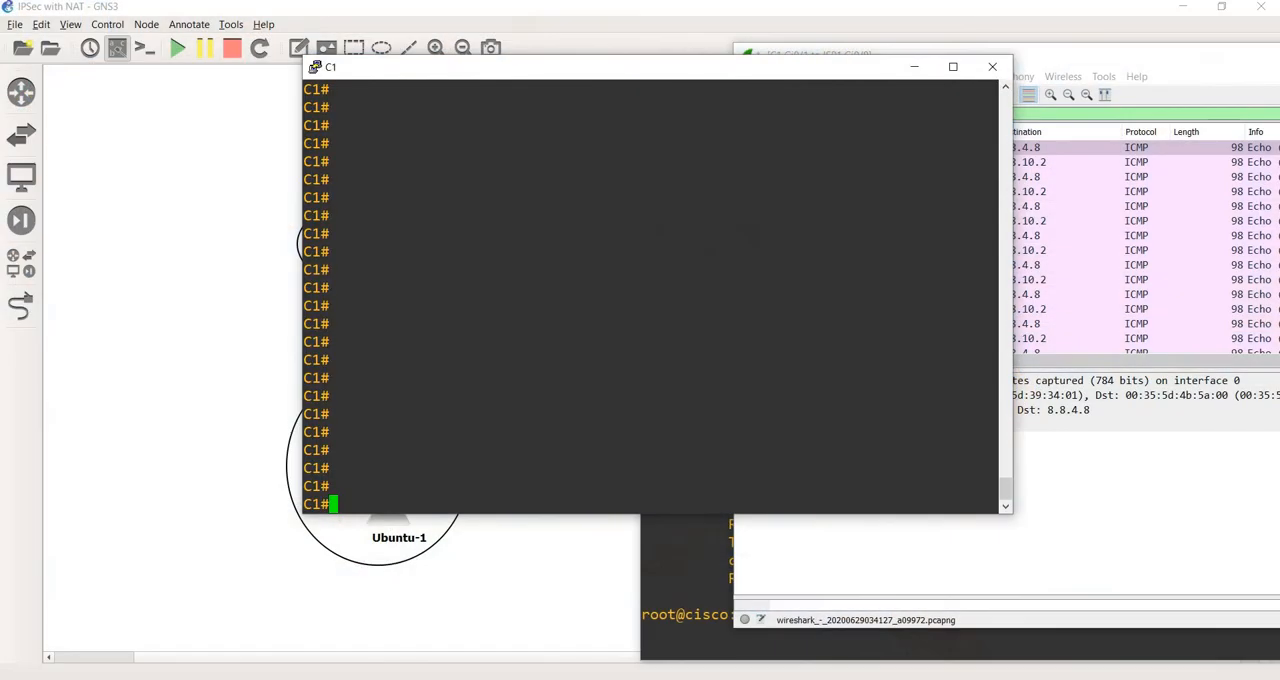
pyautogui.write('show ip int br')
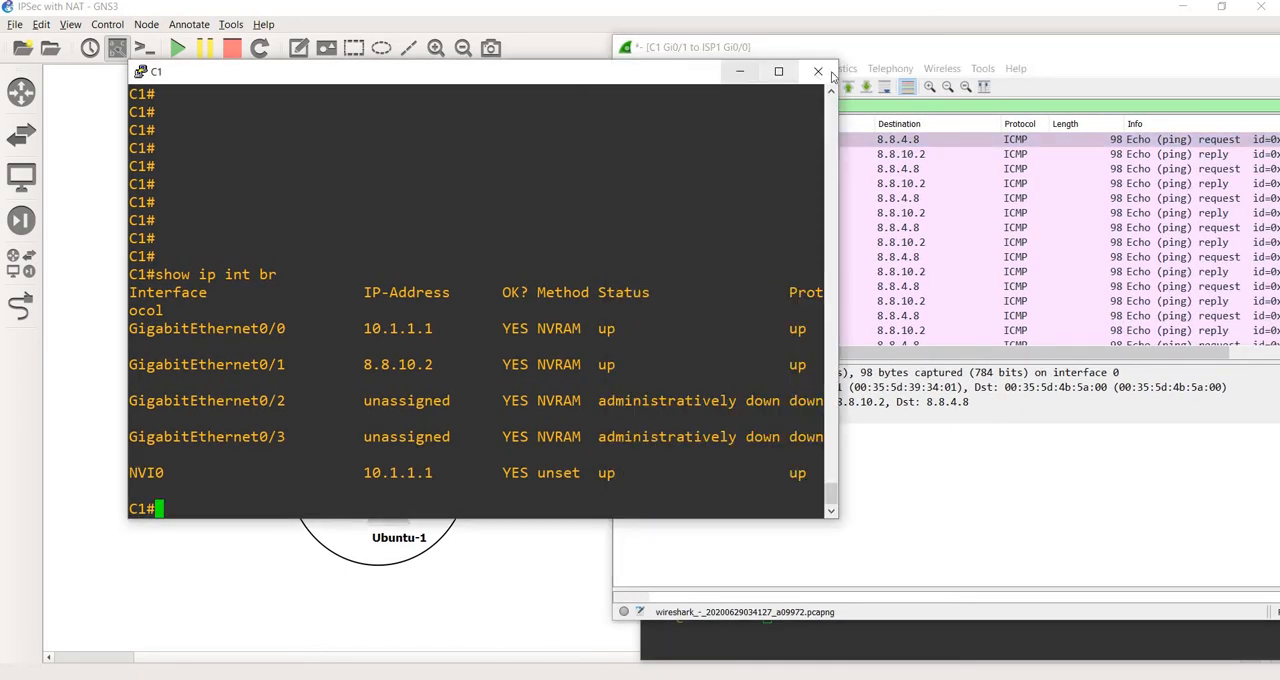
pyautogui.click(817, 71)
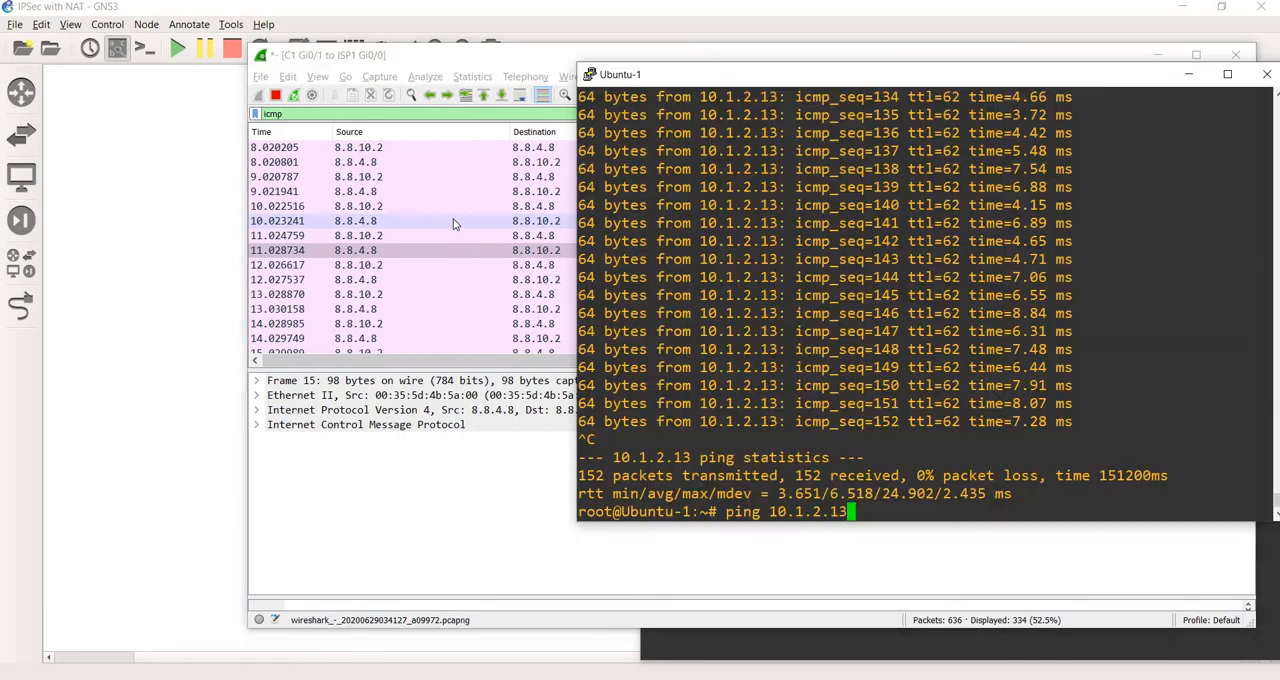
pyautogui.click(357, 147)
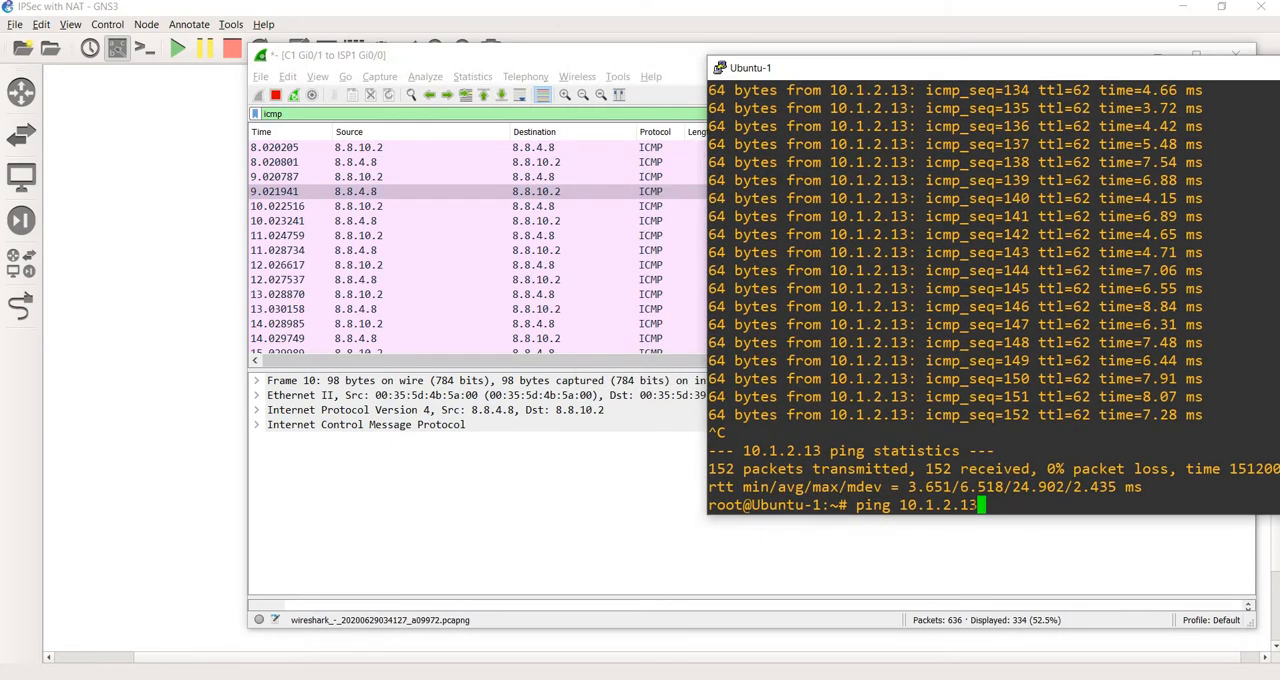
# Try bare addresses 10.1.2.13 and 8.8.10.2 as display filters, which Wireshark rejects
pyautogui.doubleClick(937, 505)
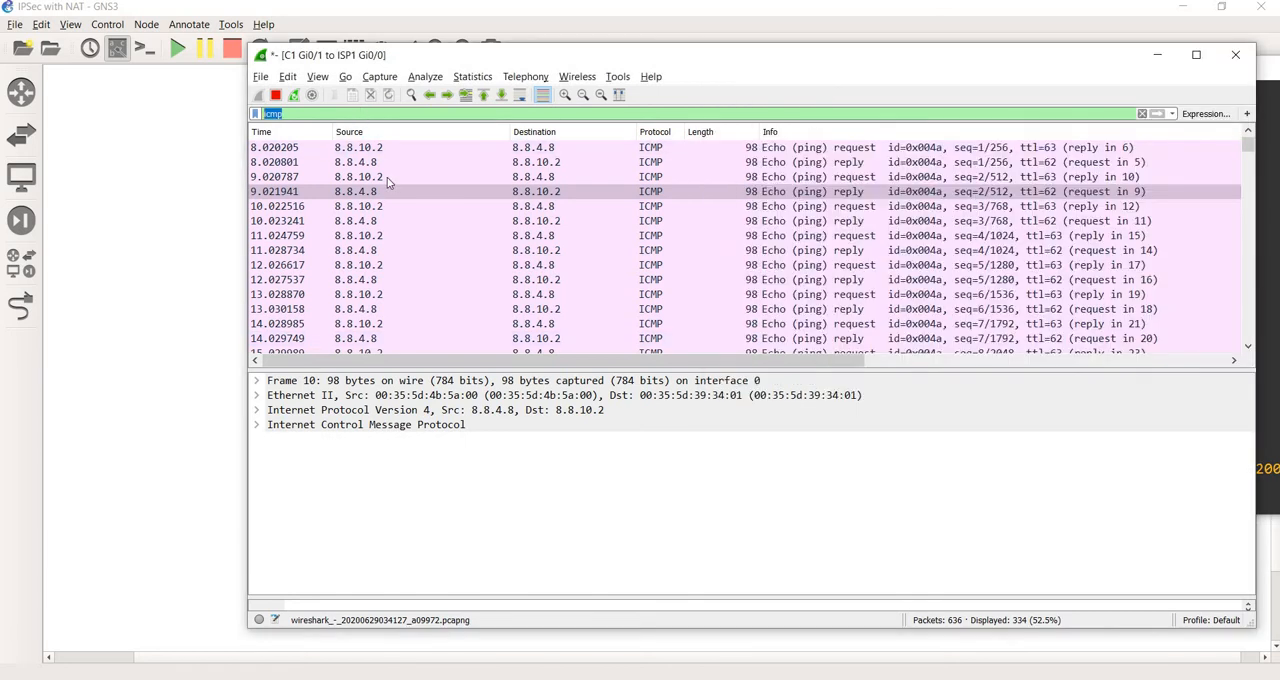
pyautogui.write('10.1.2.13')
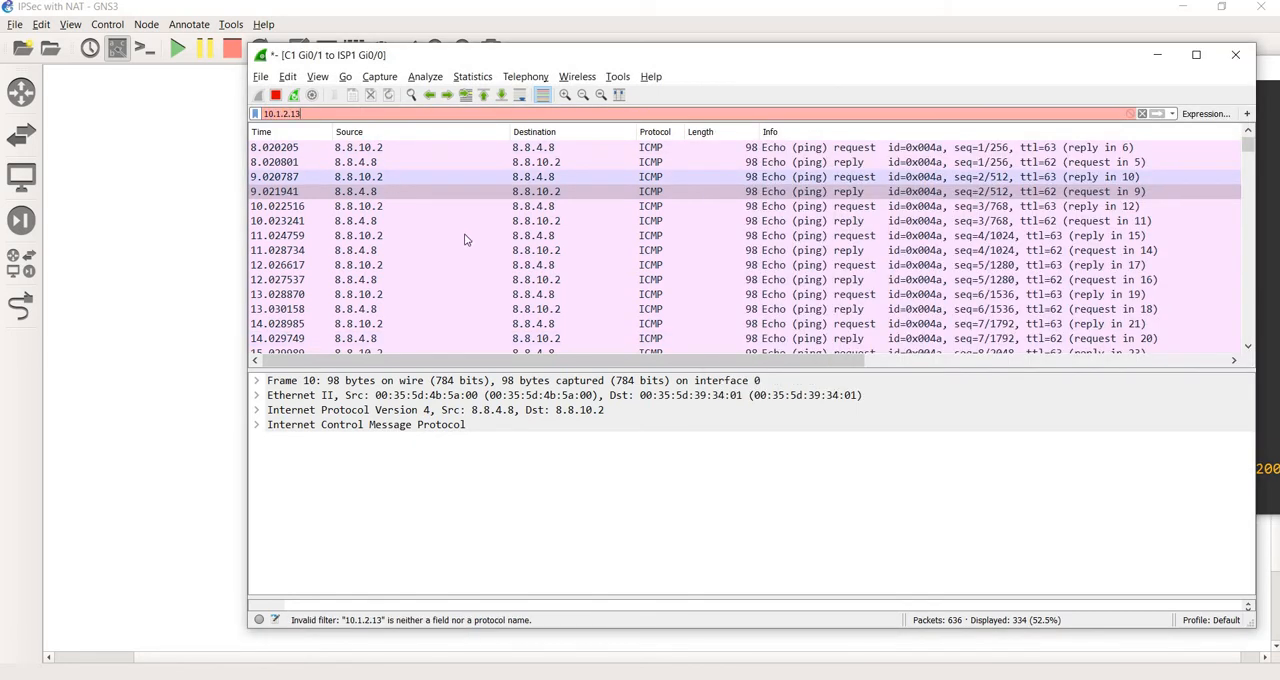
pyautogui.click(397, 147)
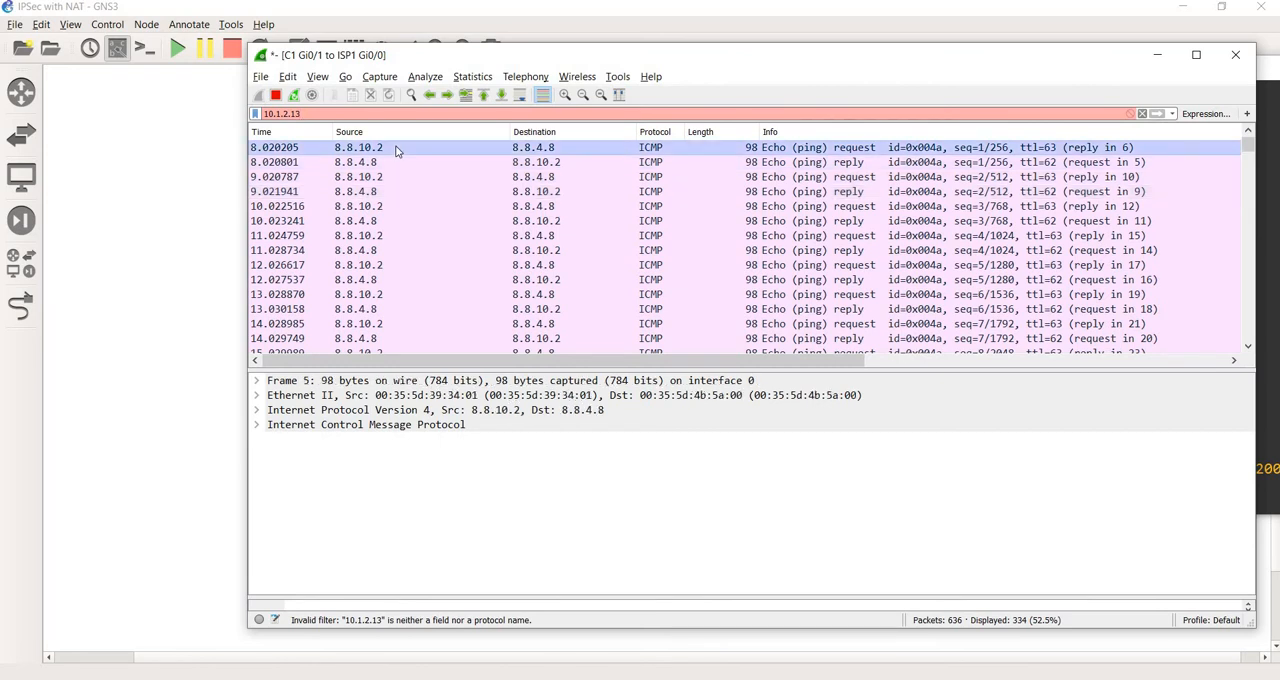
pyautogui.rightClick(395, 147)
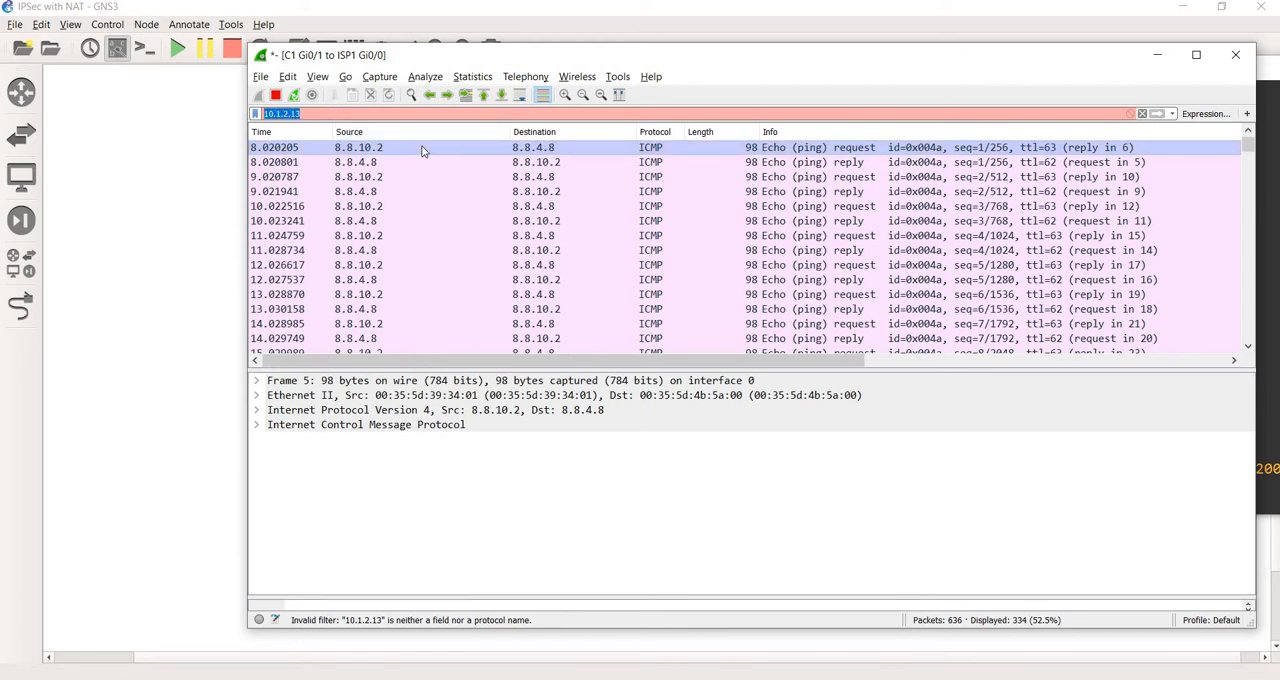
pyautogui.write('8')
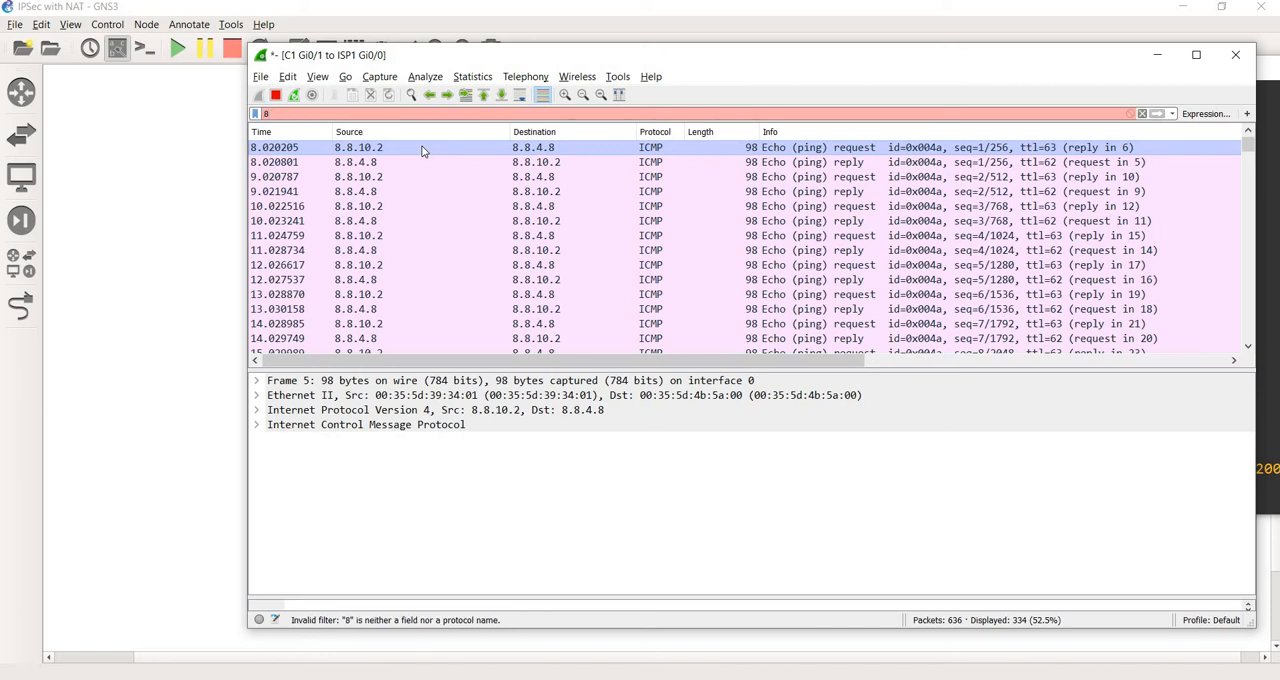
pyautogui.write('.8.10.2')
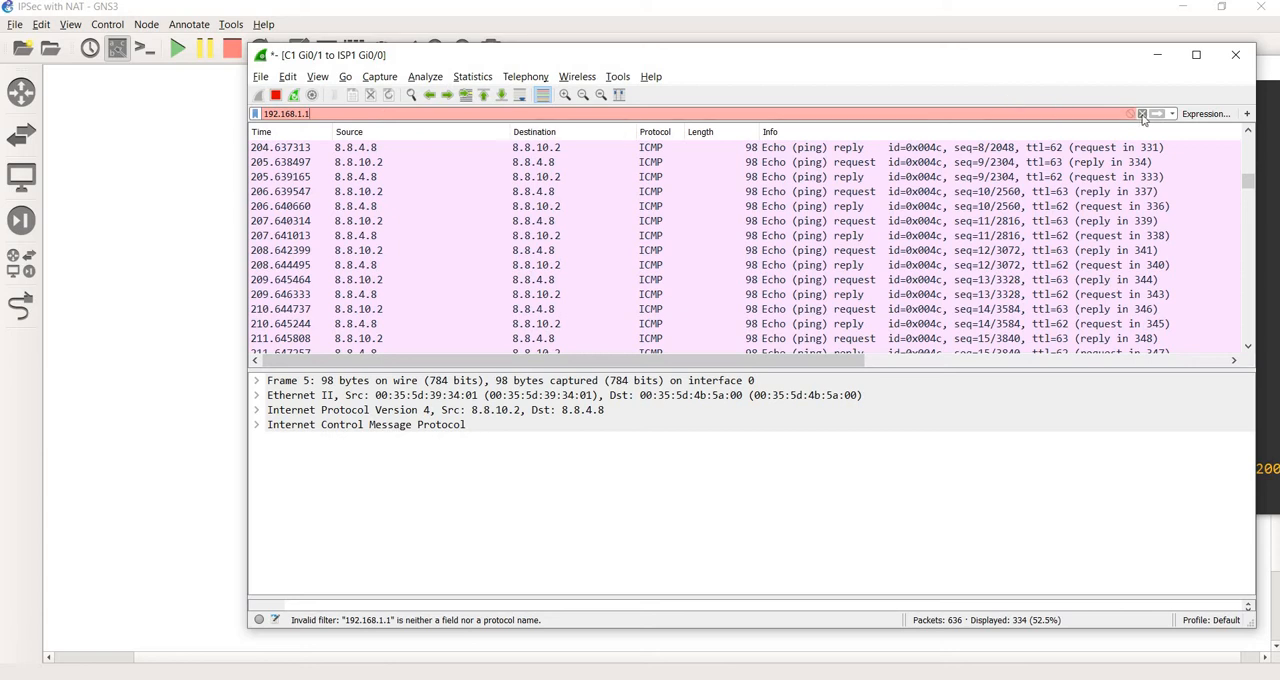
pyautogui.click(1138, 113)
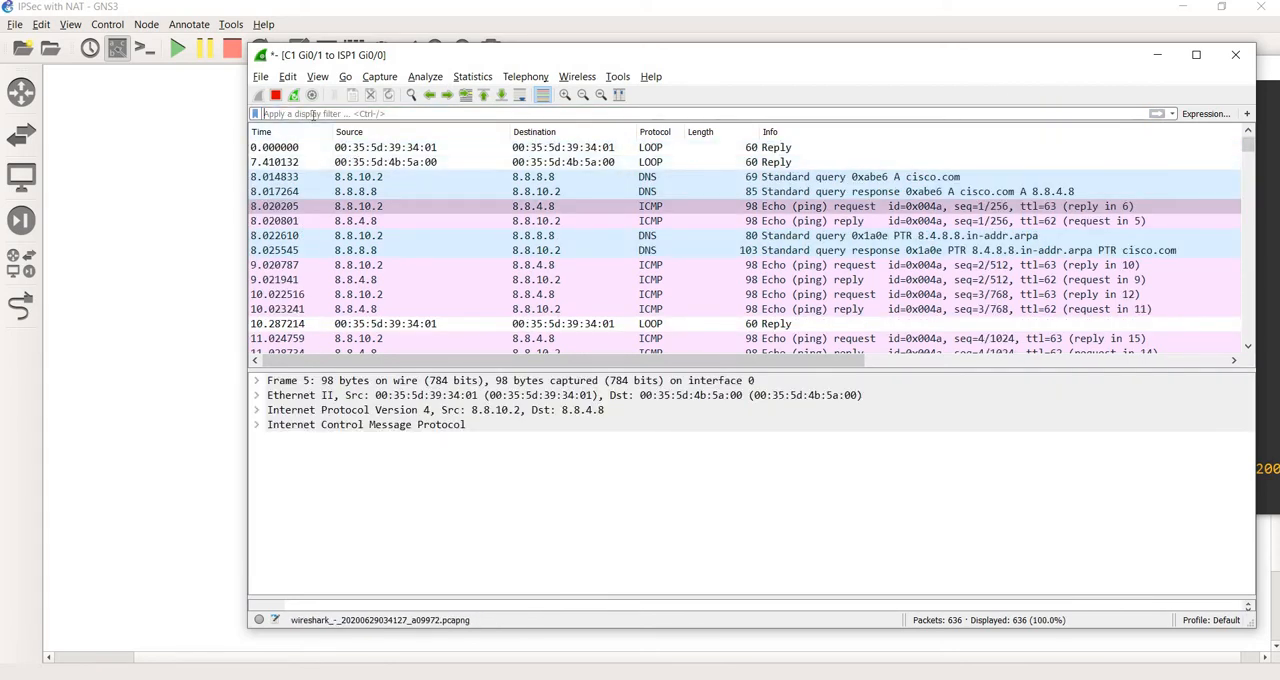
# Start entering a 192 address in the Wireshark display filter
pyautogui.write('192')
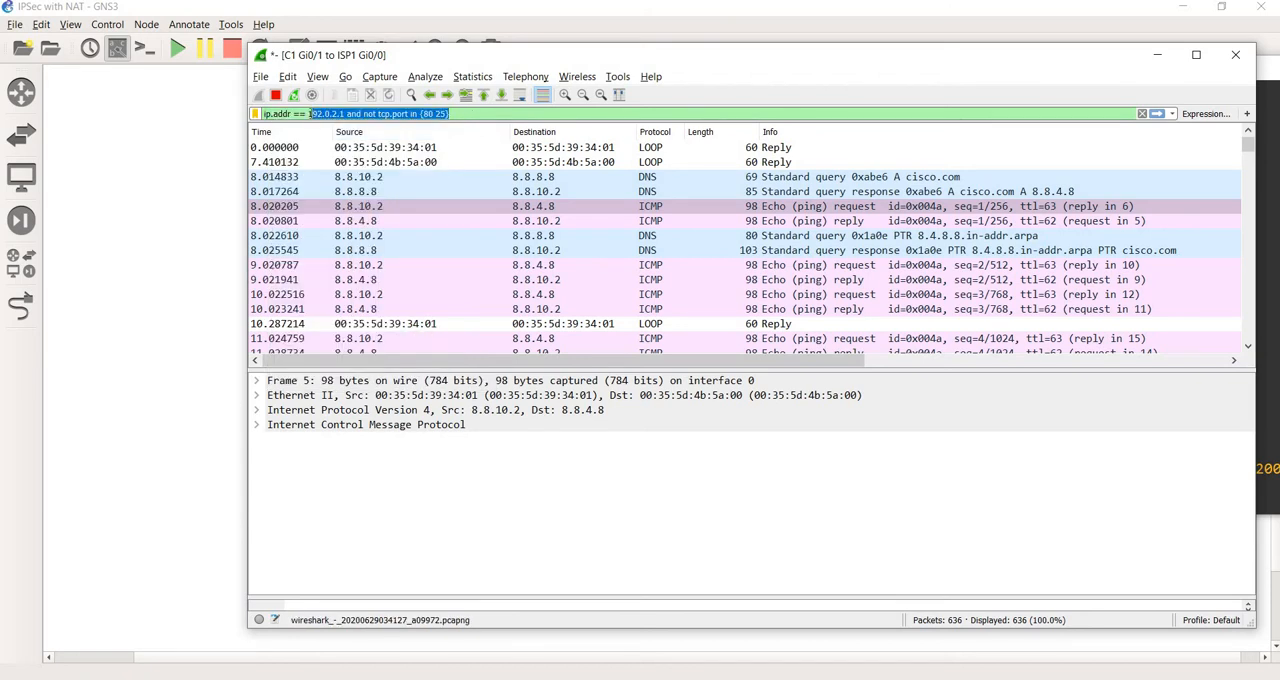
pyautogui.moveTo(356, 131)
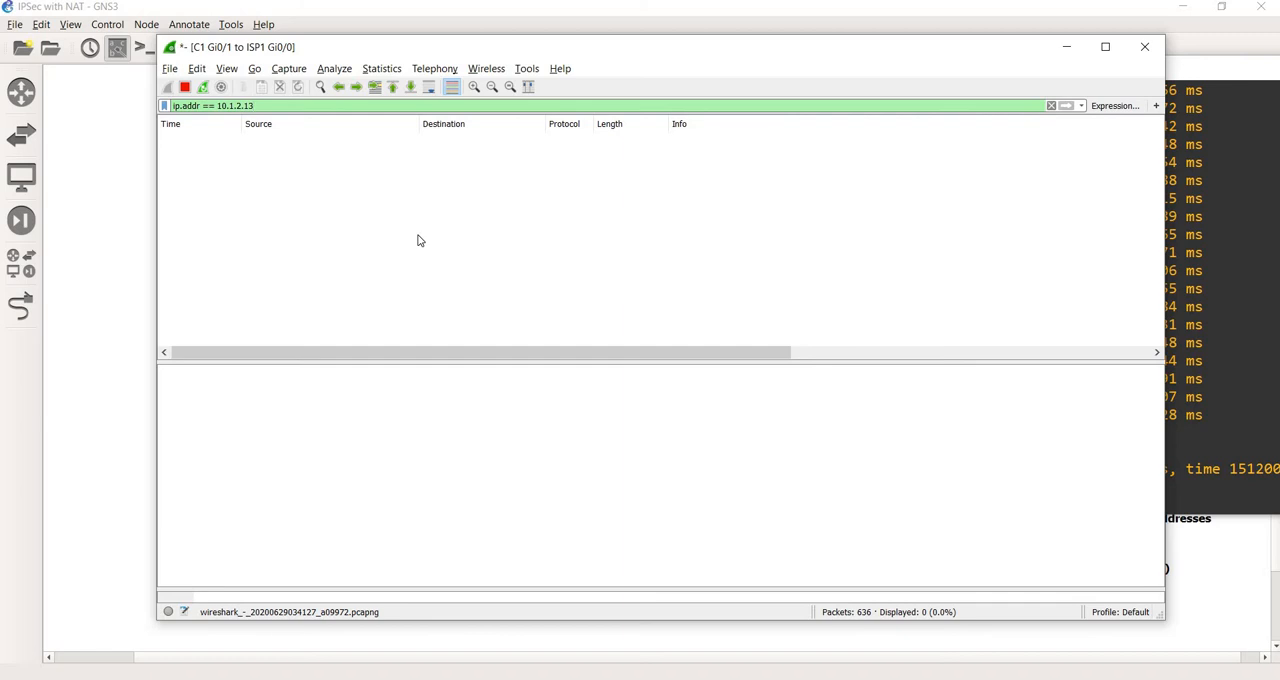
pyautogui.moveTo(369, 168)
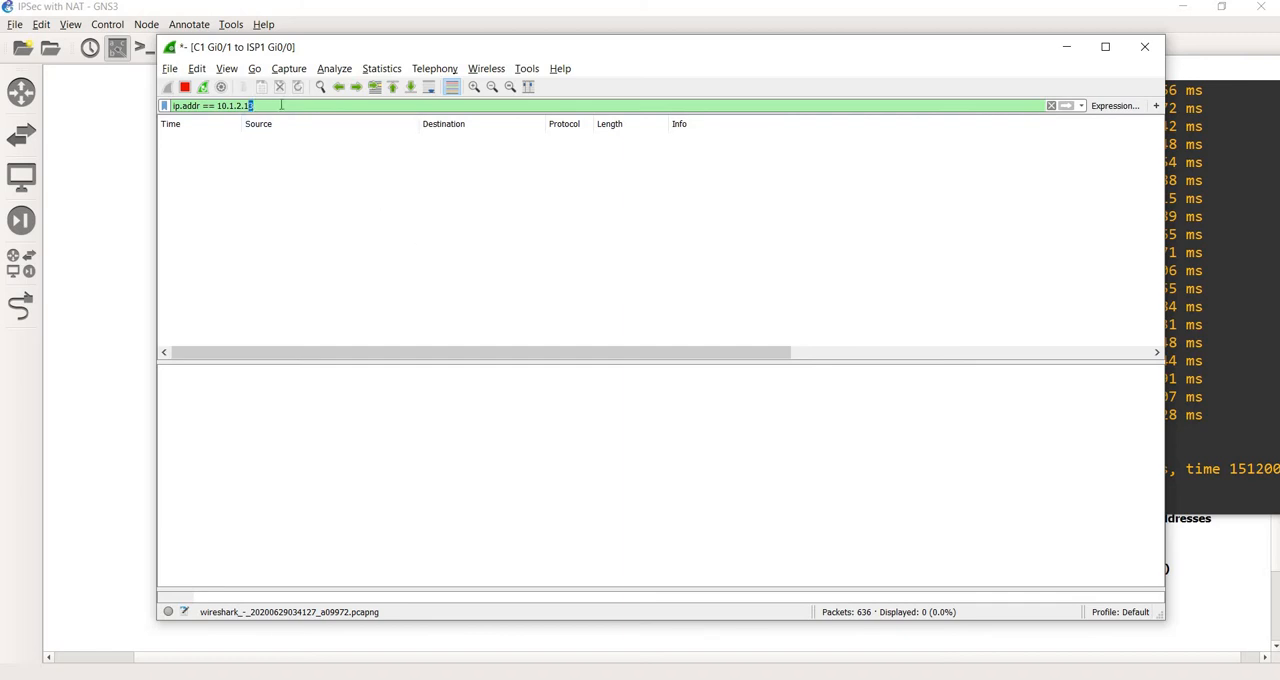
pyautogui.moveTo(291, 105)
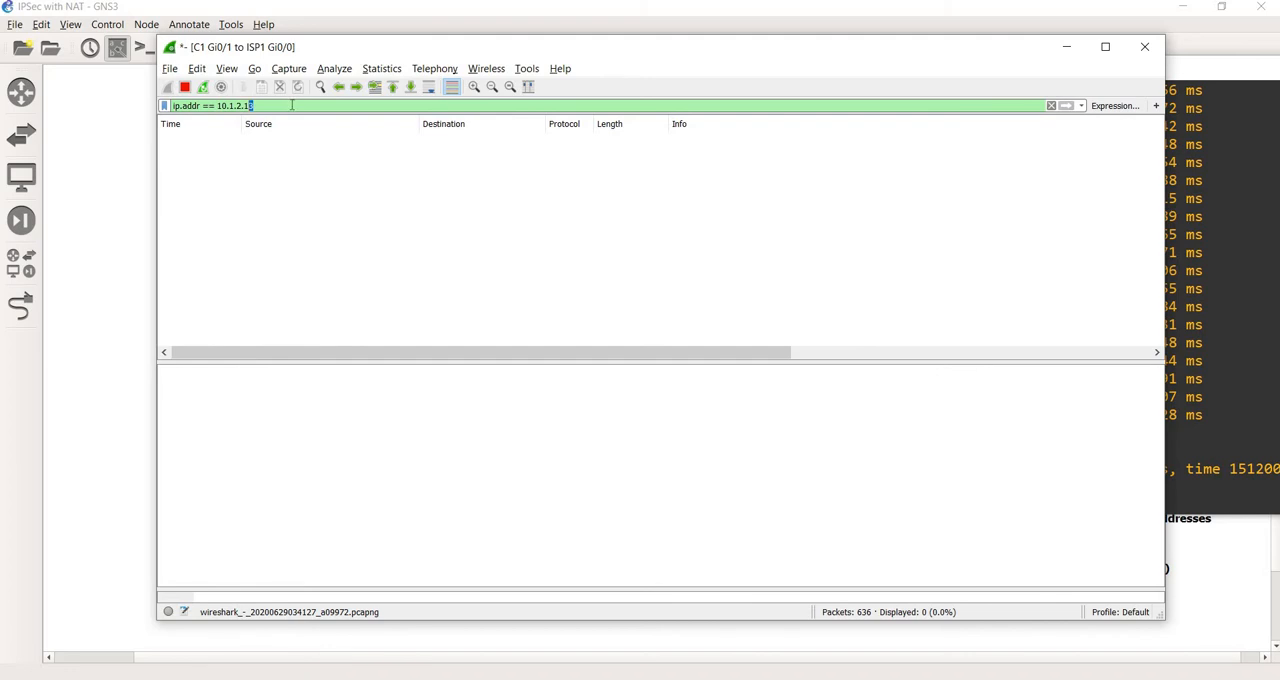
pyautogui.moveTo(294, 105)
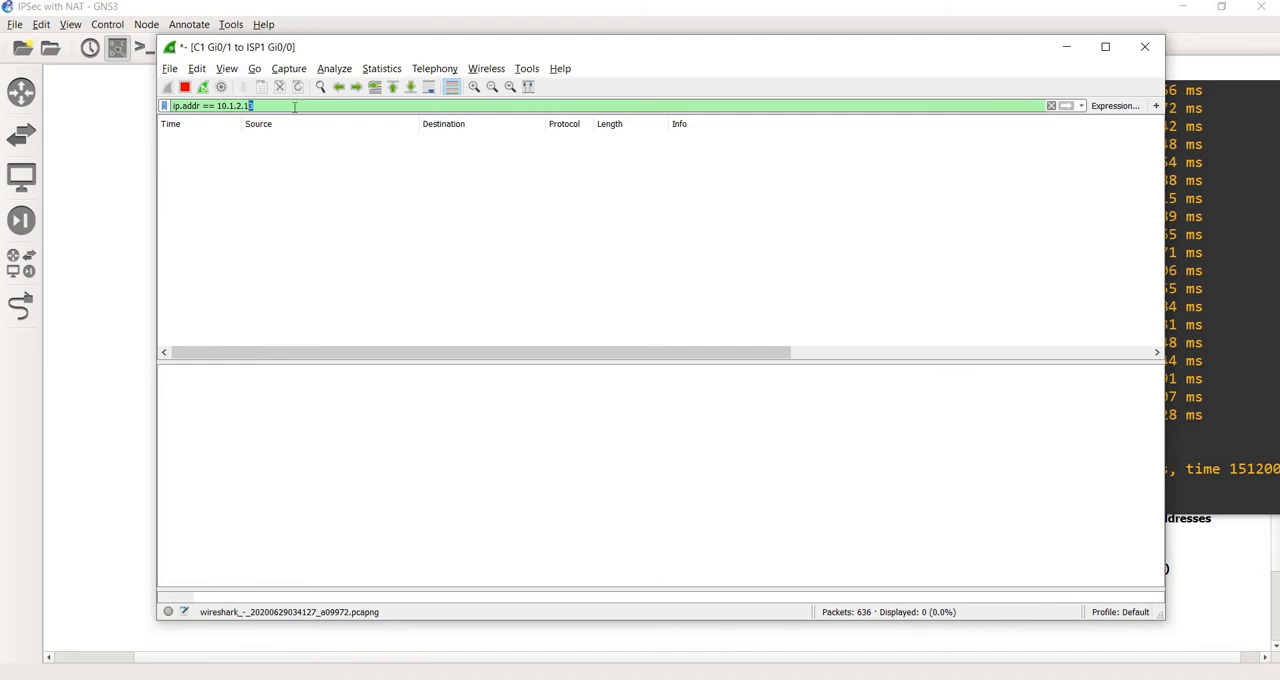
# End Ubuntu-1's ping to 10.1.2.13 and start pinging cisco.com
pyautogui.write('3')
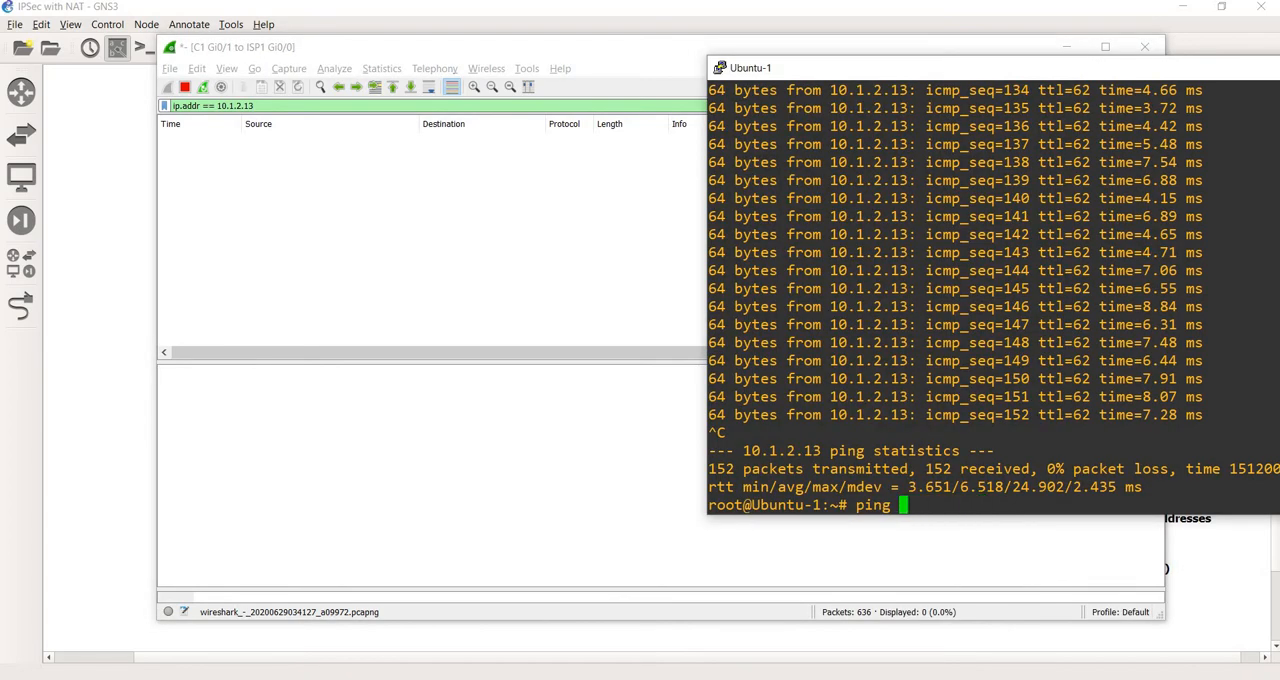
pyautogui.write('cis')
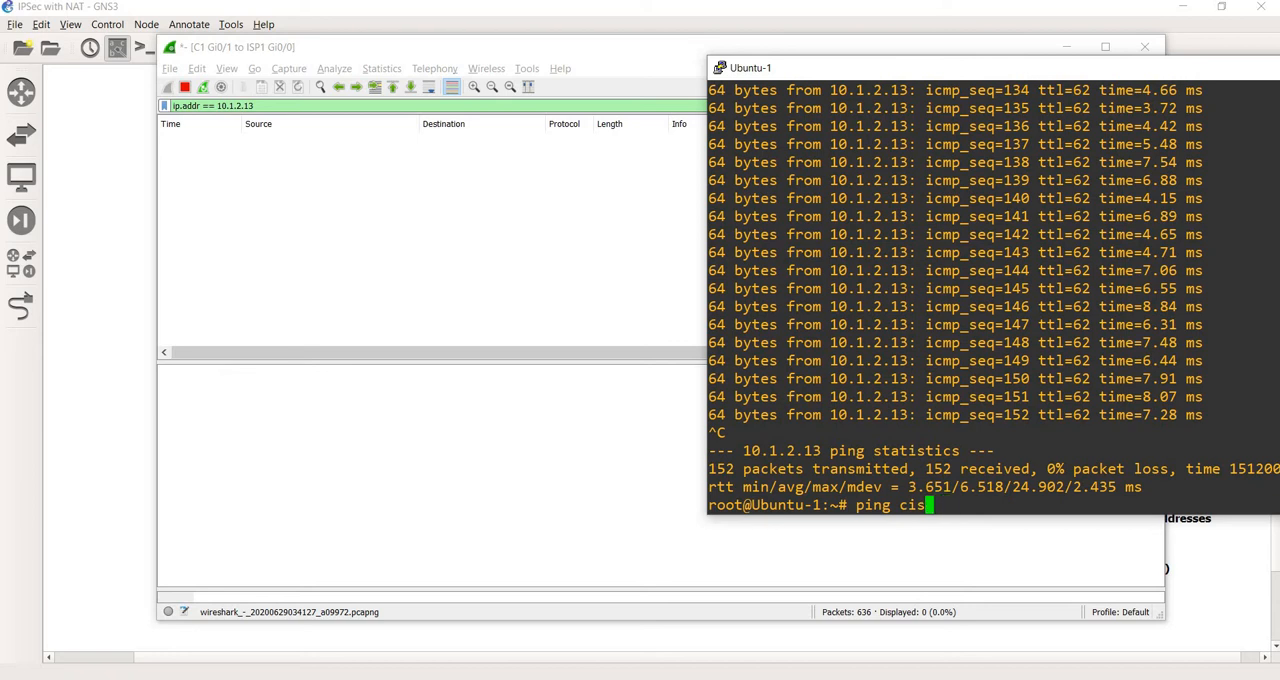
pyautogui.write('co.com')
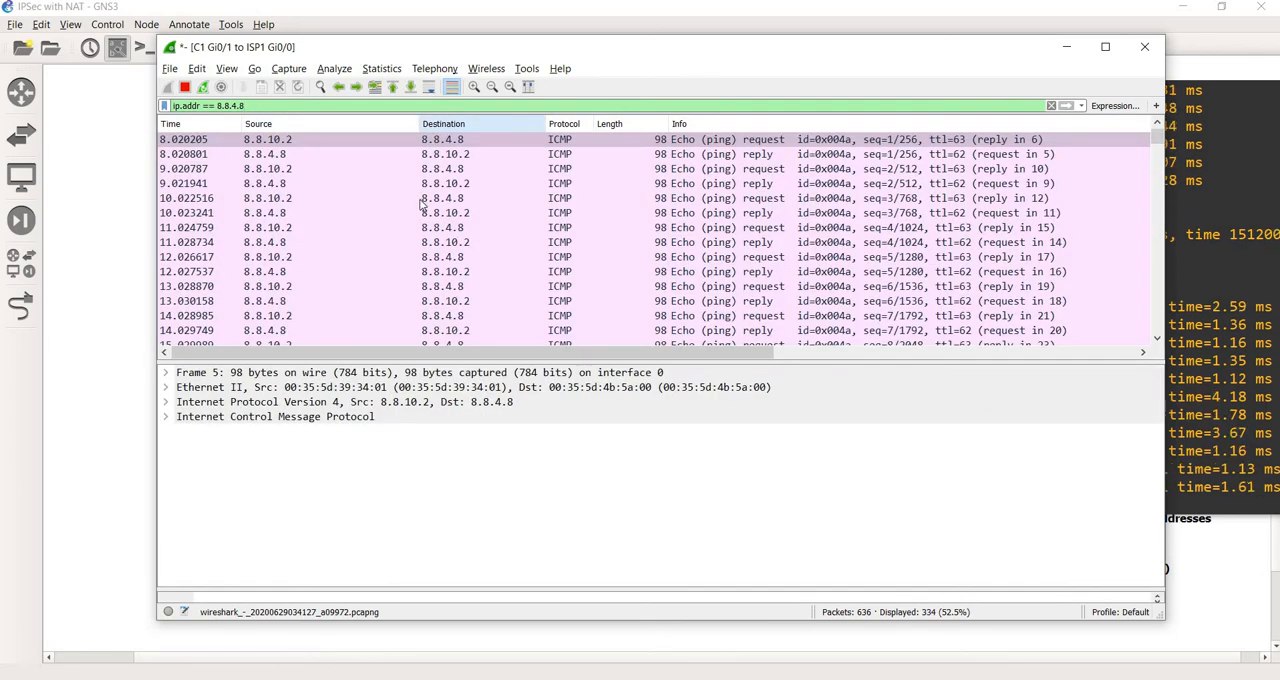
# Apply the ip.addr == 8.8.4.8 filter, showing 334 ICMP packets
pyautogui.click(422, 198)
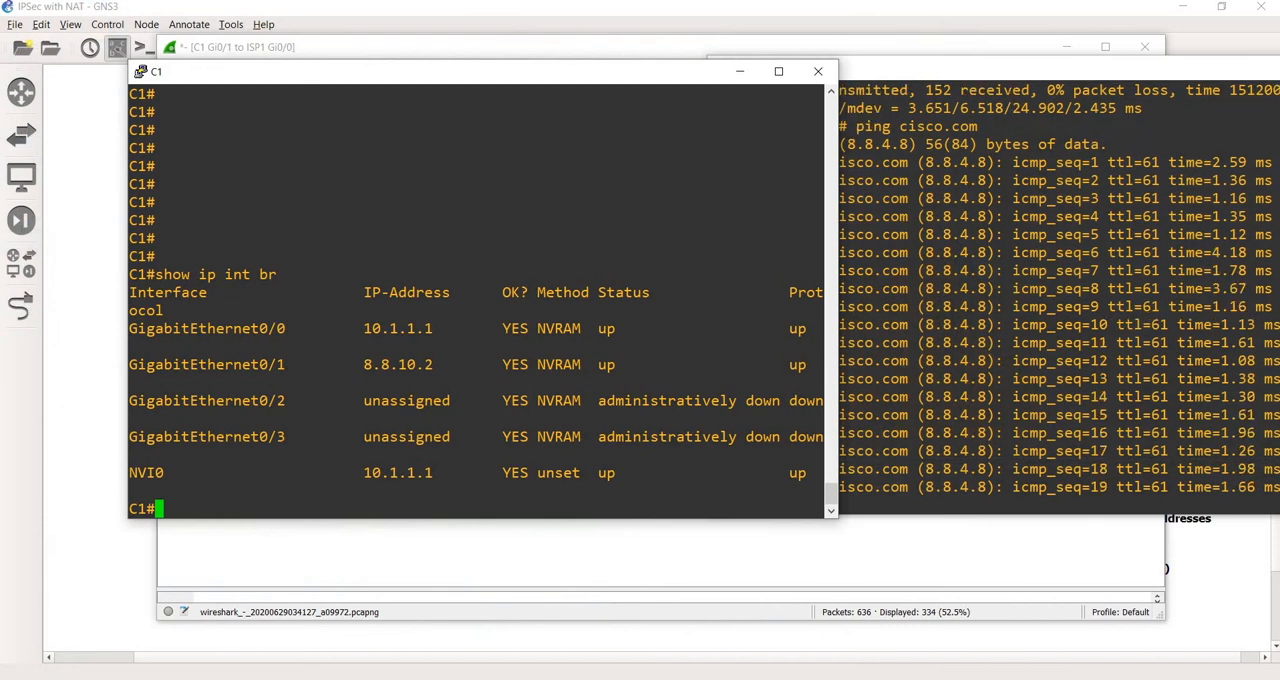
# Compare C1's IPsec SA encaps count before and after pinging 10.1.2.13 (315 to 319)
pyautogui.write('show')
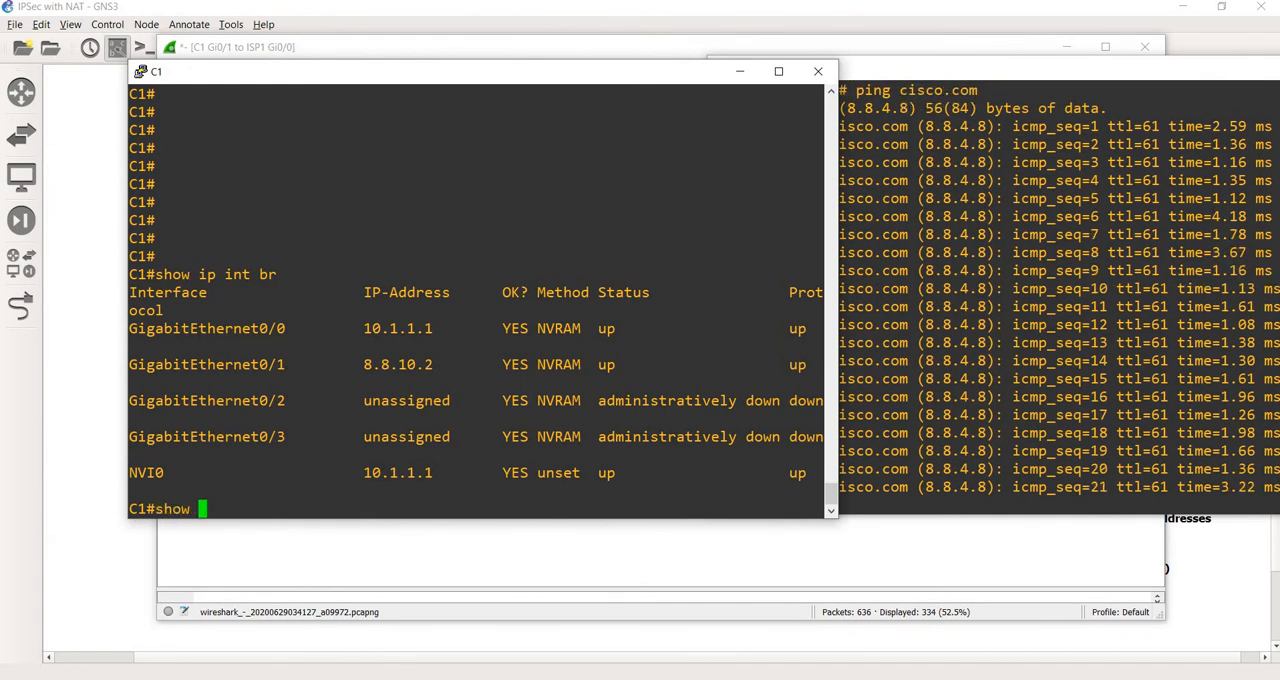
pyautogui.write('crypto')
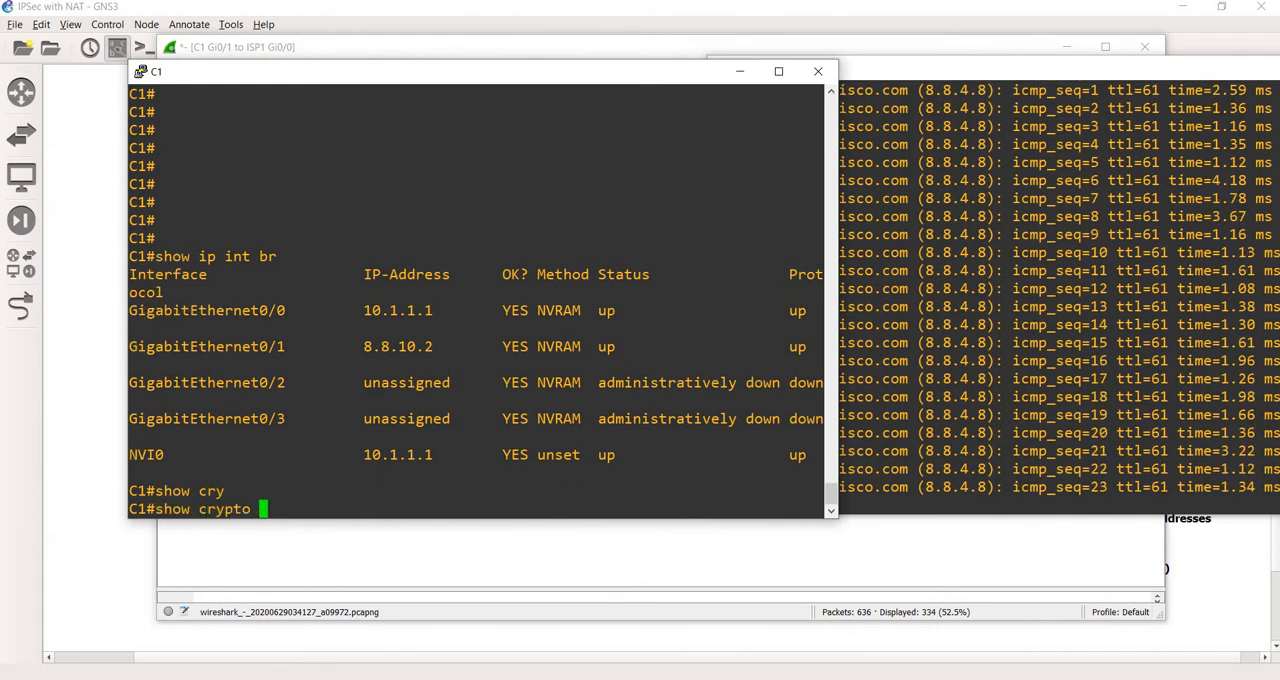
pyautogui.write('ipsec')
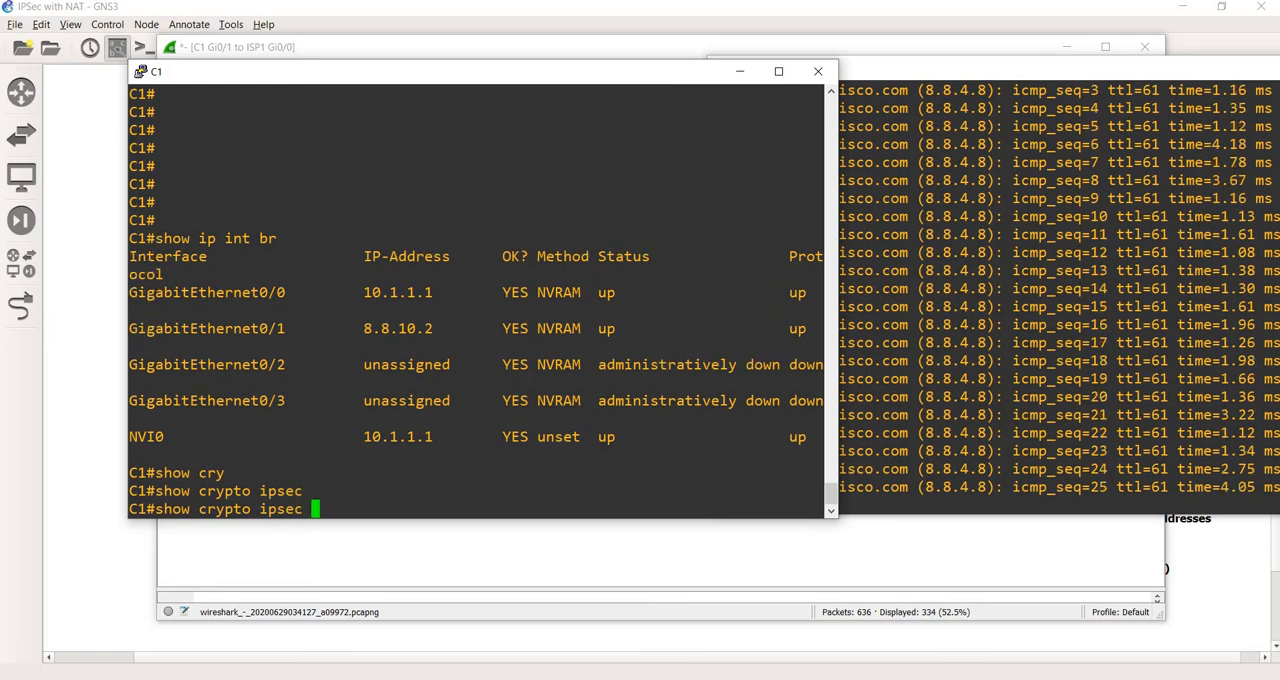
pyautogui.write('sa')
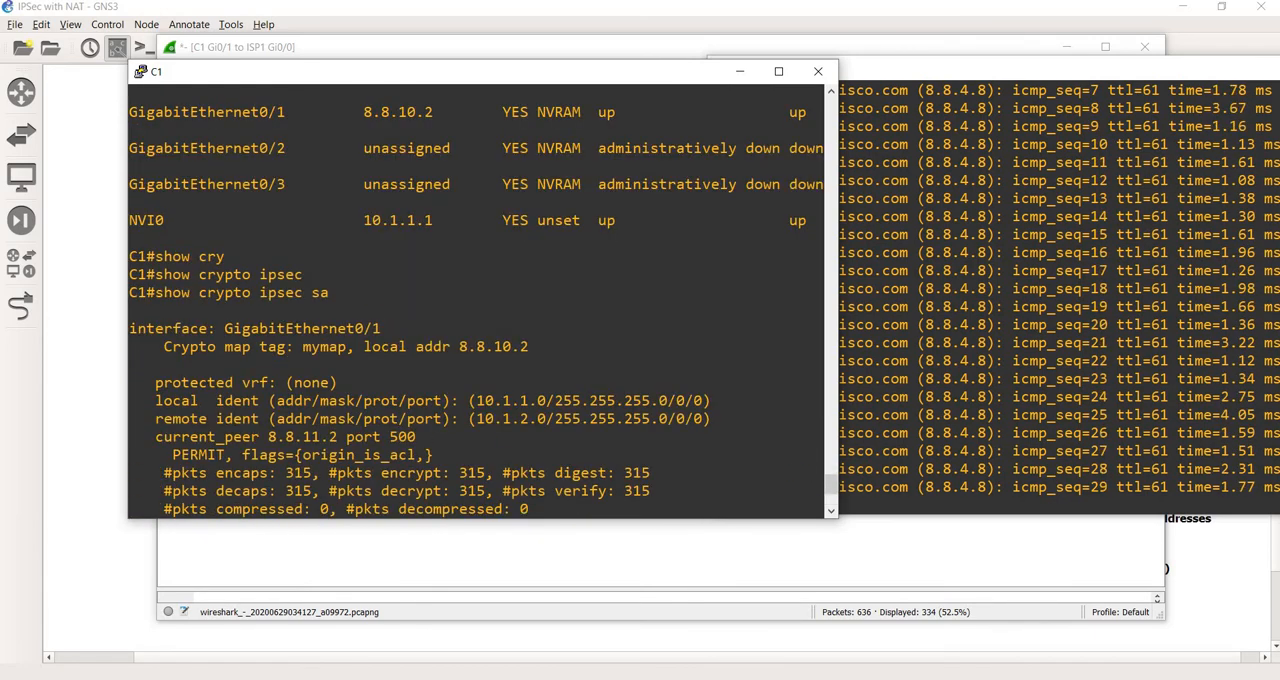
pyautogui.press('space')
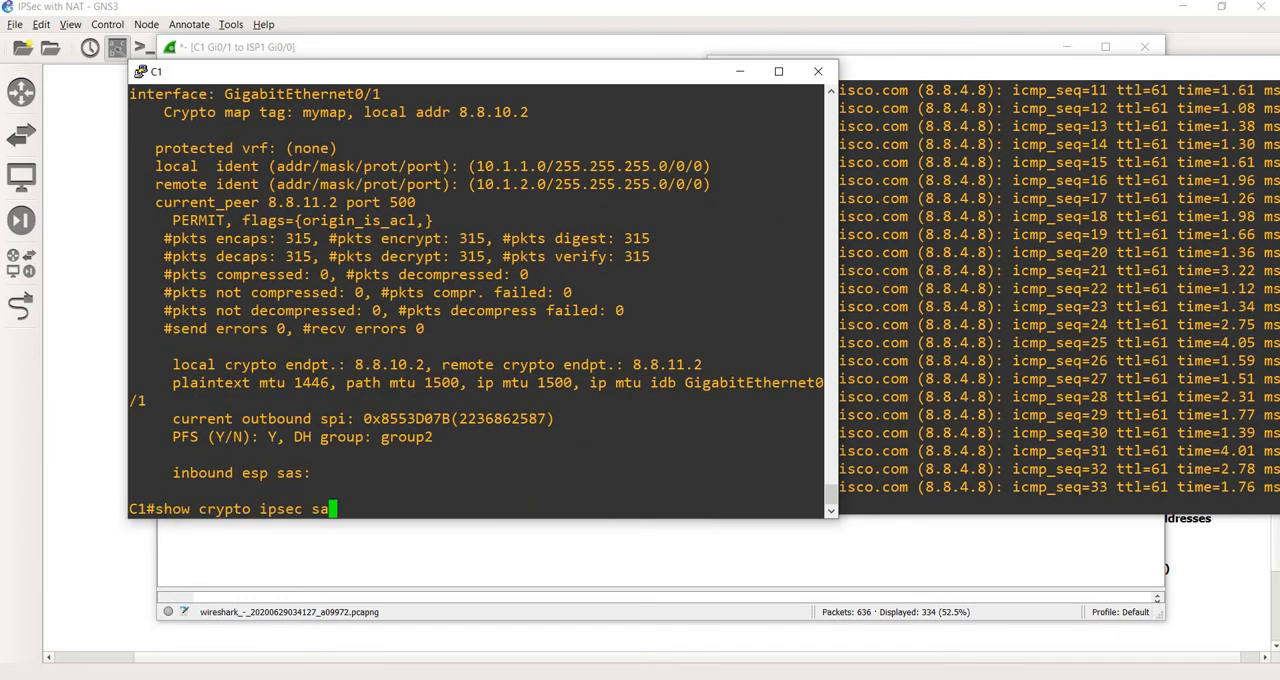
pyautogui.press('Return')
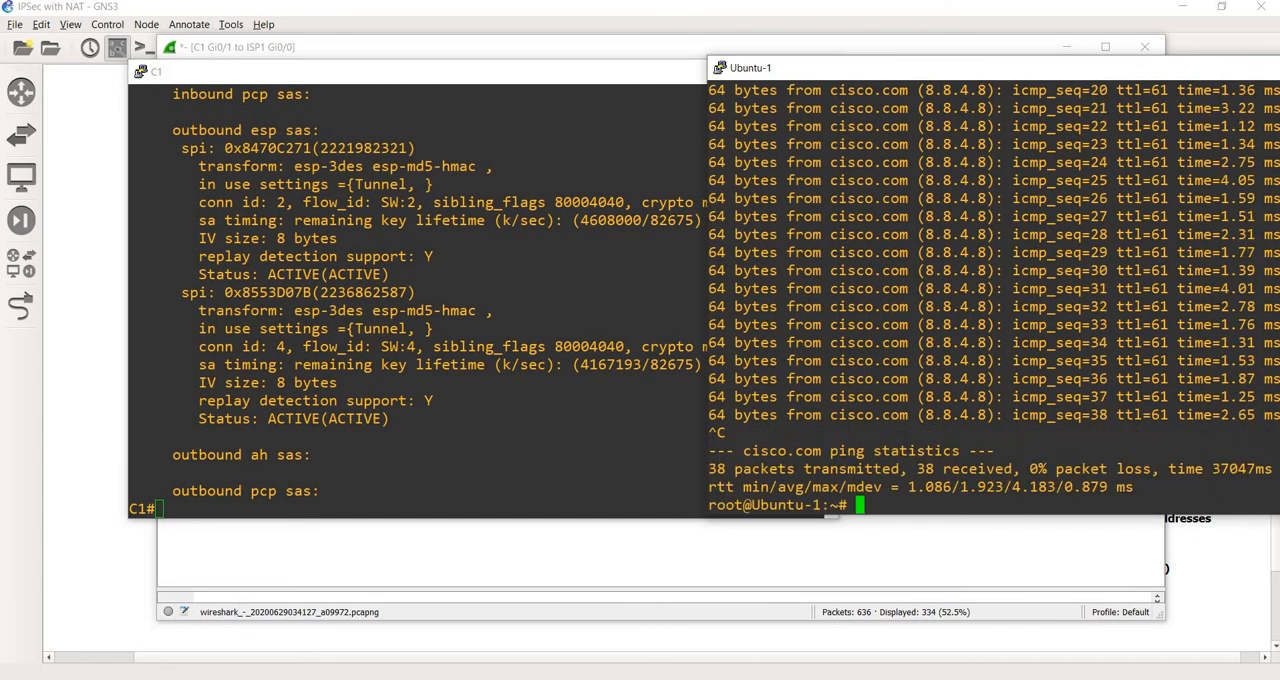
pyautogui.write('ping 10.1.2.13')
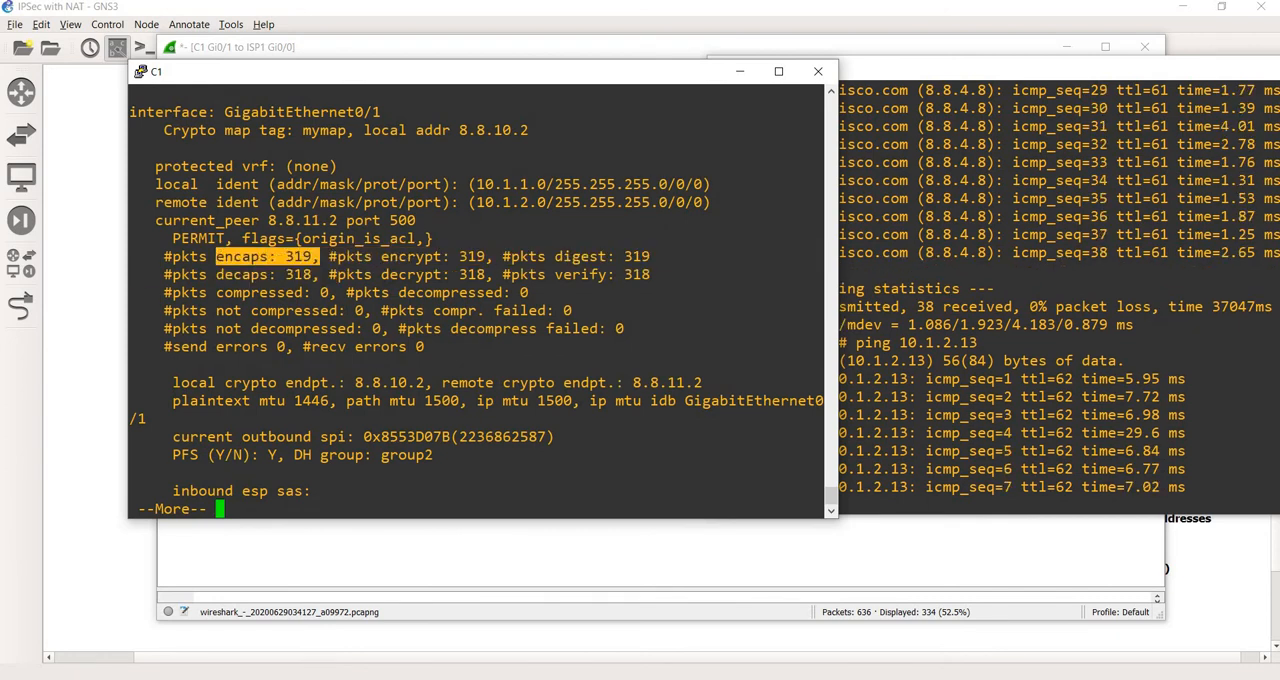
pyautogui.press('space')
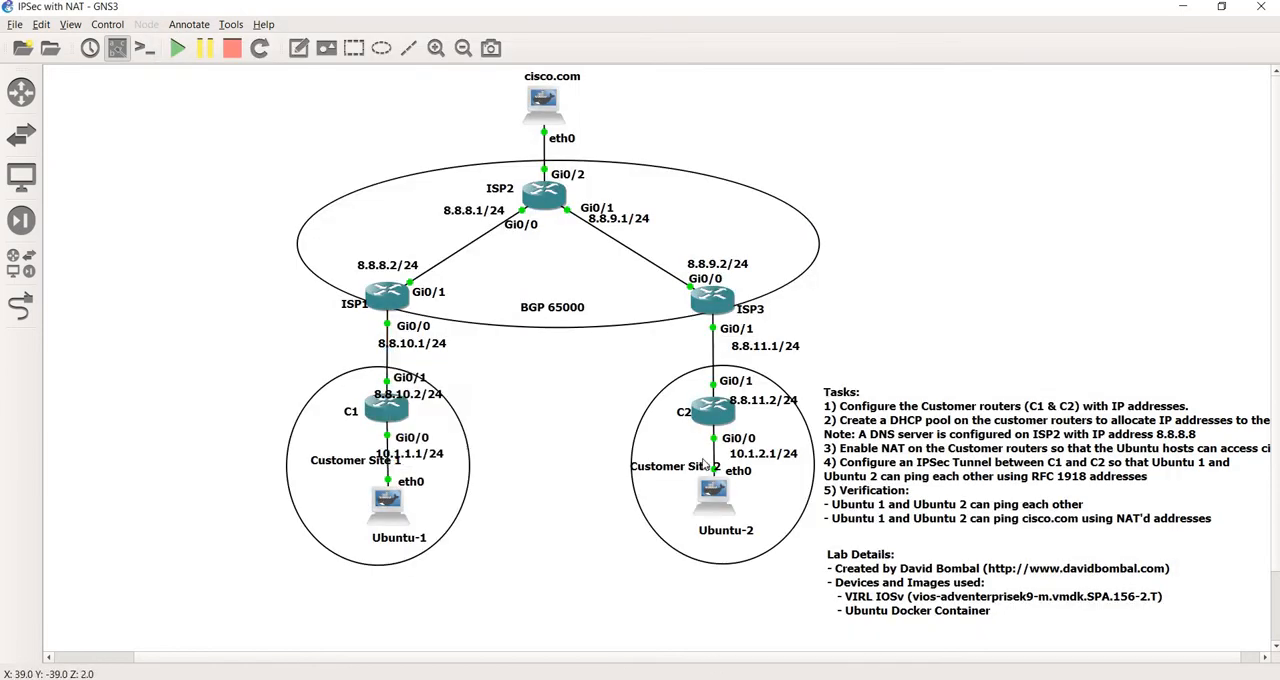
# In C2's console, enter configuration mode and create the local user 'cisco'
pyautogui.doubleClick(700, 422)
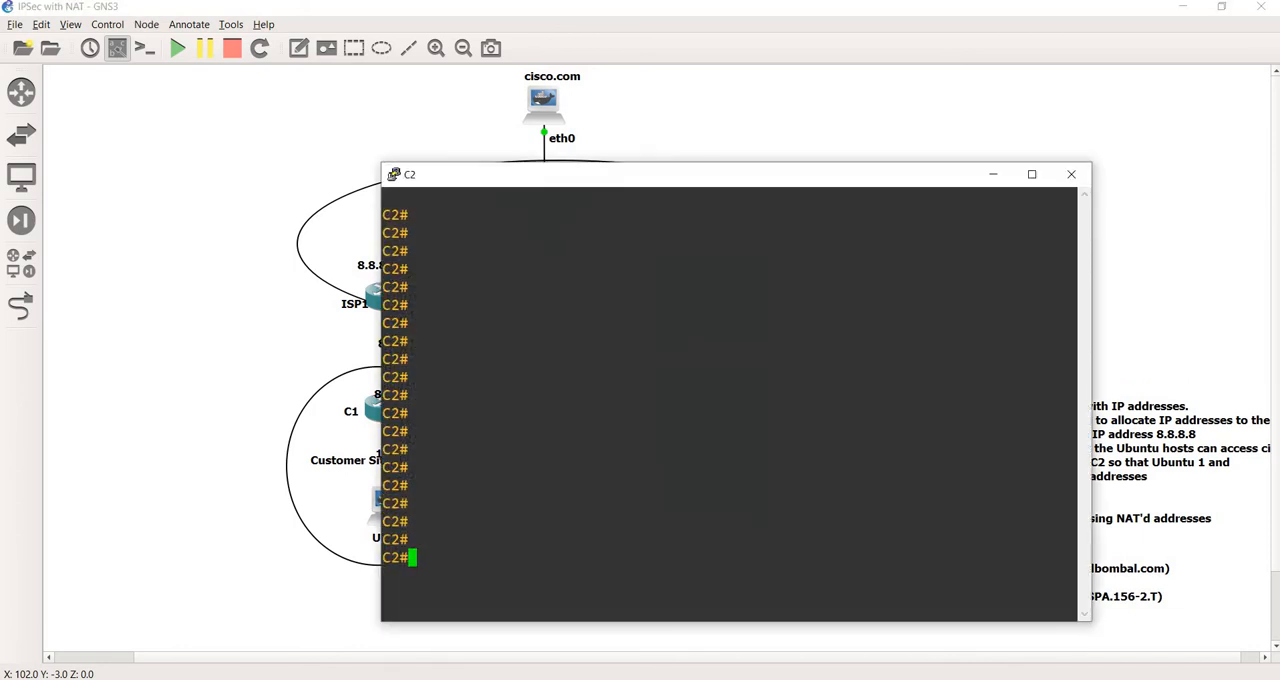
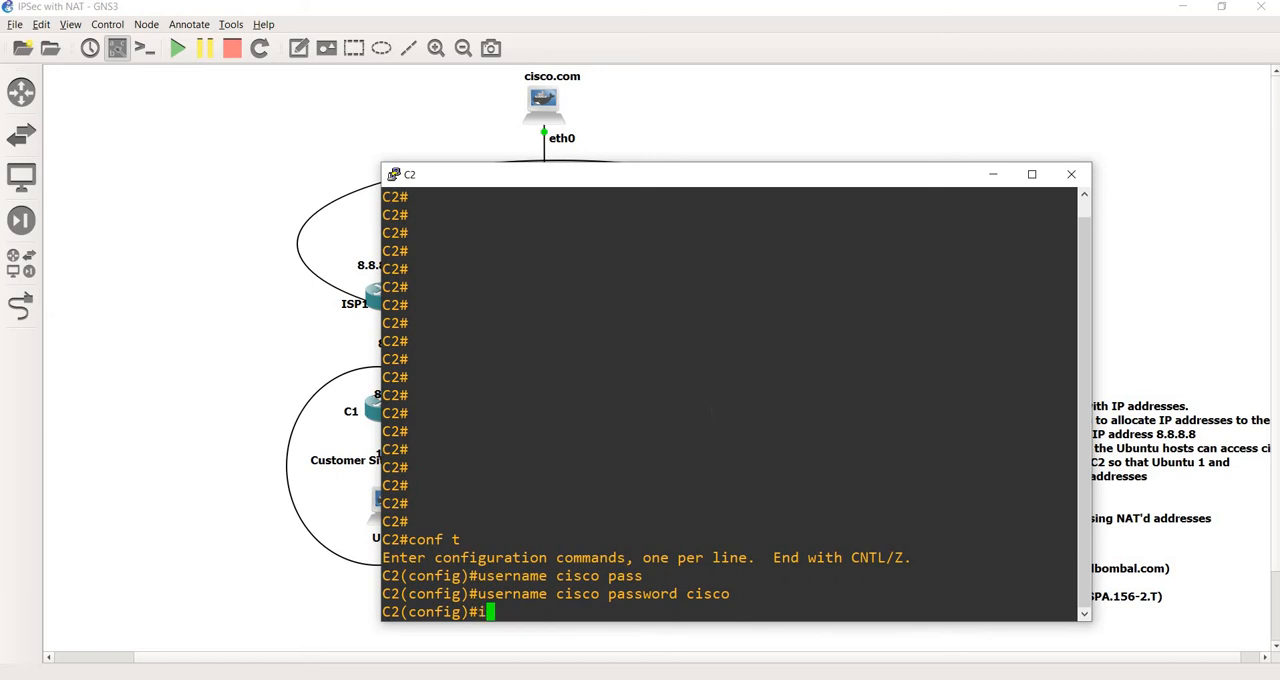
pyautogui.press('BackSpace')
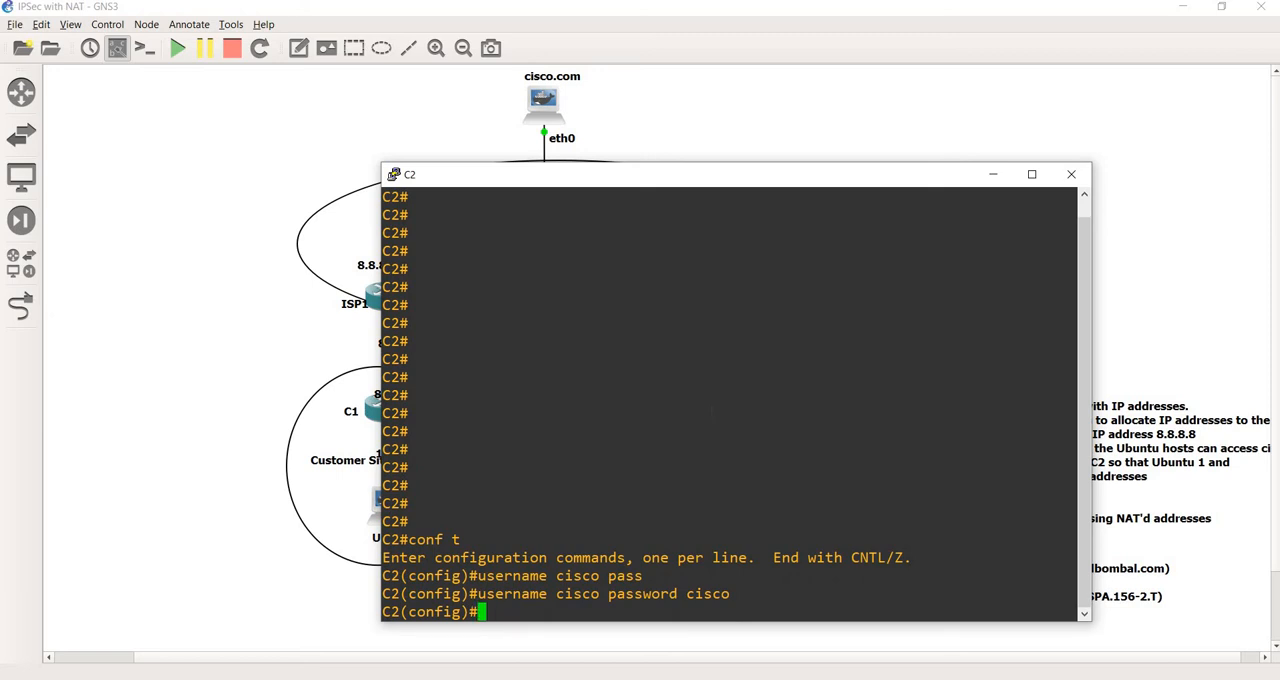
# Set C2's VTY lines to local login with 'transport input all', then end and save
pyautogui.write('line vty 0 4')
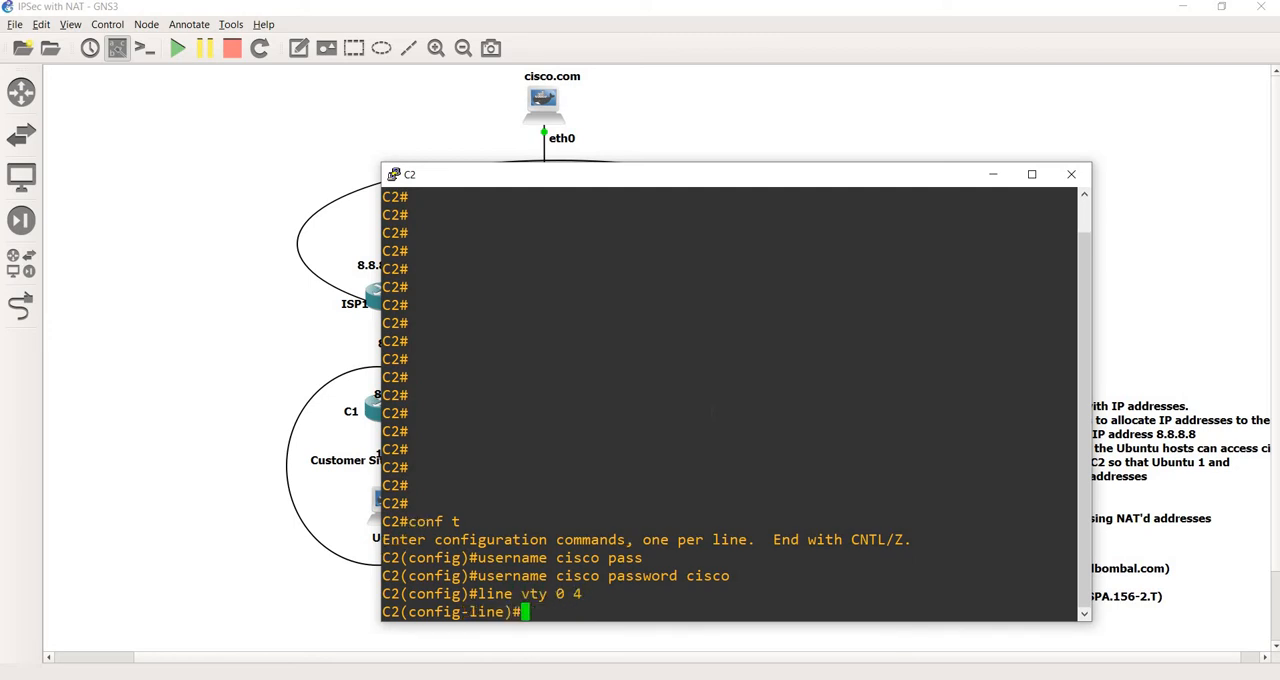
pyautogui.write('pro')
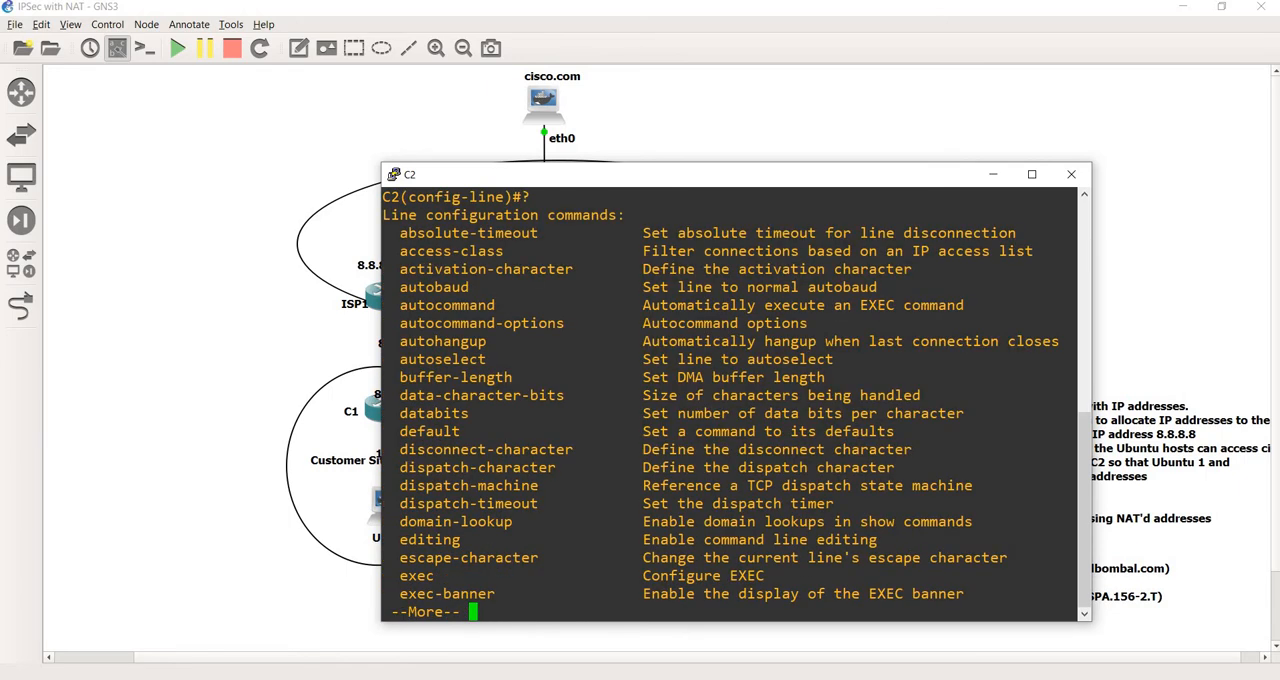
pyautogui.press('space')
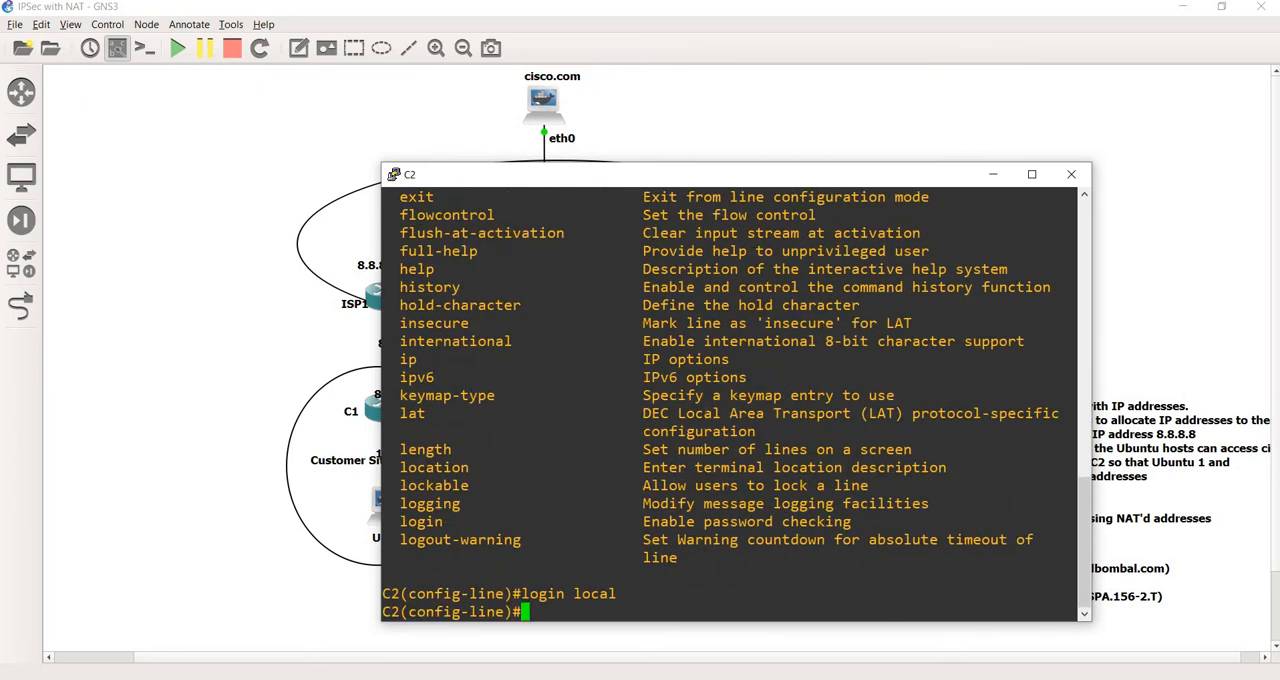
pyautogui.write('transport')
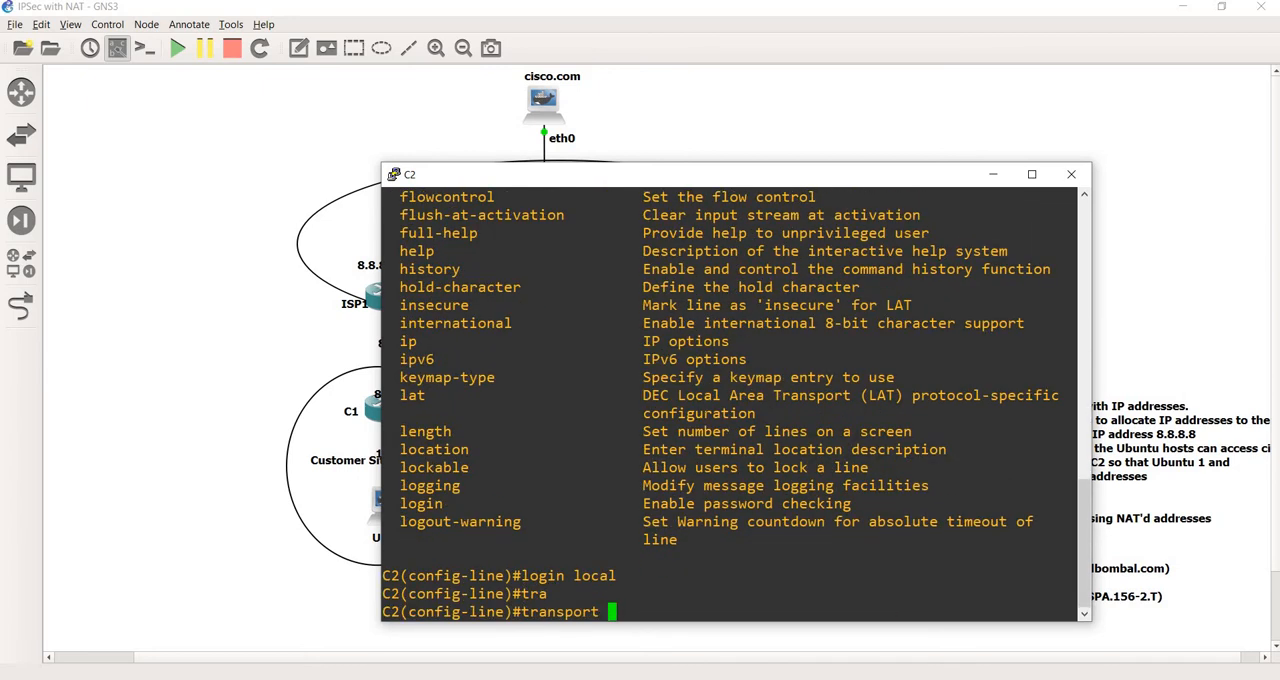
pyautogui.write('?')
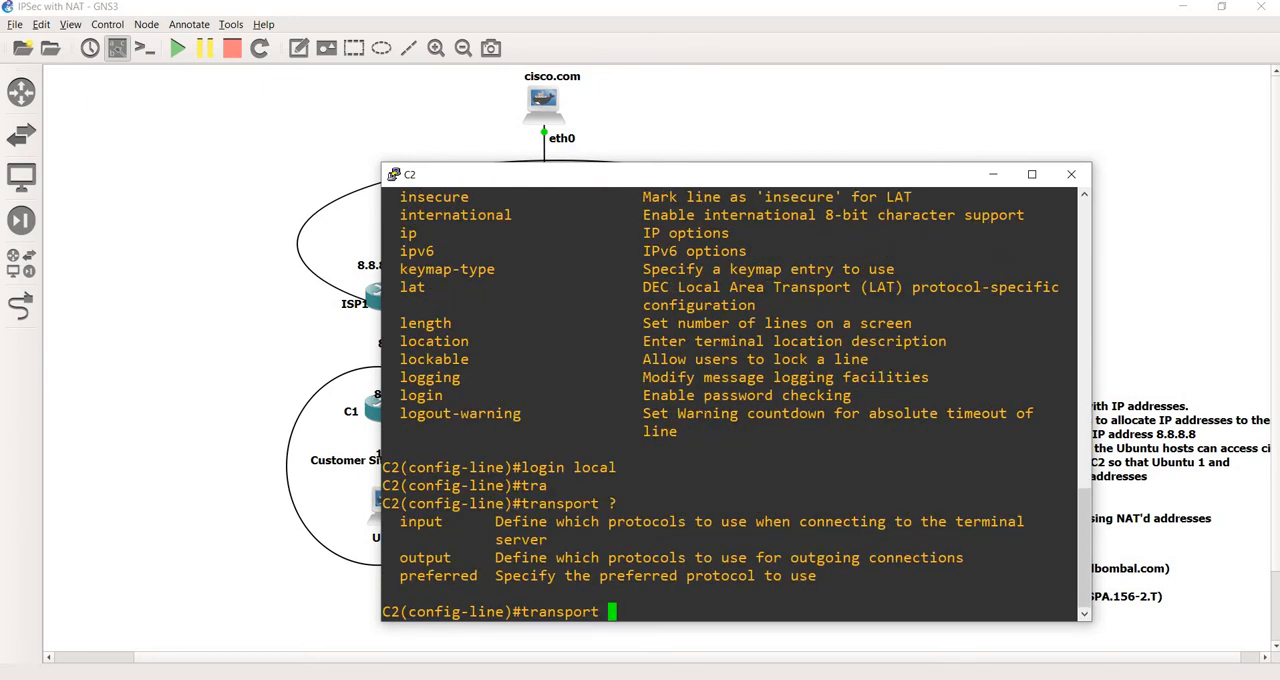
pyautogui.write('input all')
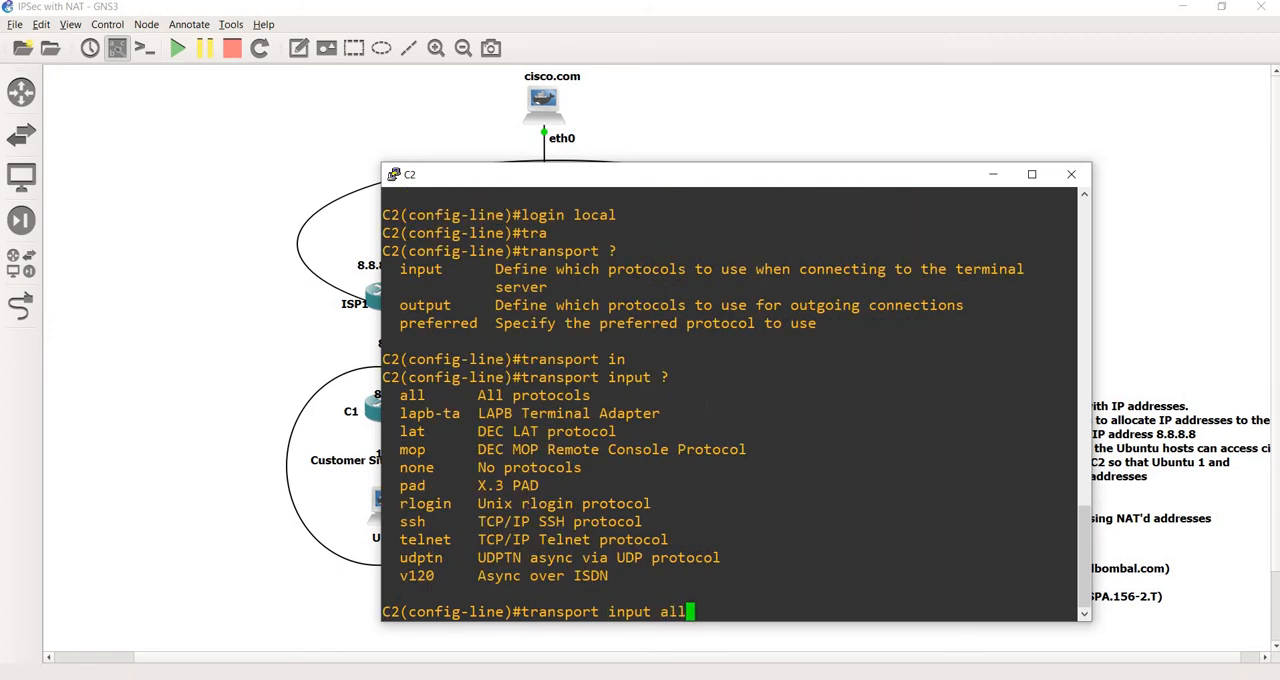
pyautogui.write('e')
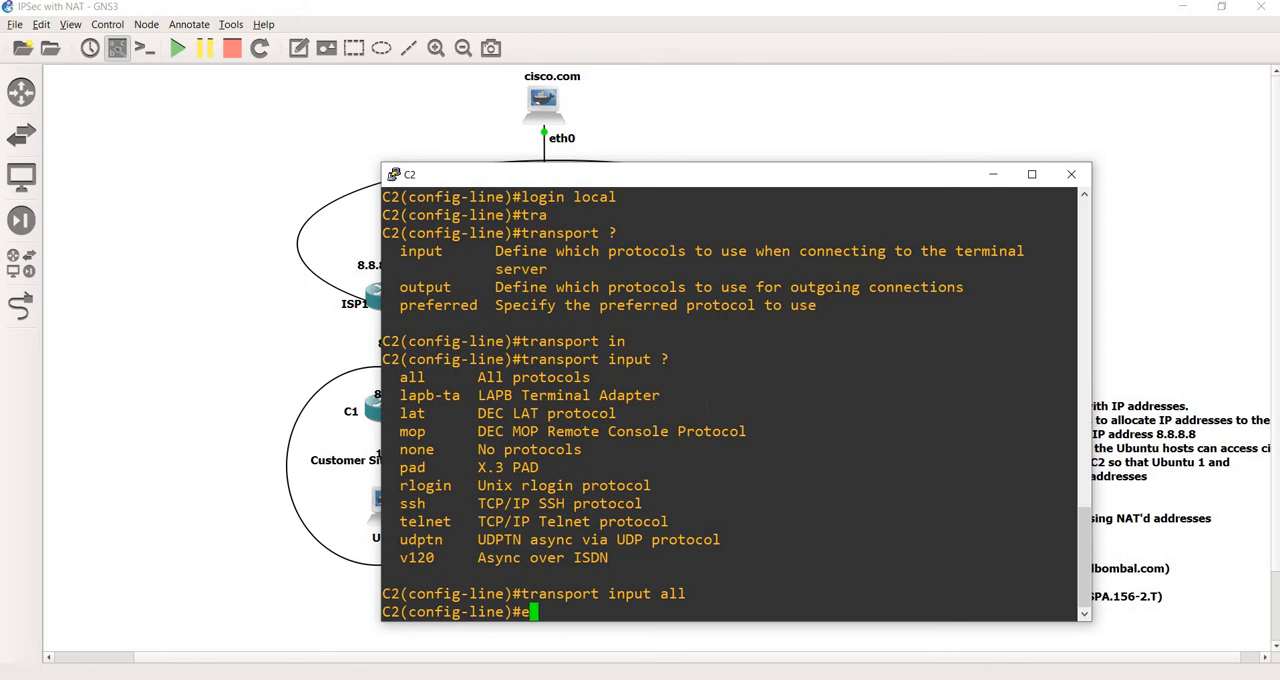
pyautogui.write('nd')
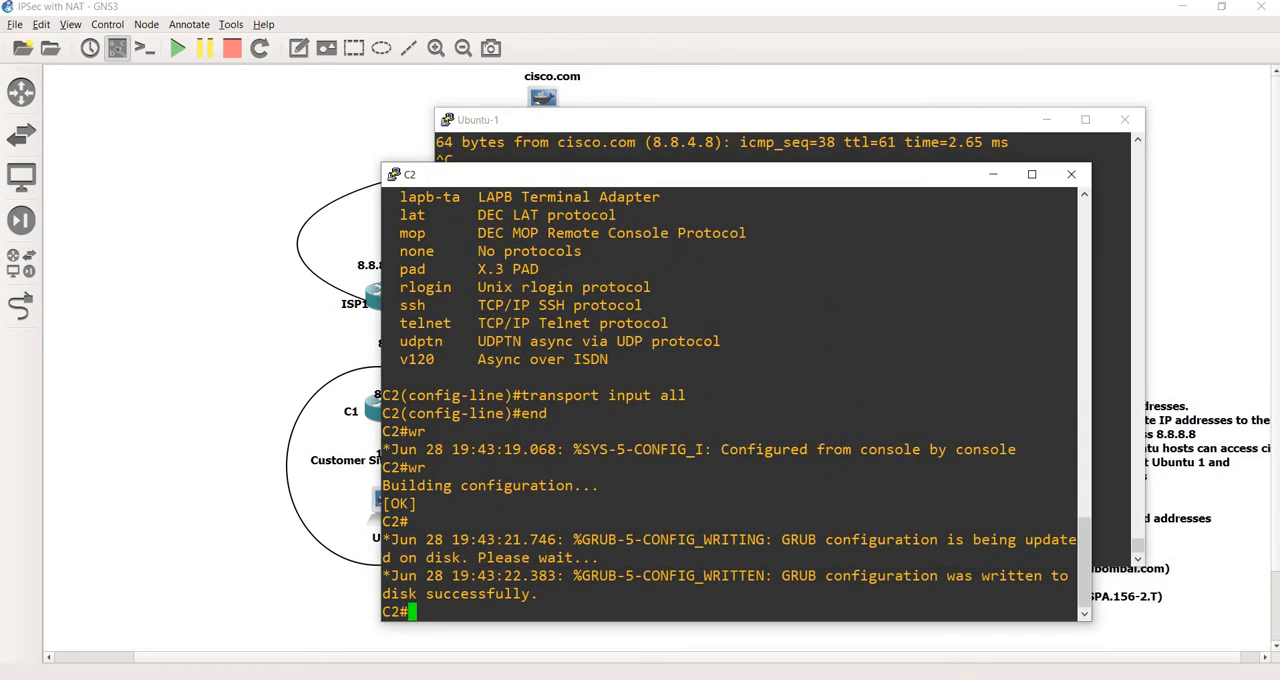
# Show C2's interface summary, then telnet from Ubuntu-1 to 10.1.2.1 and log in as cisco
pyautogui.write('show ip int br')
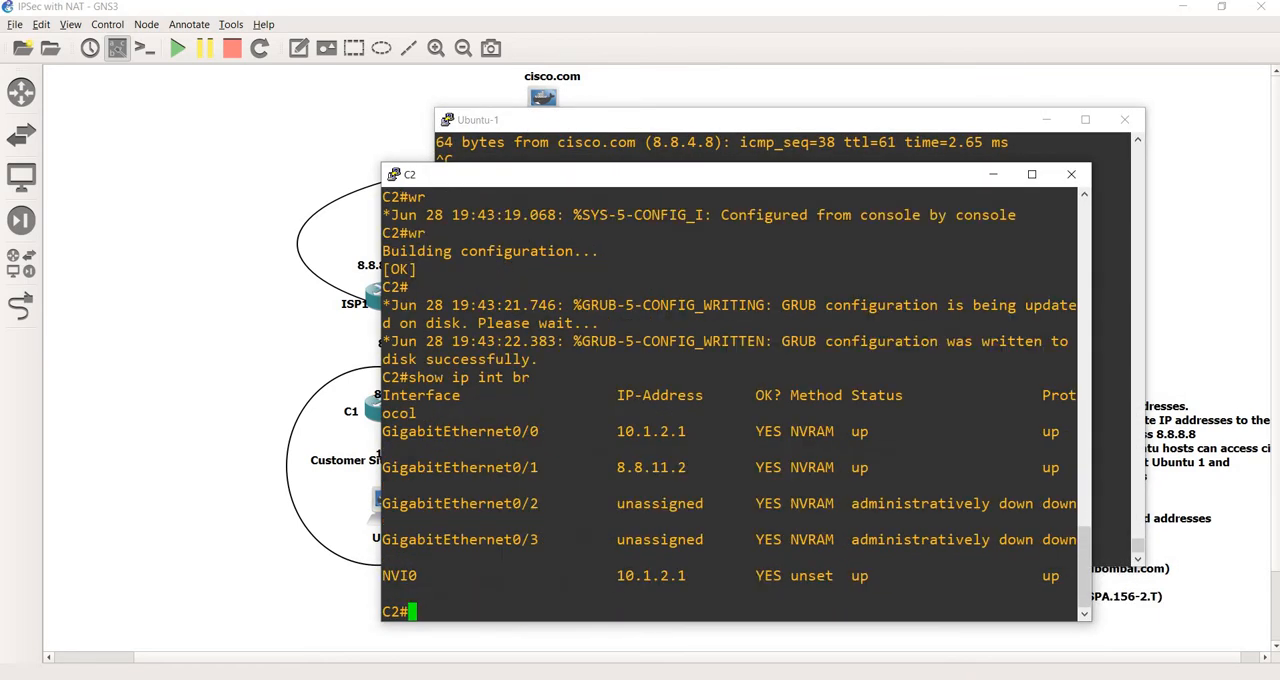
pyautogui.doubleClick(651, 431)
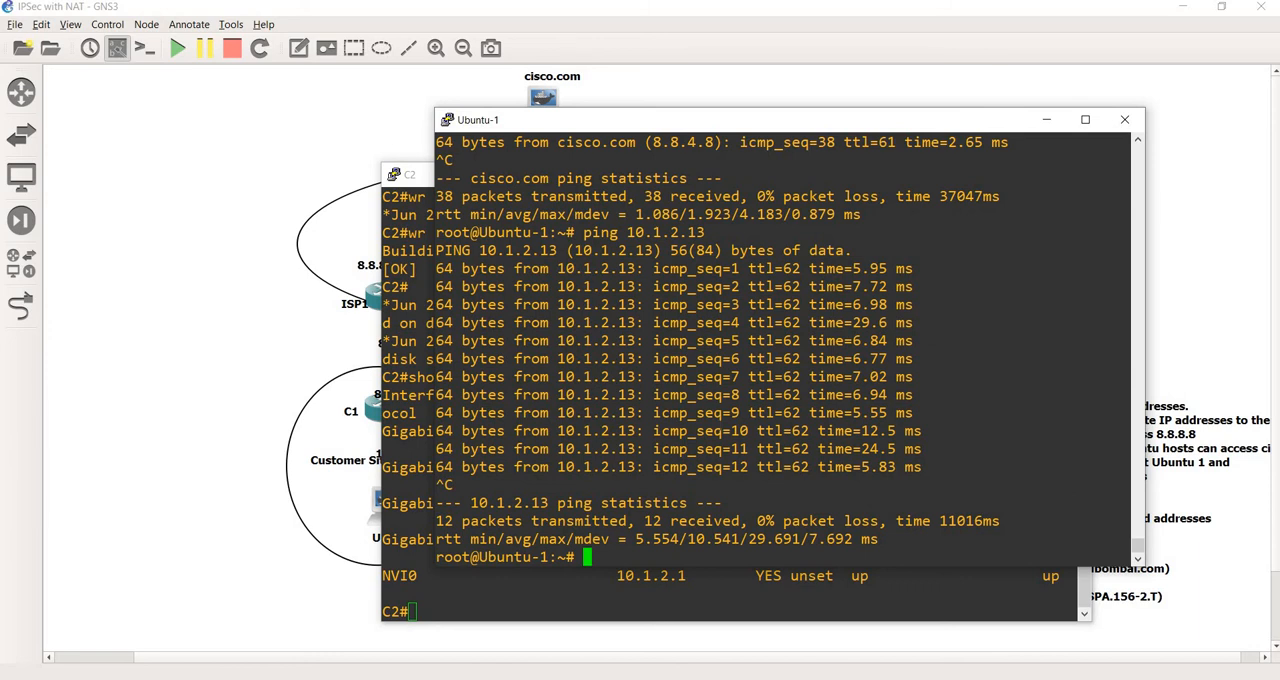
pyautogui.write('telnet 10.1.2.1')
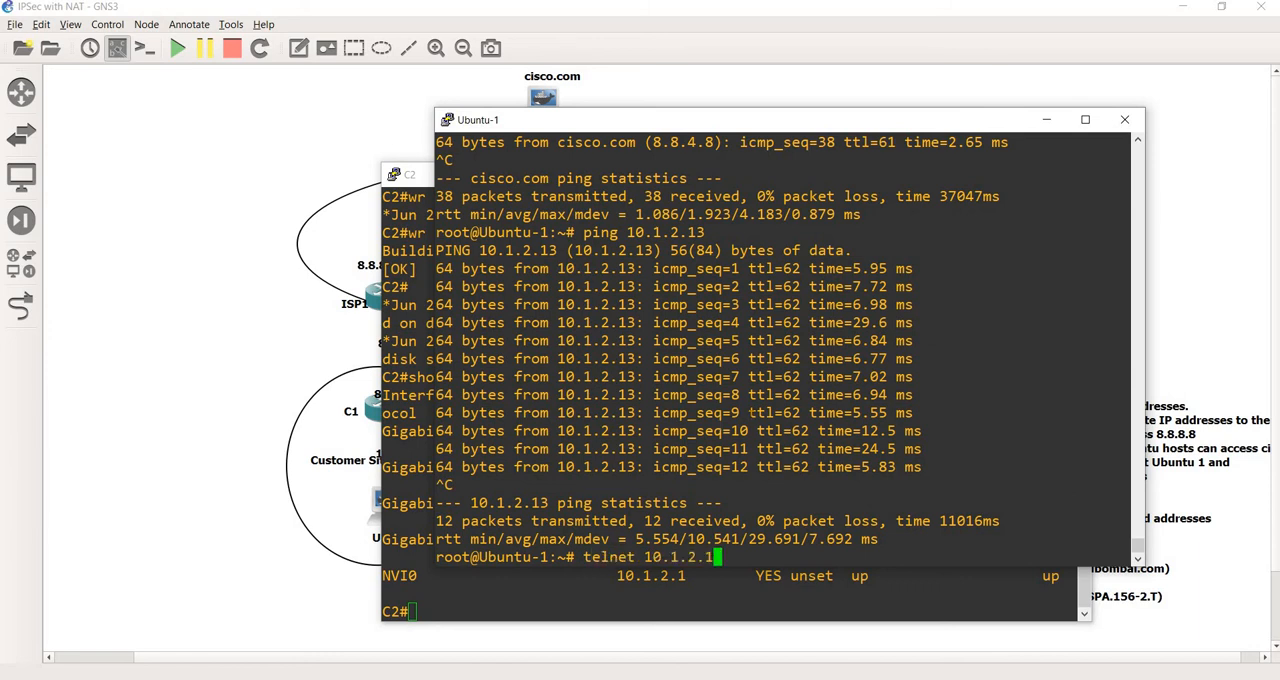
pyautogui.click(1124, 119)
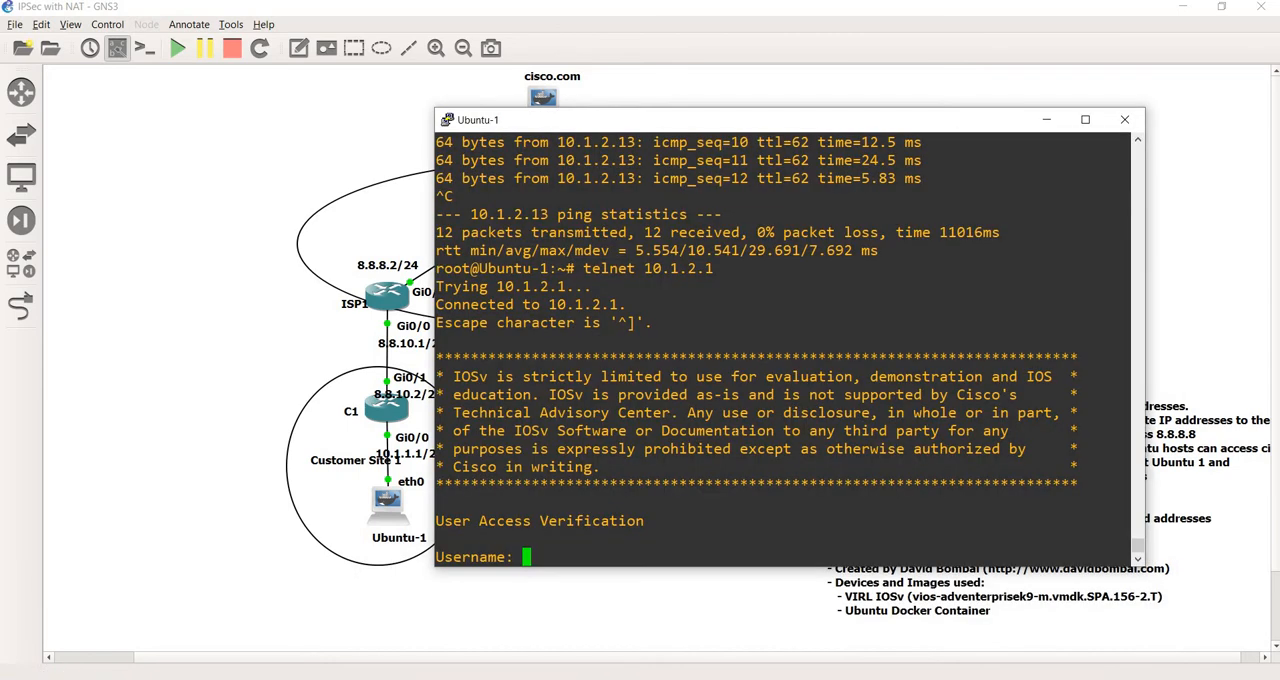
pyautogui.write('cisco')
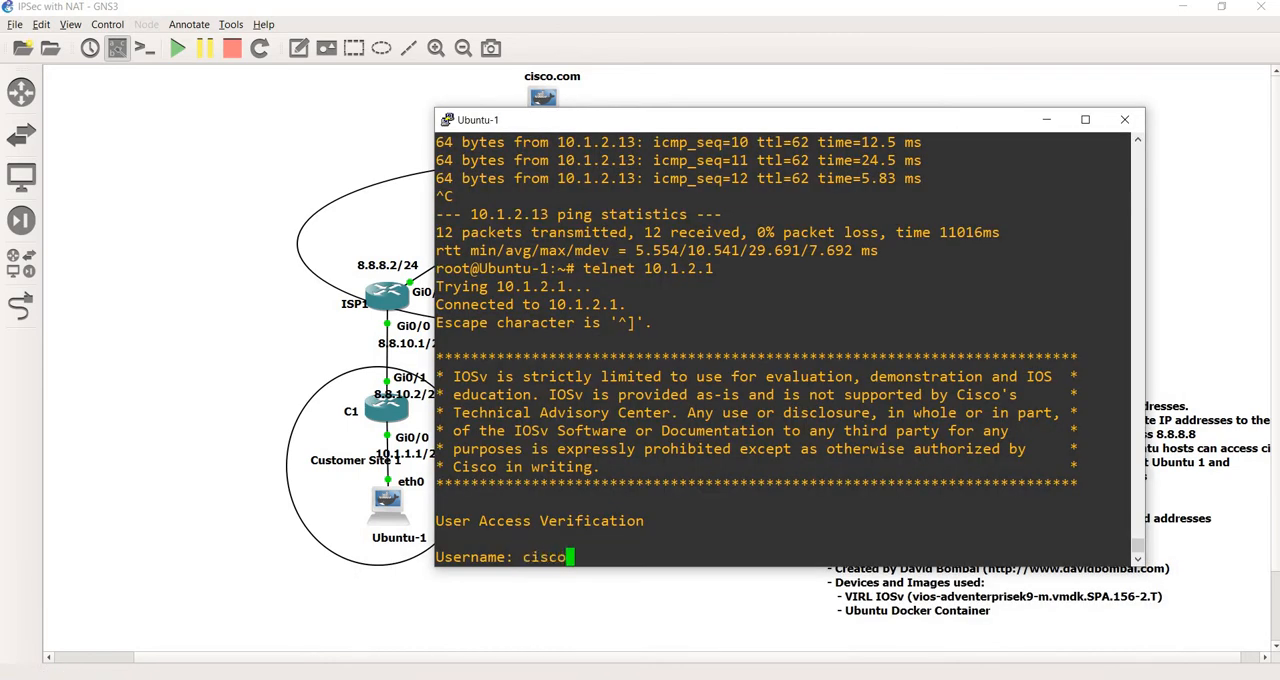
pyautogui.moveTo(478, 119); pyautogui.dragTo(675, 95)
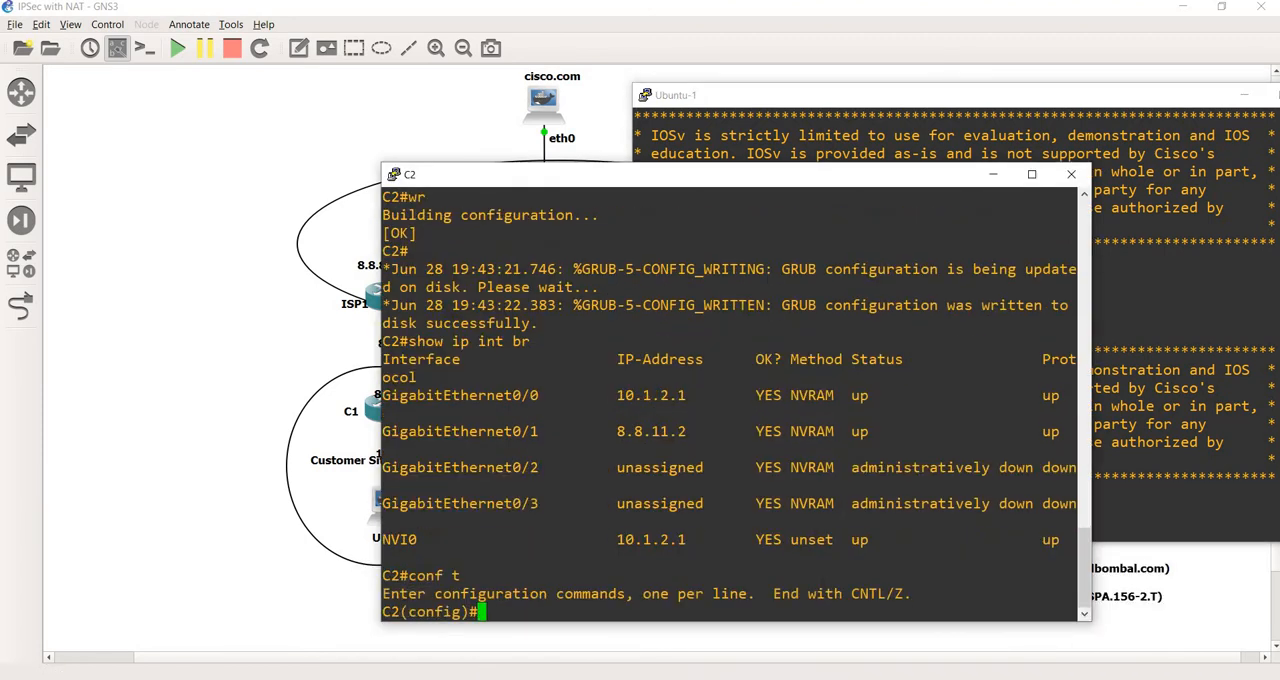
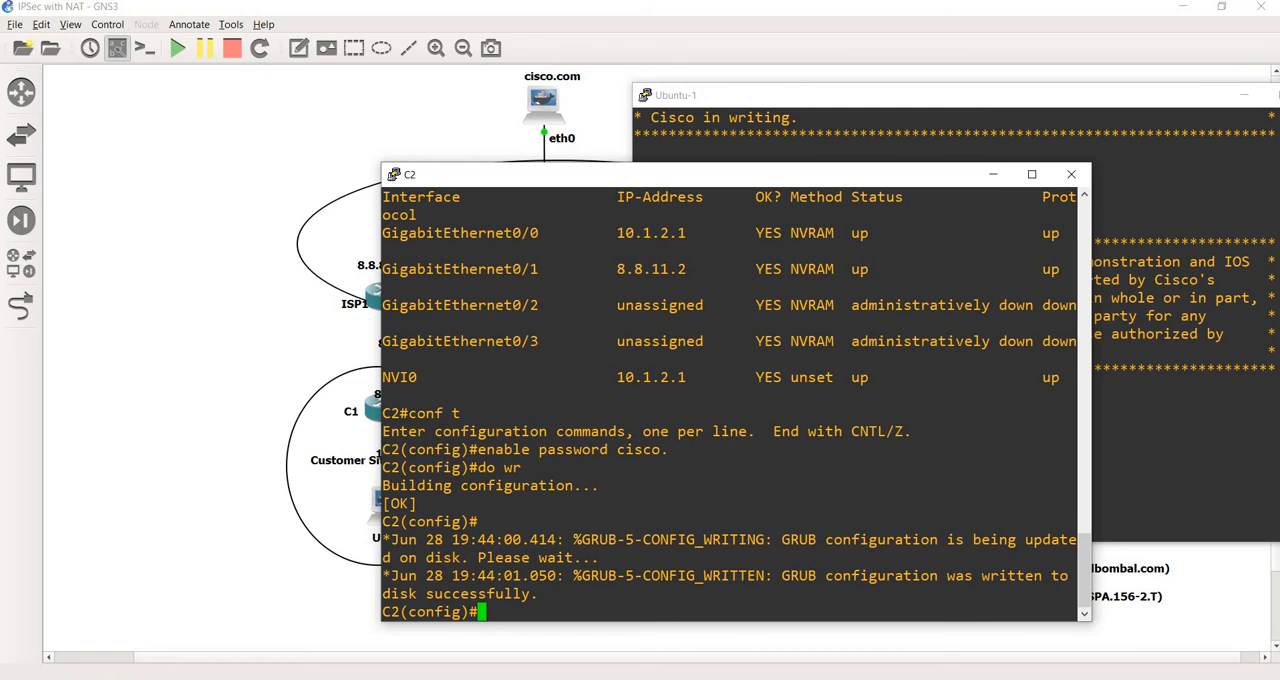
pyautogui.doubleClick(573, 449)
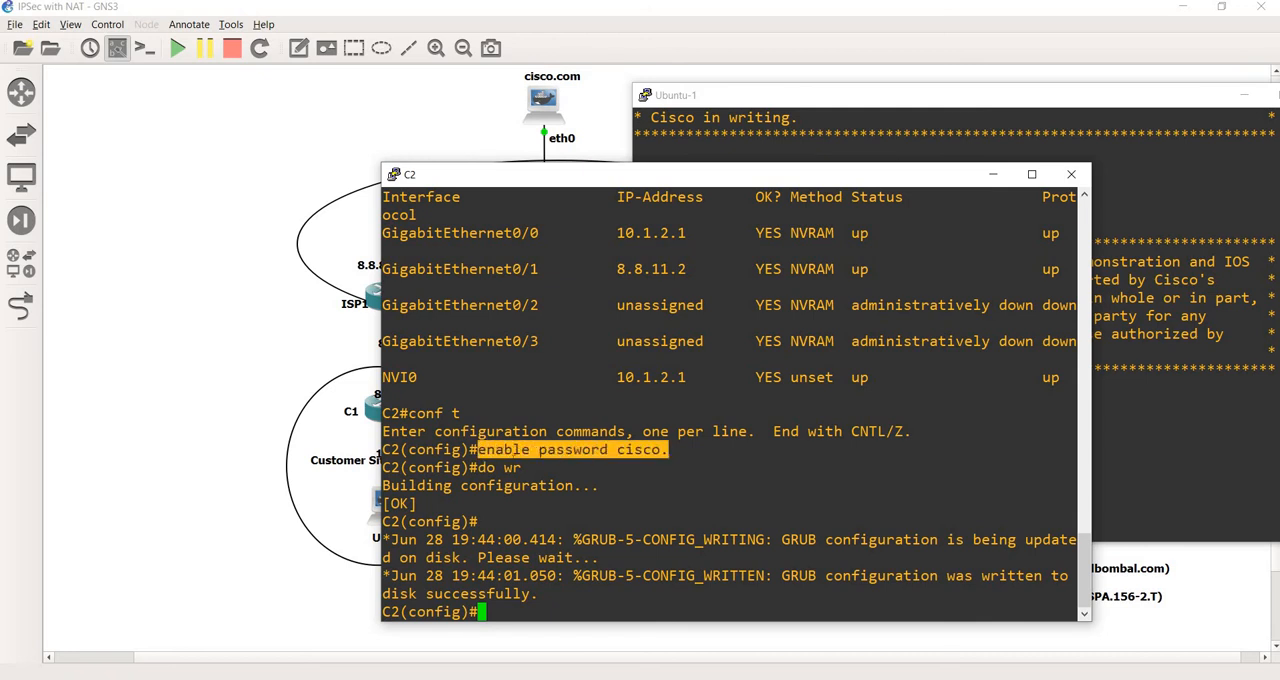
pyautogui.write('no enable password cisco.')
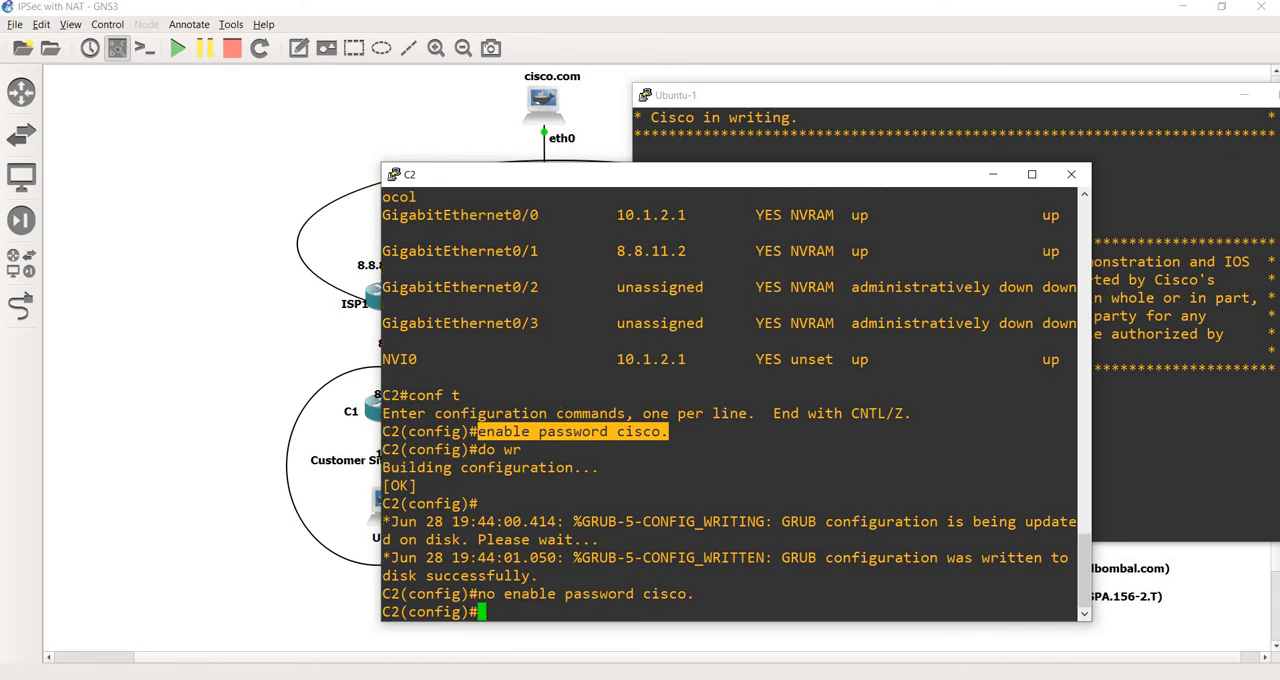
pyautogui.write('no enable password cisco')
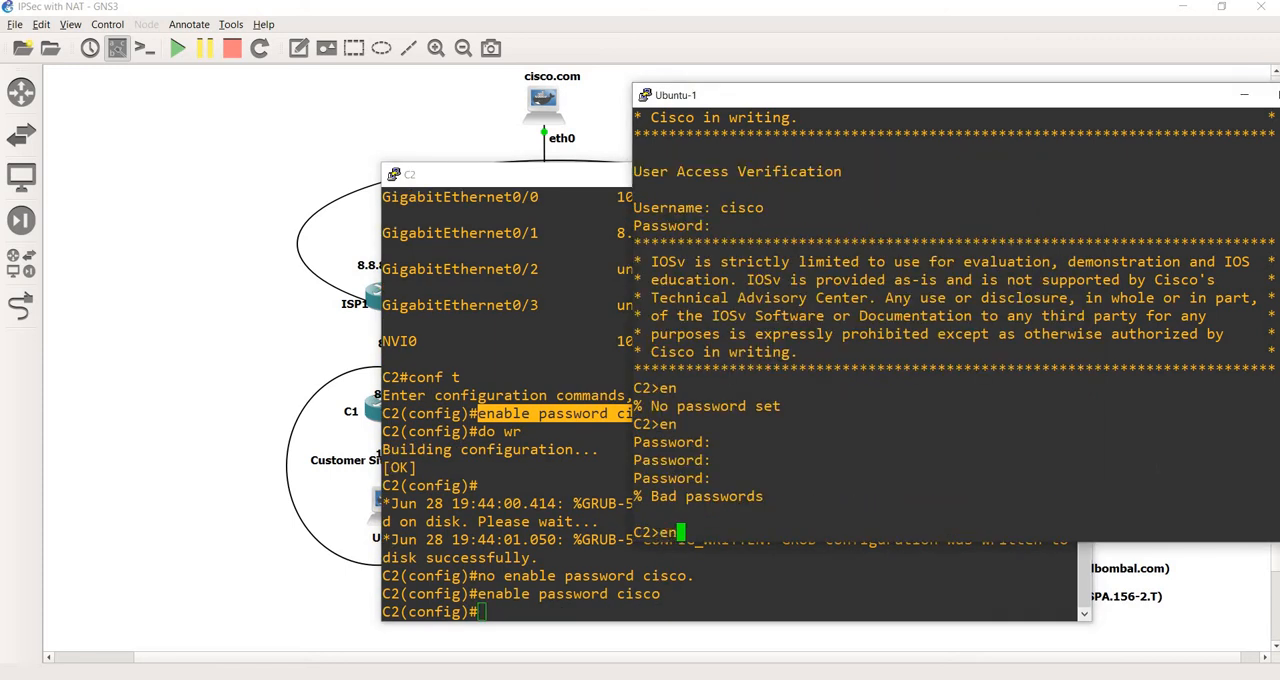
pyautogui.press('Return')
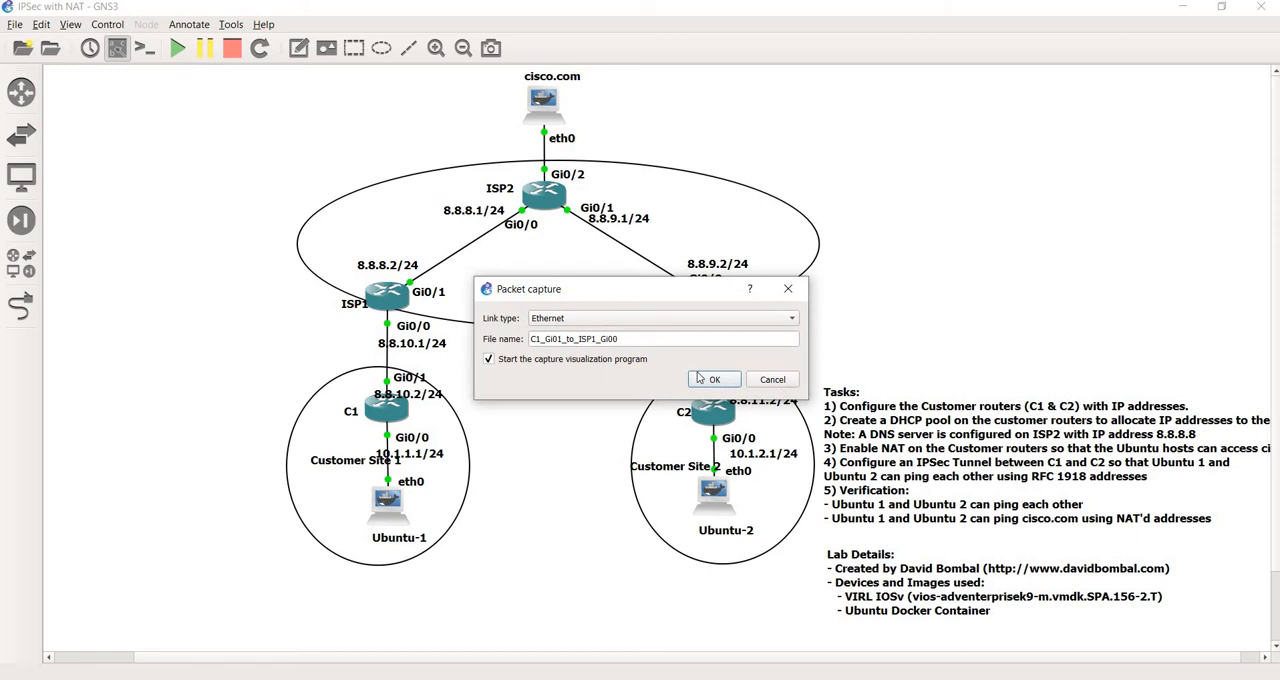
# Start a capture on the C1 Gi0/1–ISP1 Gi0/0 link and enter the enable password in Ubuntu-1
pyautogui.click(714, 379)
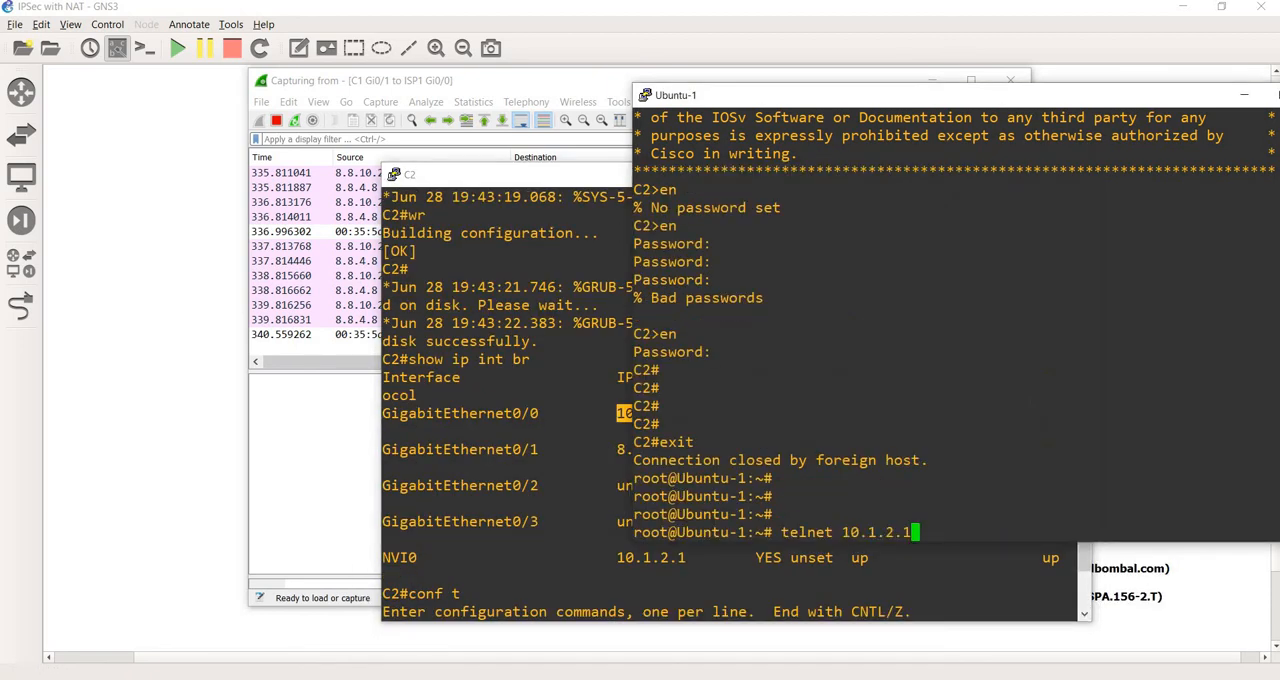
pyautogui.write('ci')
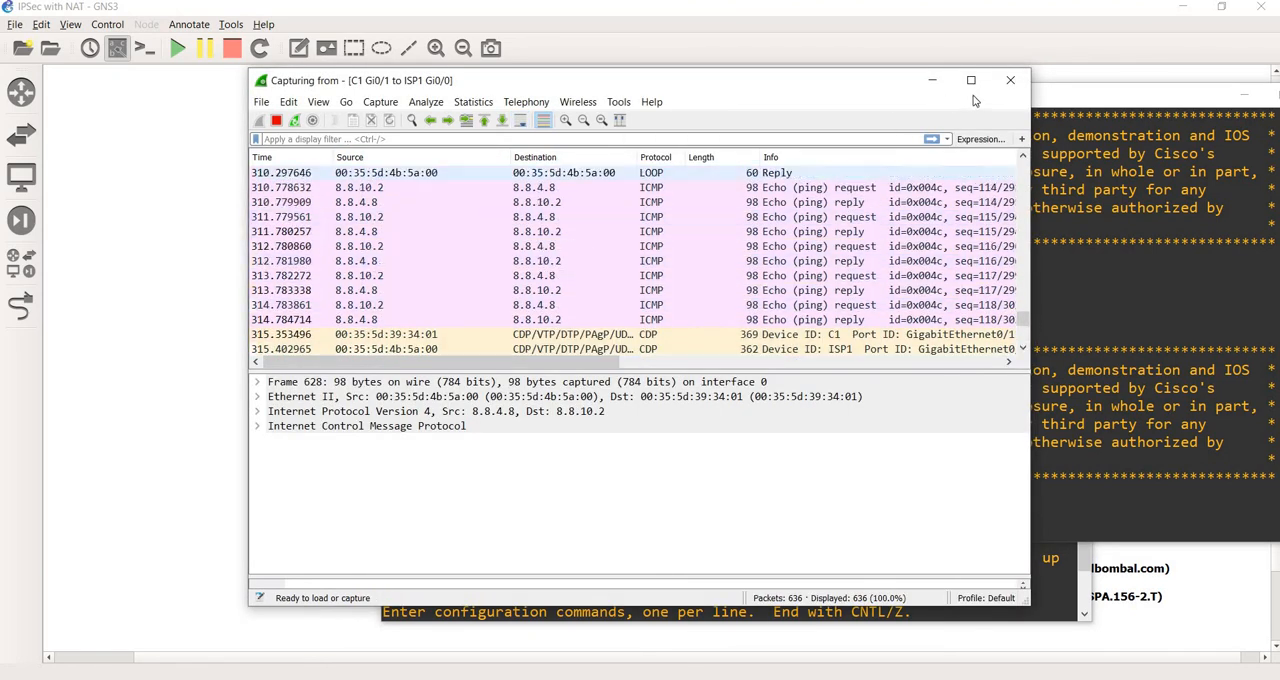
# In maximized Wireshark, filter for ip.addr == 10.1.2.1, which shows nothing, then clear the filter
pyautogui.click(971, 80)
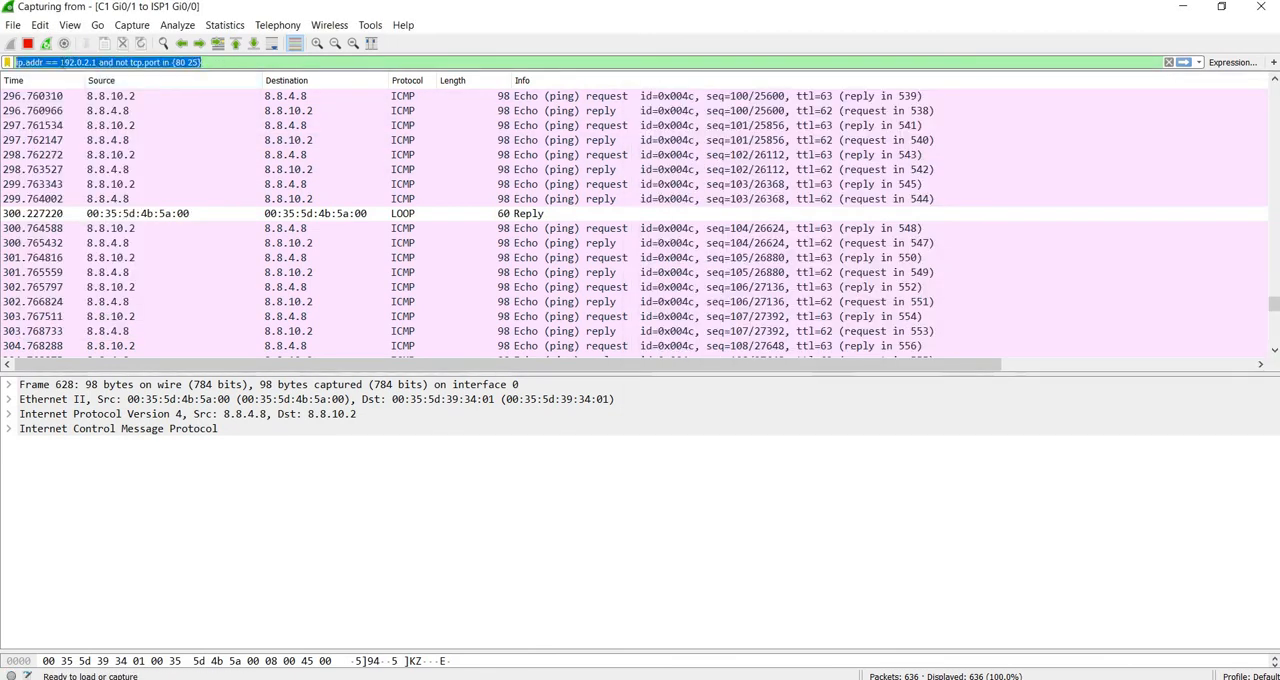
pyautogui.write('ip.addr == 10.1.2.1')
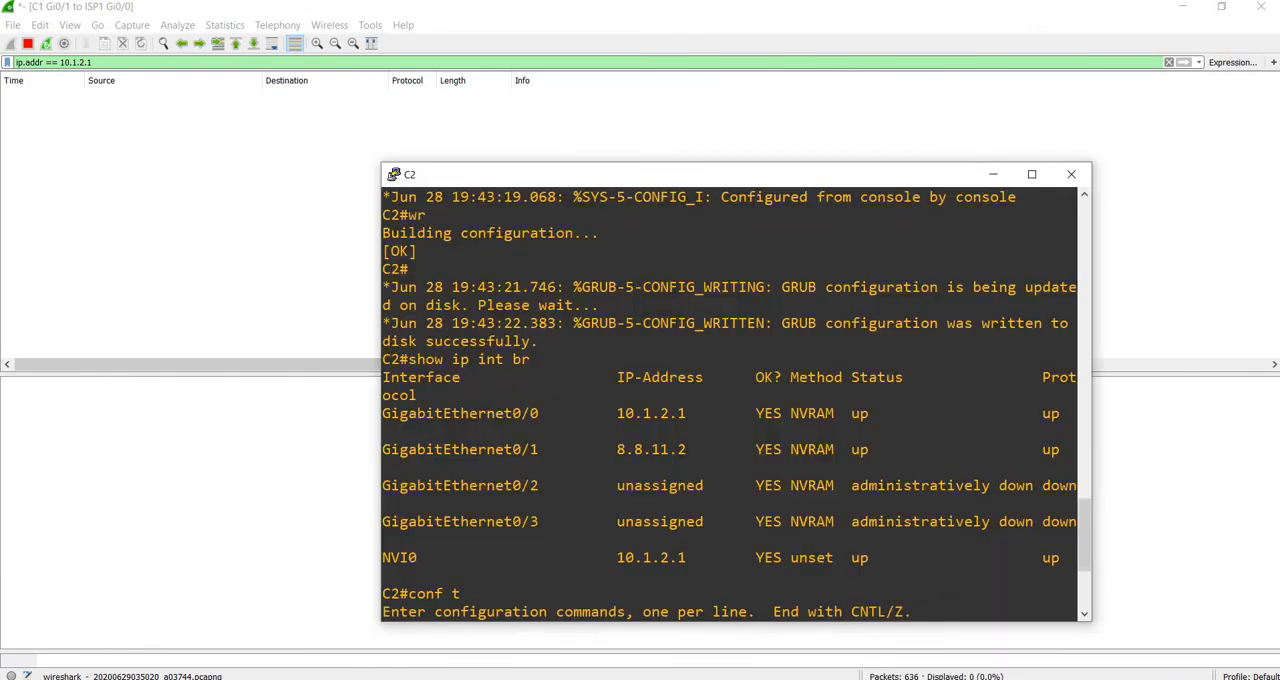
pyautogui.doubleClick(651, 413)
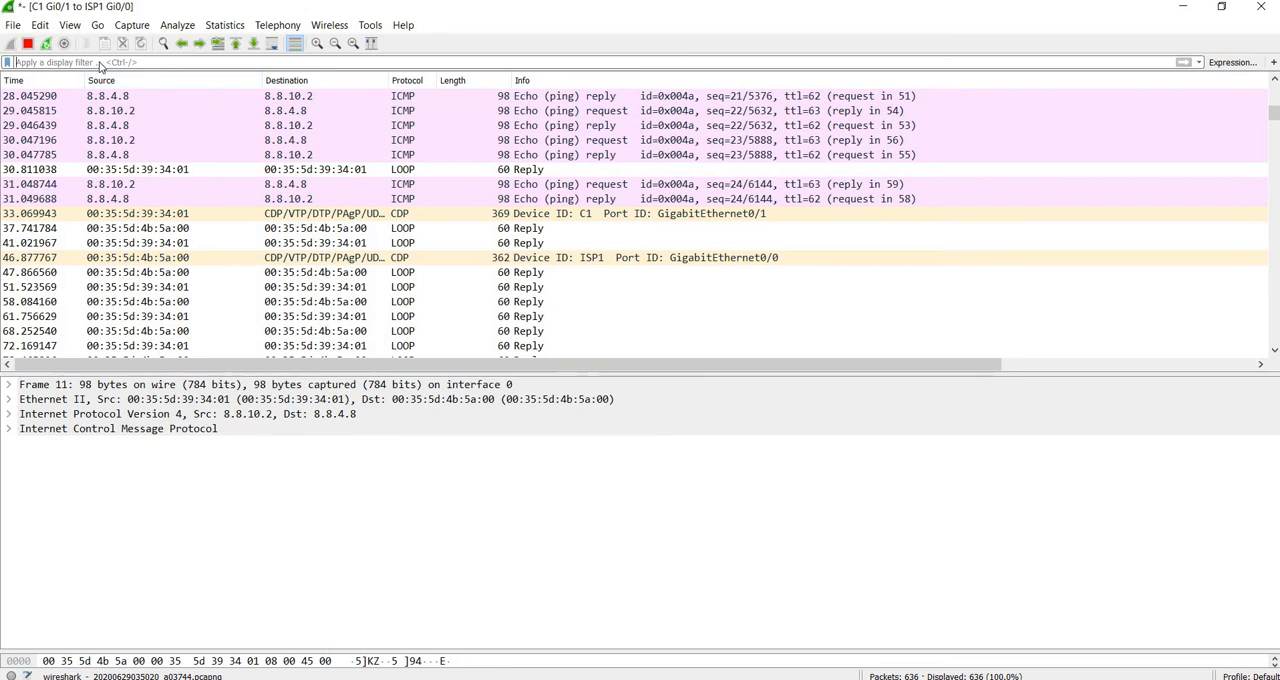
# Filter the capture to 'esp' and expand an ESP packet's Ethernet II and IPv4 headers
pyautogui.write('esp')
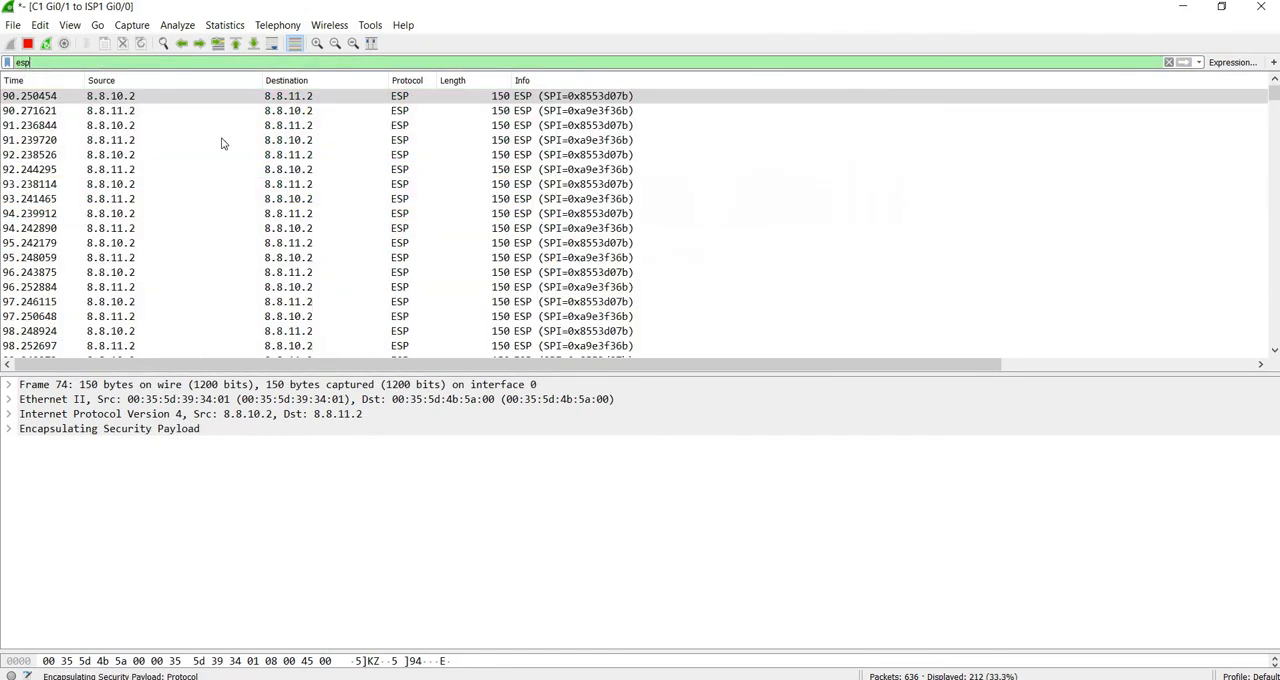
pyautogui.click(196, 242)
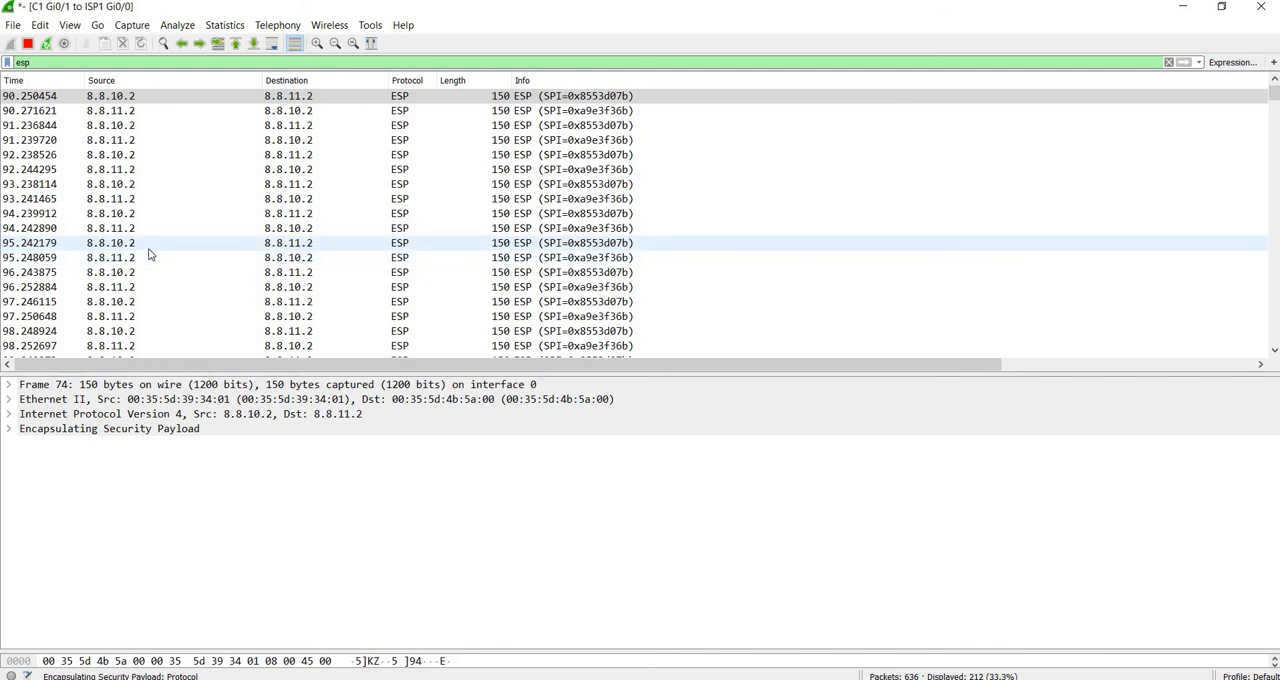
pyautogui.click(110, 140)
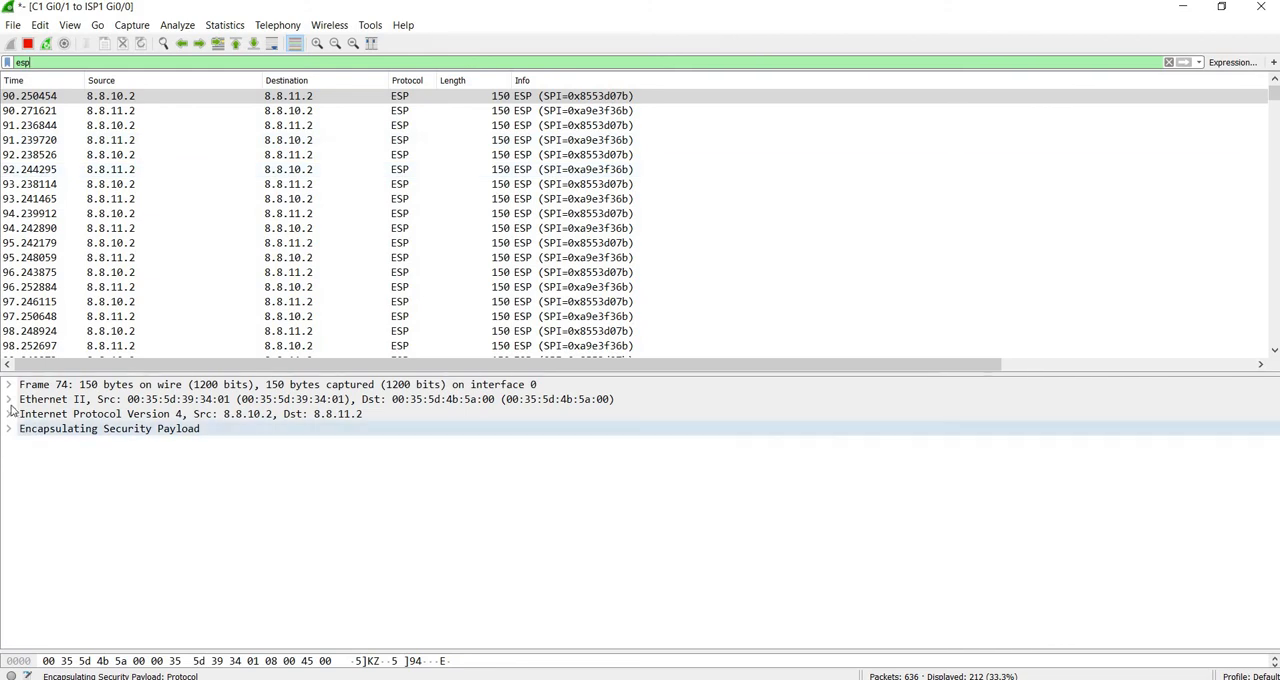
pyautogui.click(9, 399)
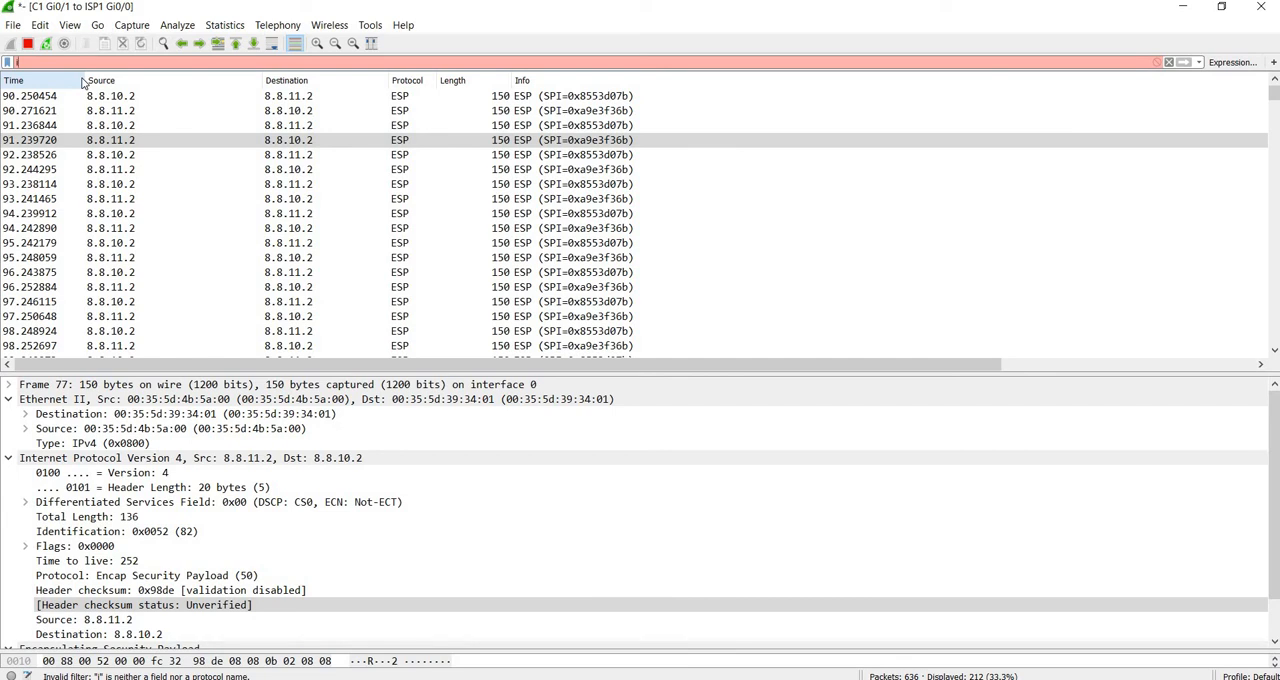
# Filter to 'icmp' and toggle the first echo request's Internet Protocol details
pyautogui.write('icmp')
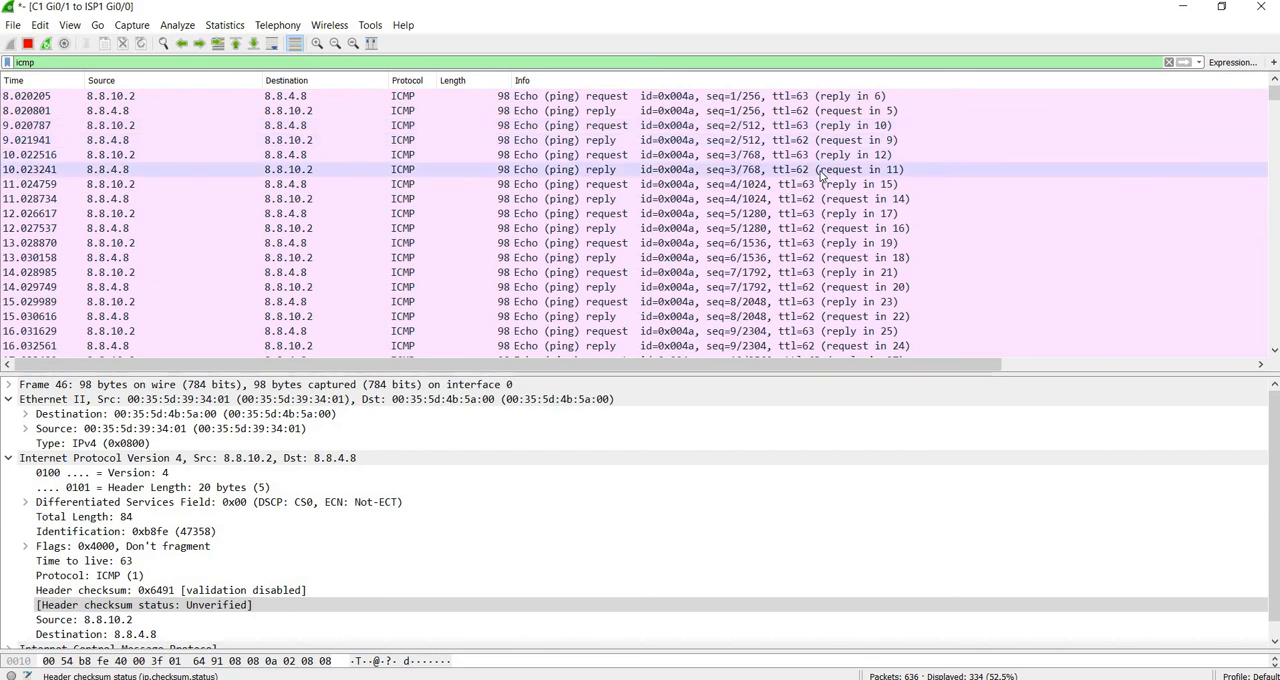
pyautogui.click(287, 198)
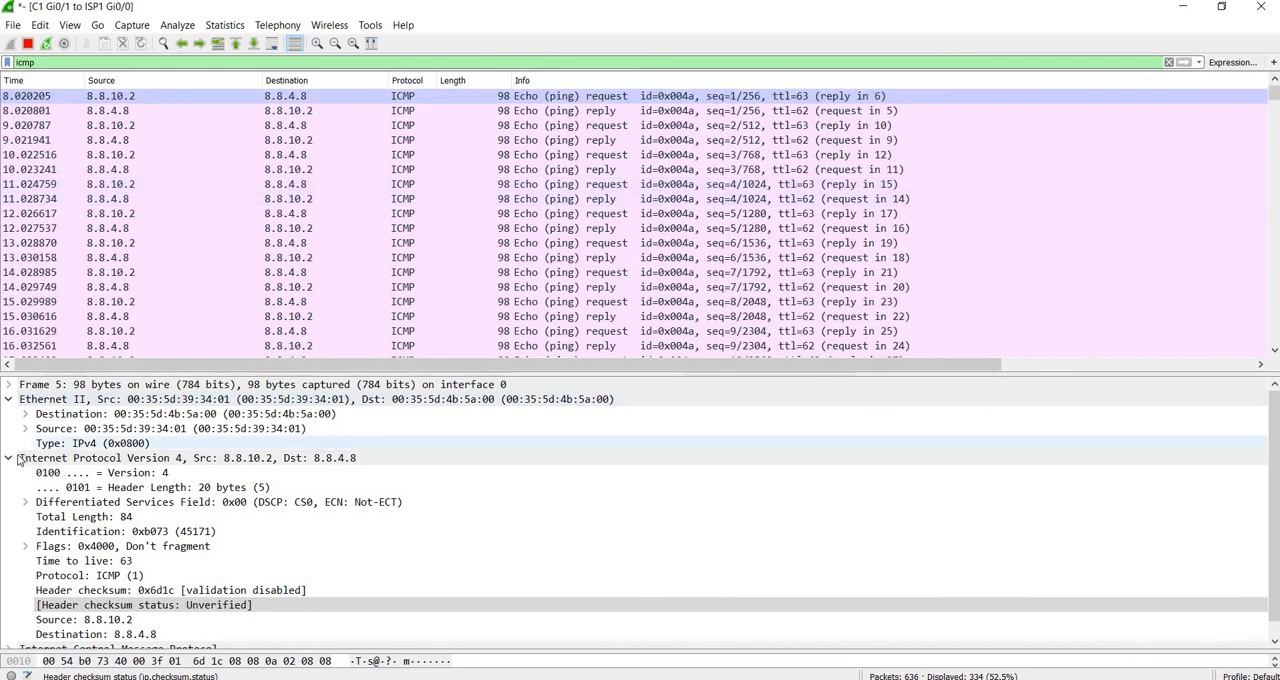
pyautogui.click(10, 457)
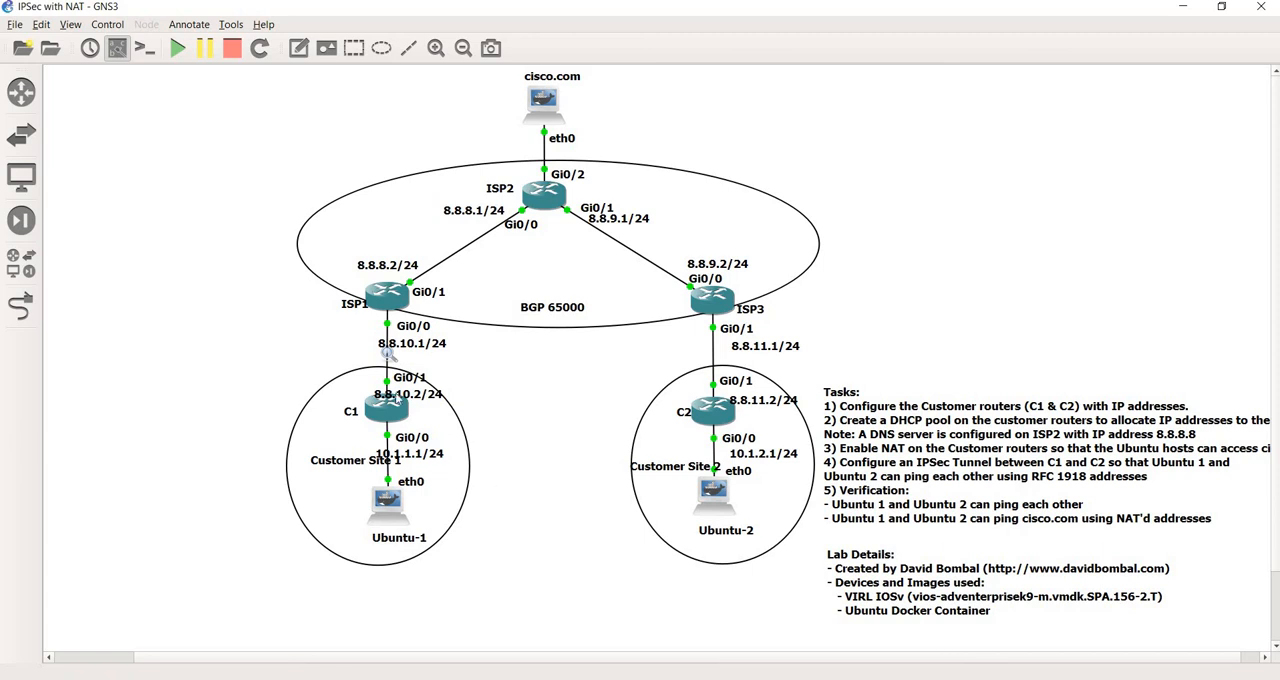
# Open the options for the 8.8.10.1/24 label on the ISP1–C1 link
pyautogui.rightClick(400, 343)
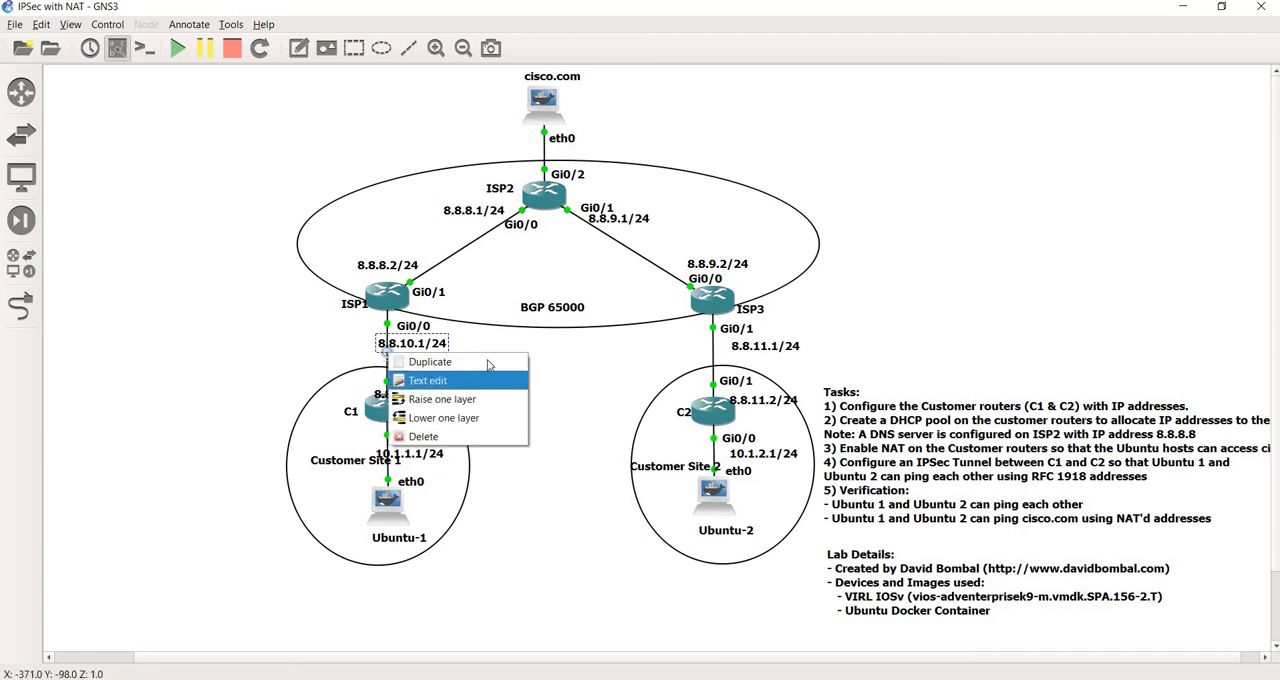